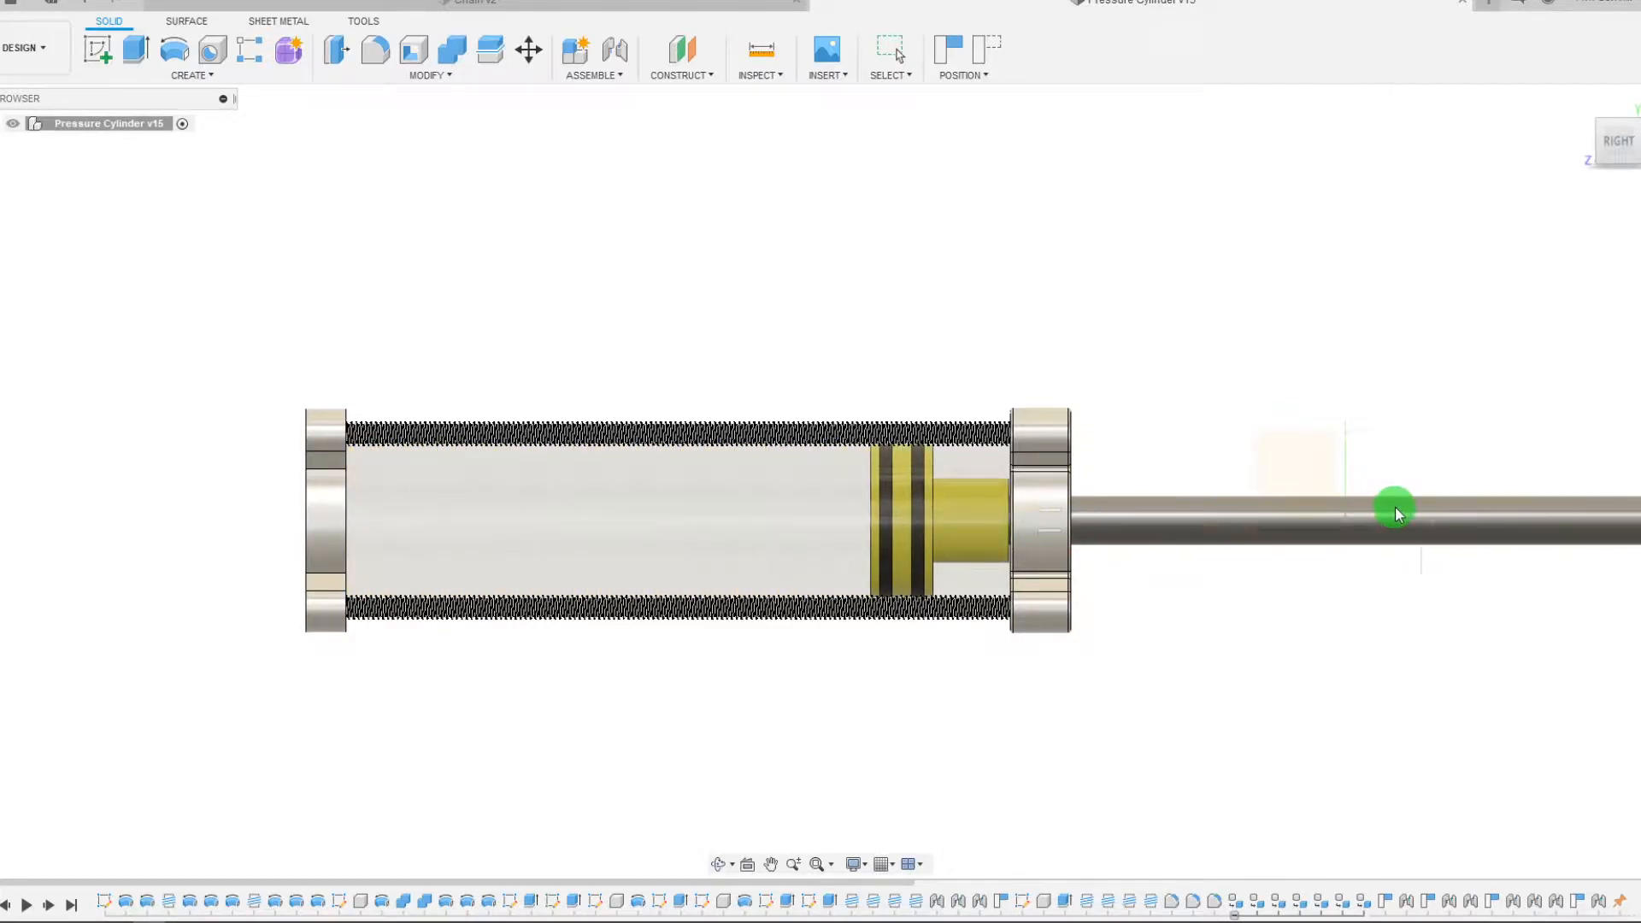
# - Limit the cylinder joint's slide to -1.566 in minimum and 3.78 in maximum, previewing the animation
pyautogui.rightClick(1395, 513)
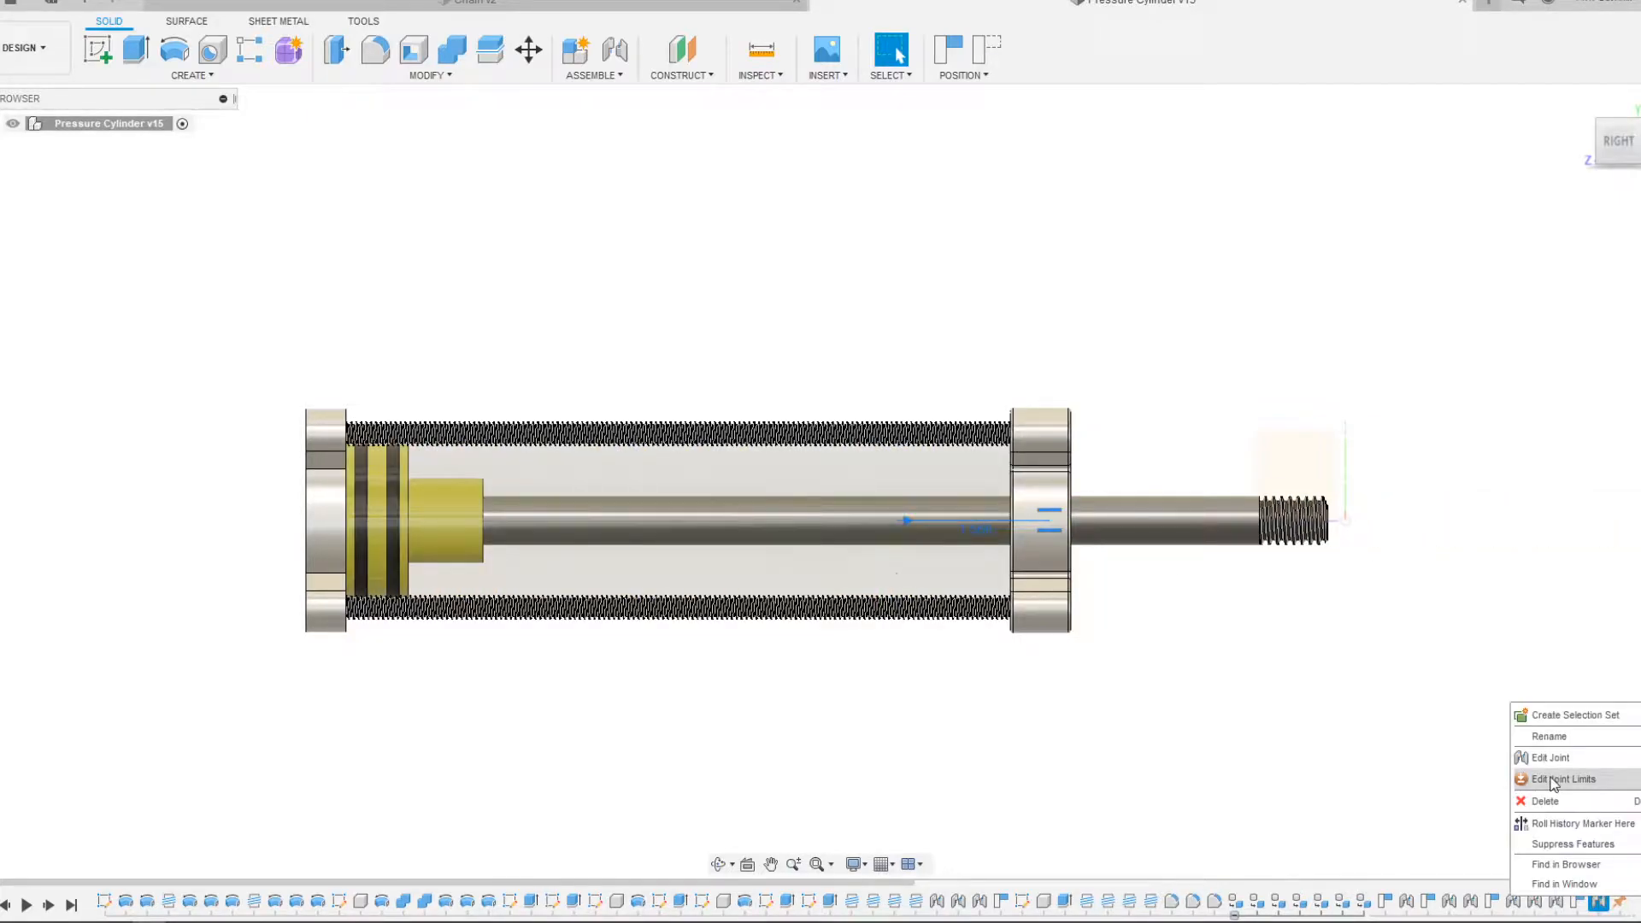
pyautogui.click(1565, 779)
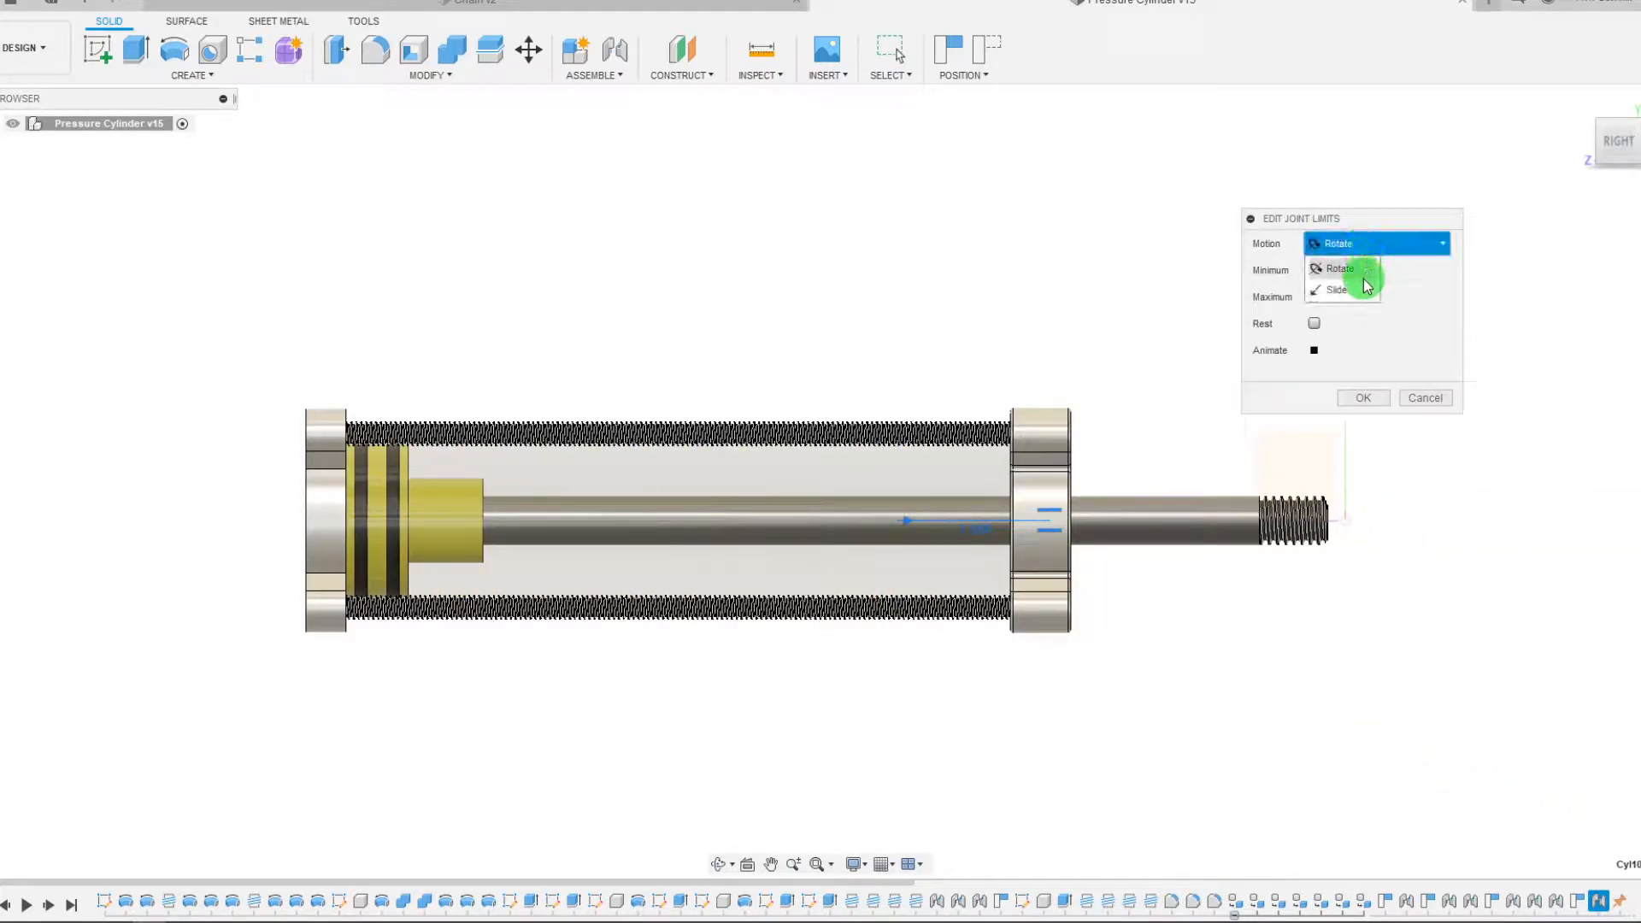
pyautogui.click(1338, 289)
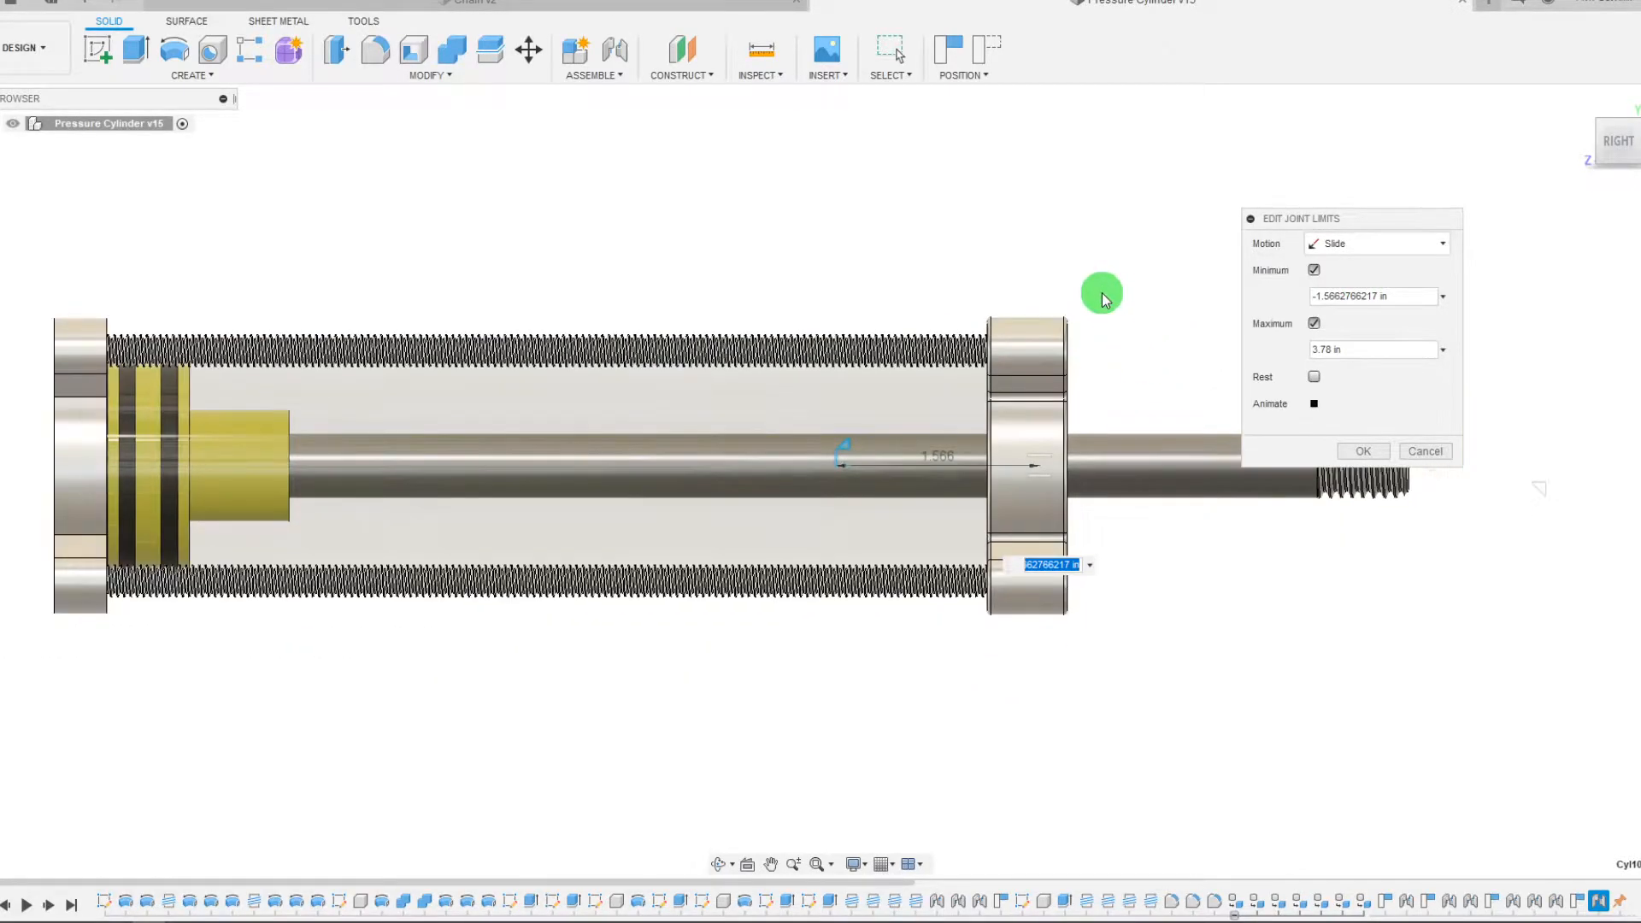
pyautogui.click(1313, 402)
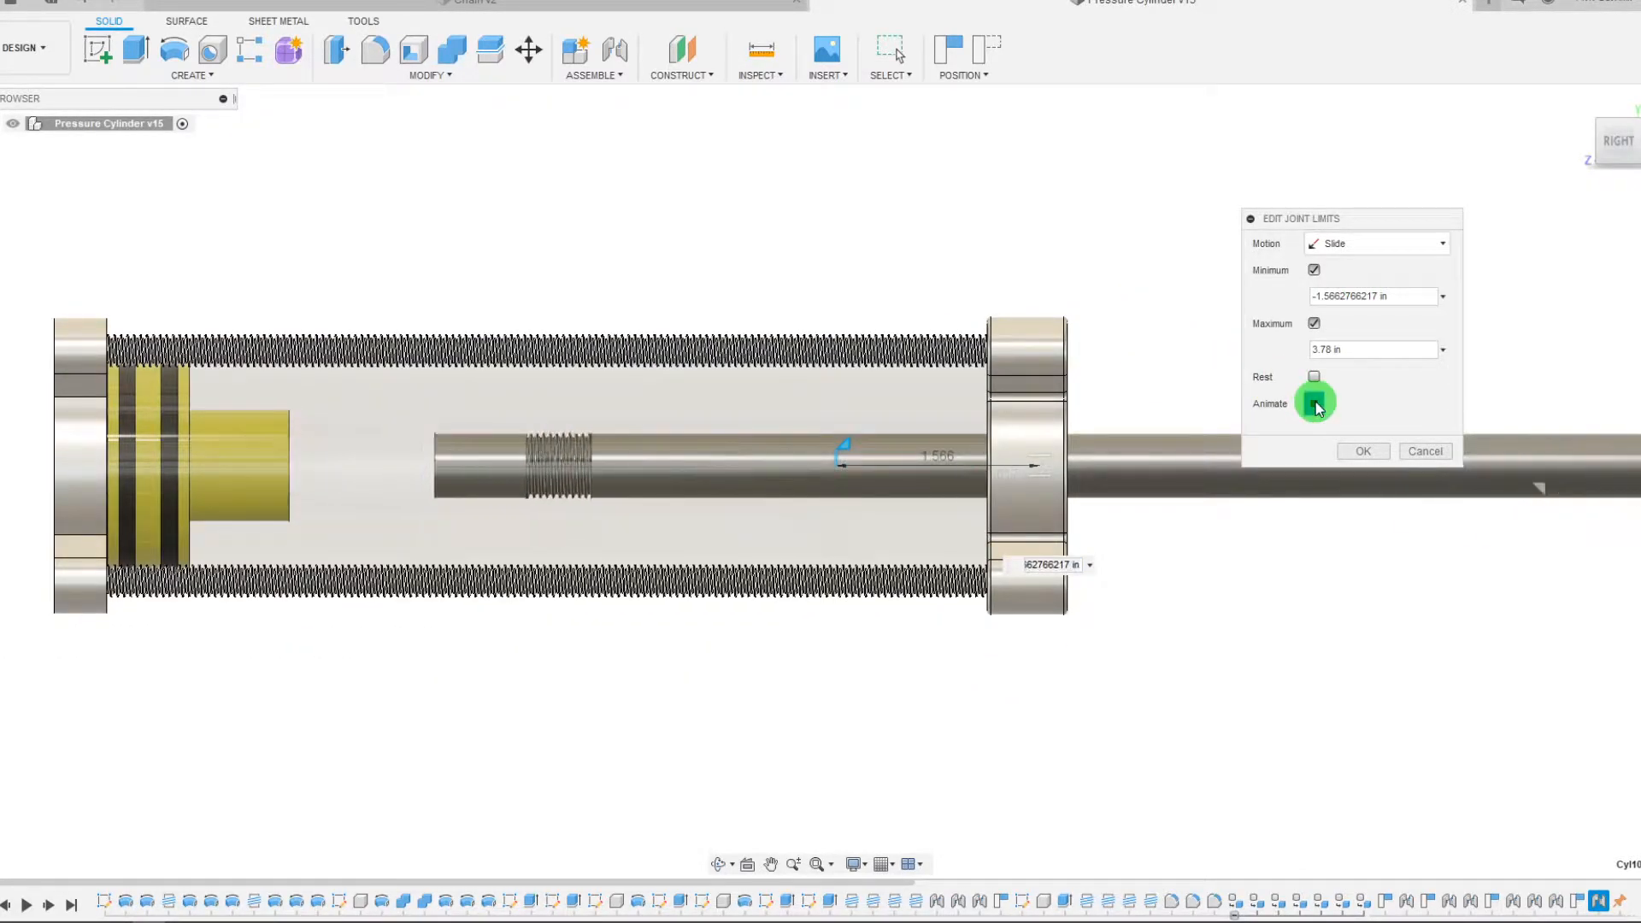
pyautogui.click(1315, 402)
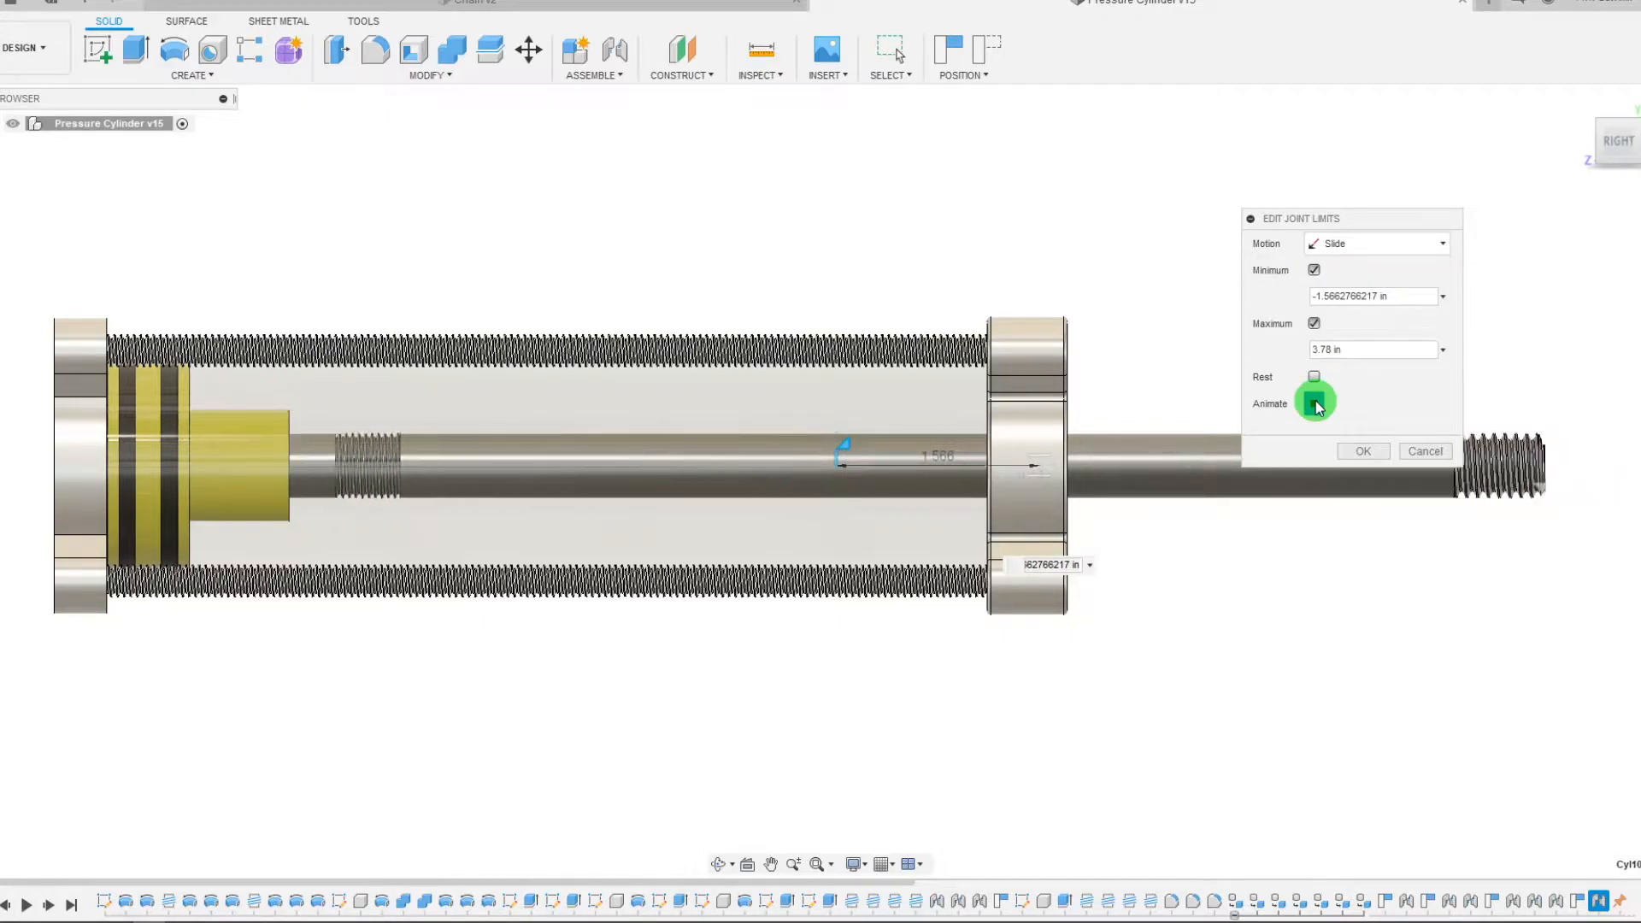
pyautogui.click(1314, 404)
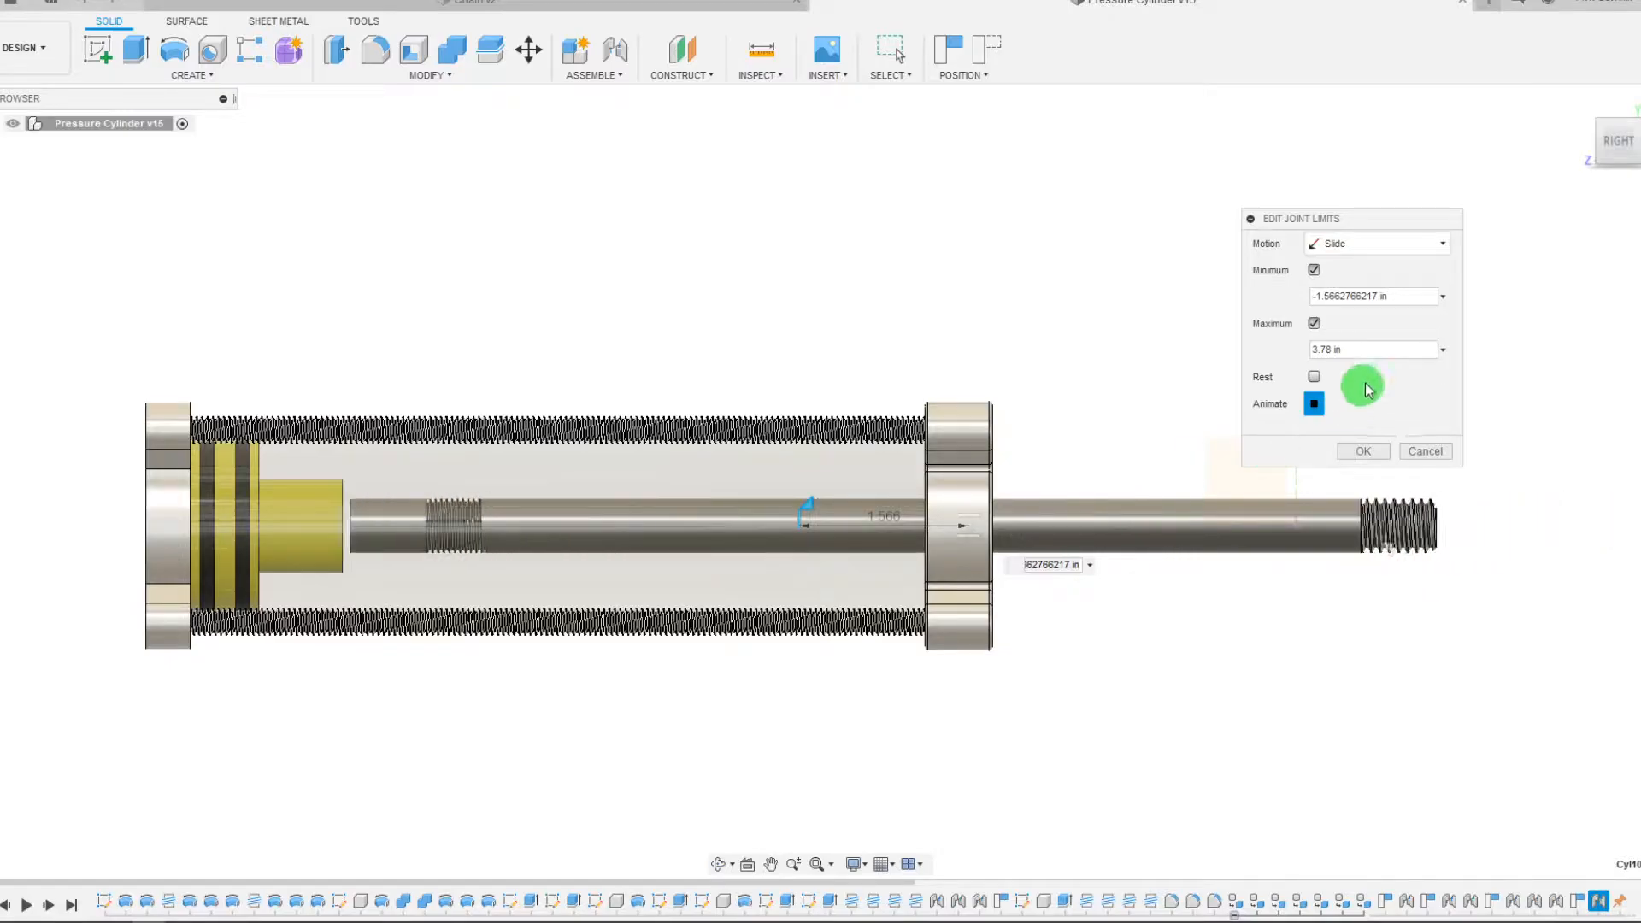
pyautogui.click(1371, 349)
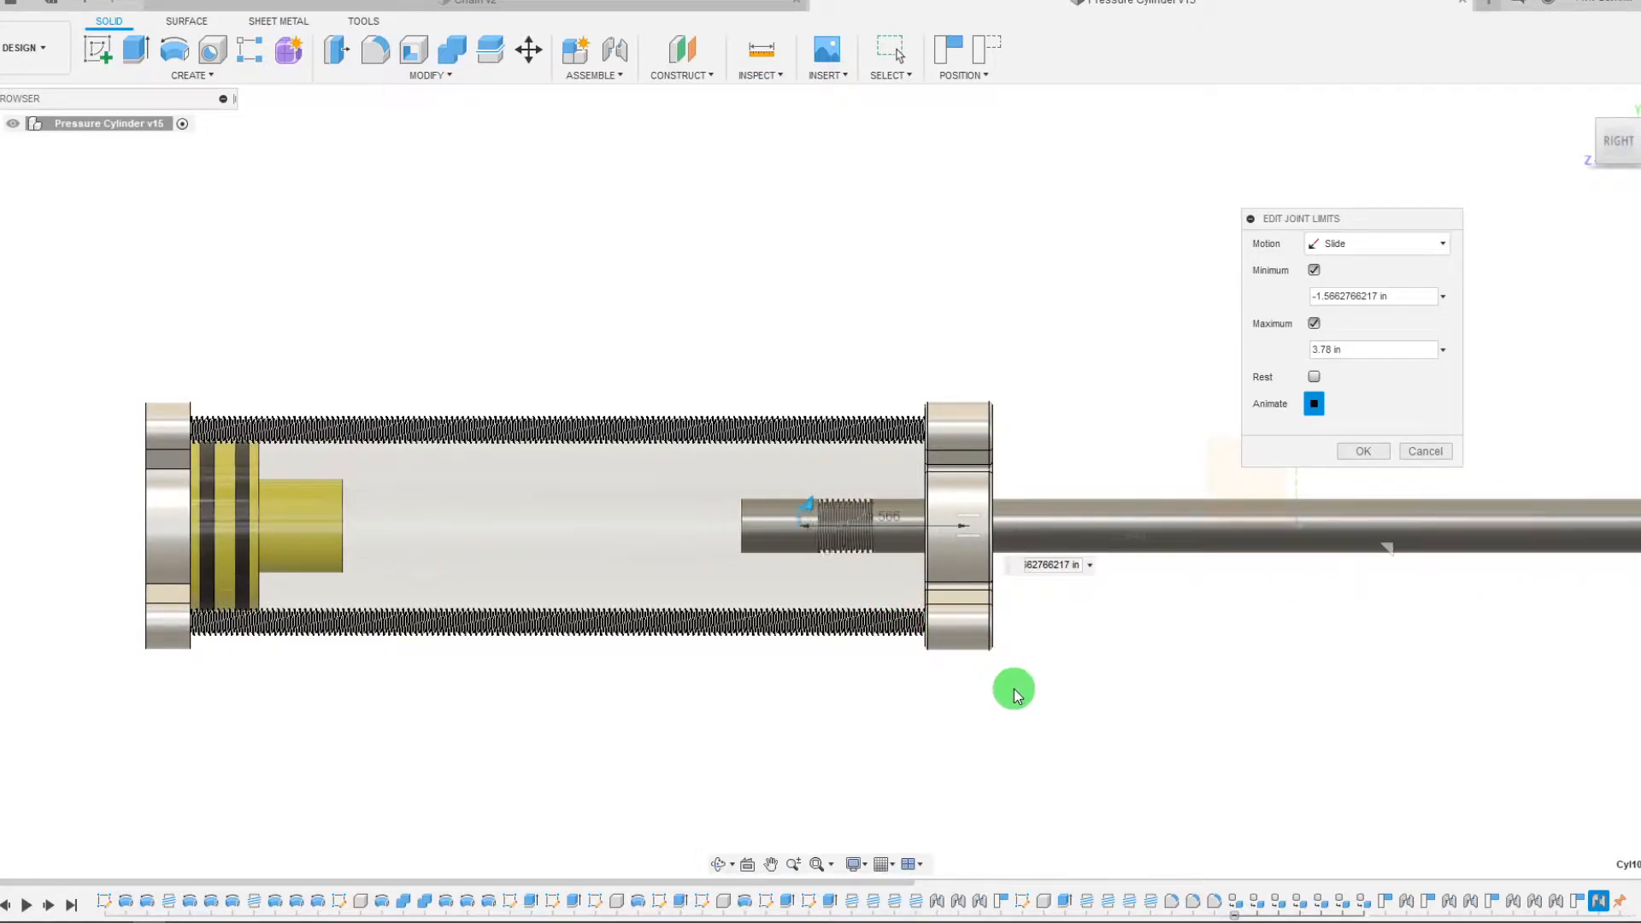
pyautogui.click(1362, 451)
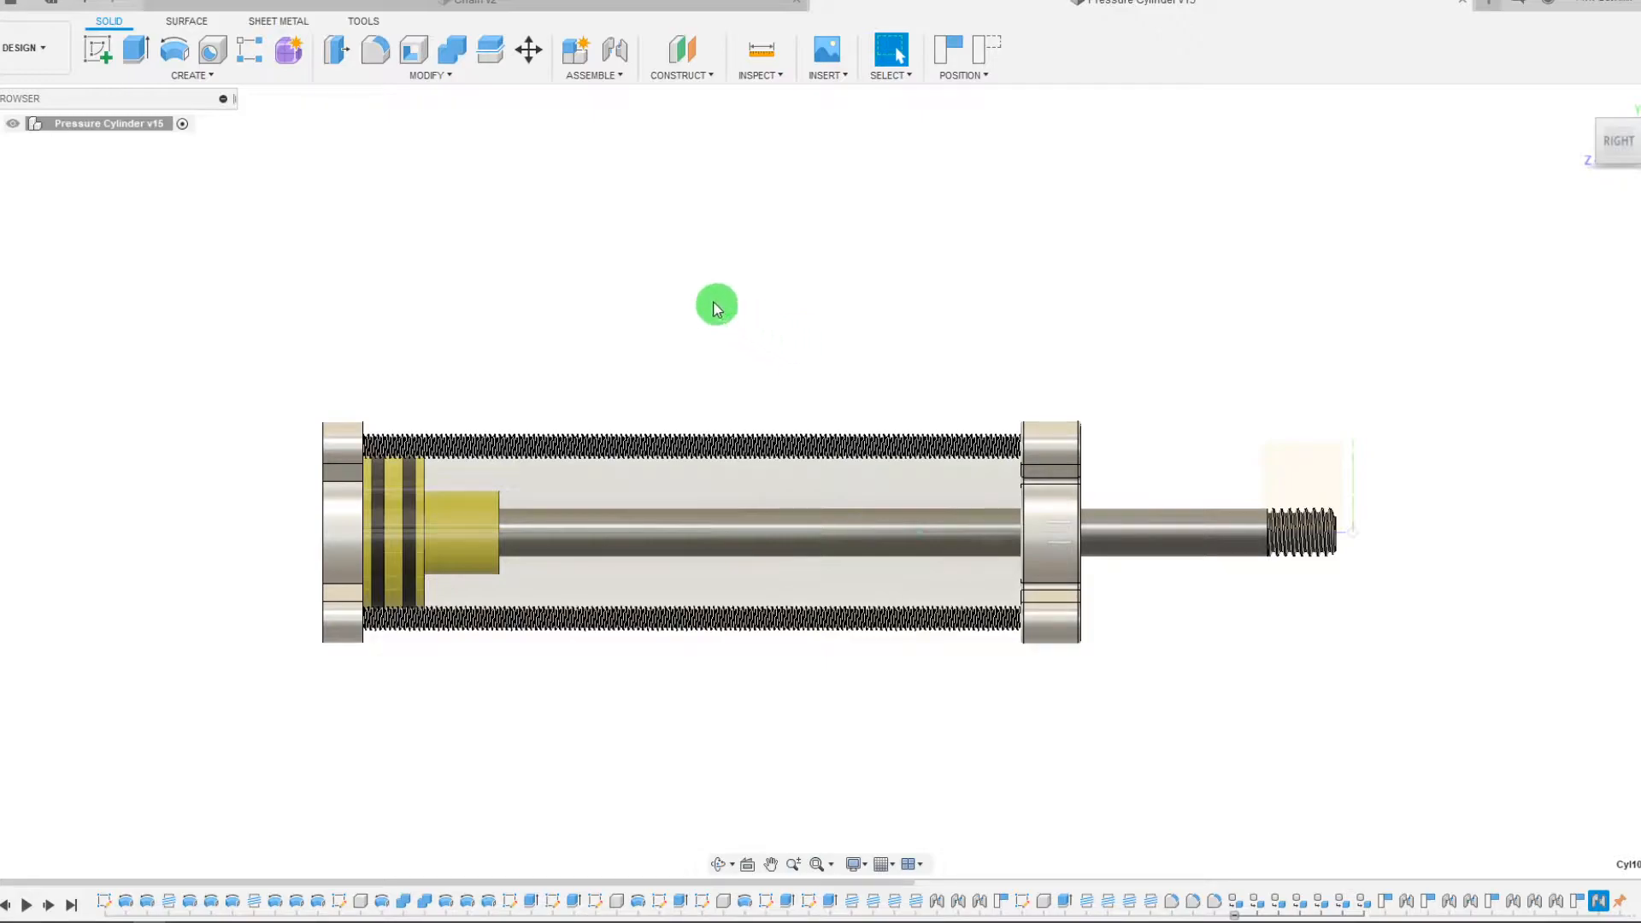
# - Create a new Motion Study from the Assemble menu
pyautogui.click(592, 75)
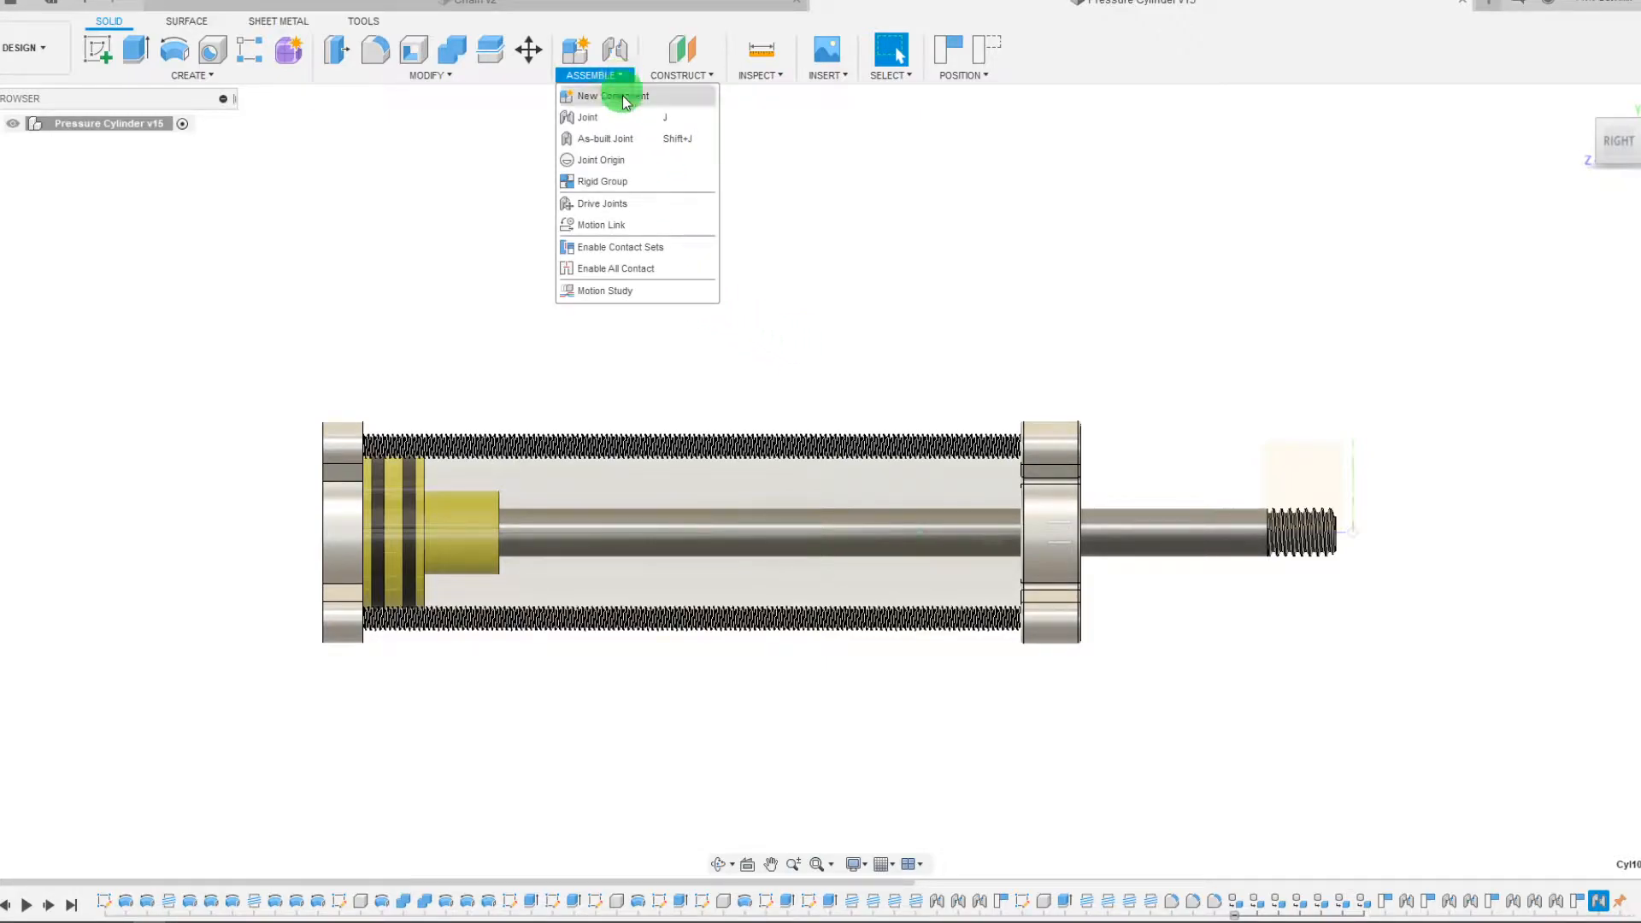
pyautogui.moveTo(605, 290)
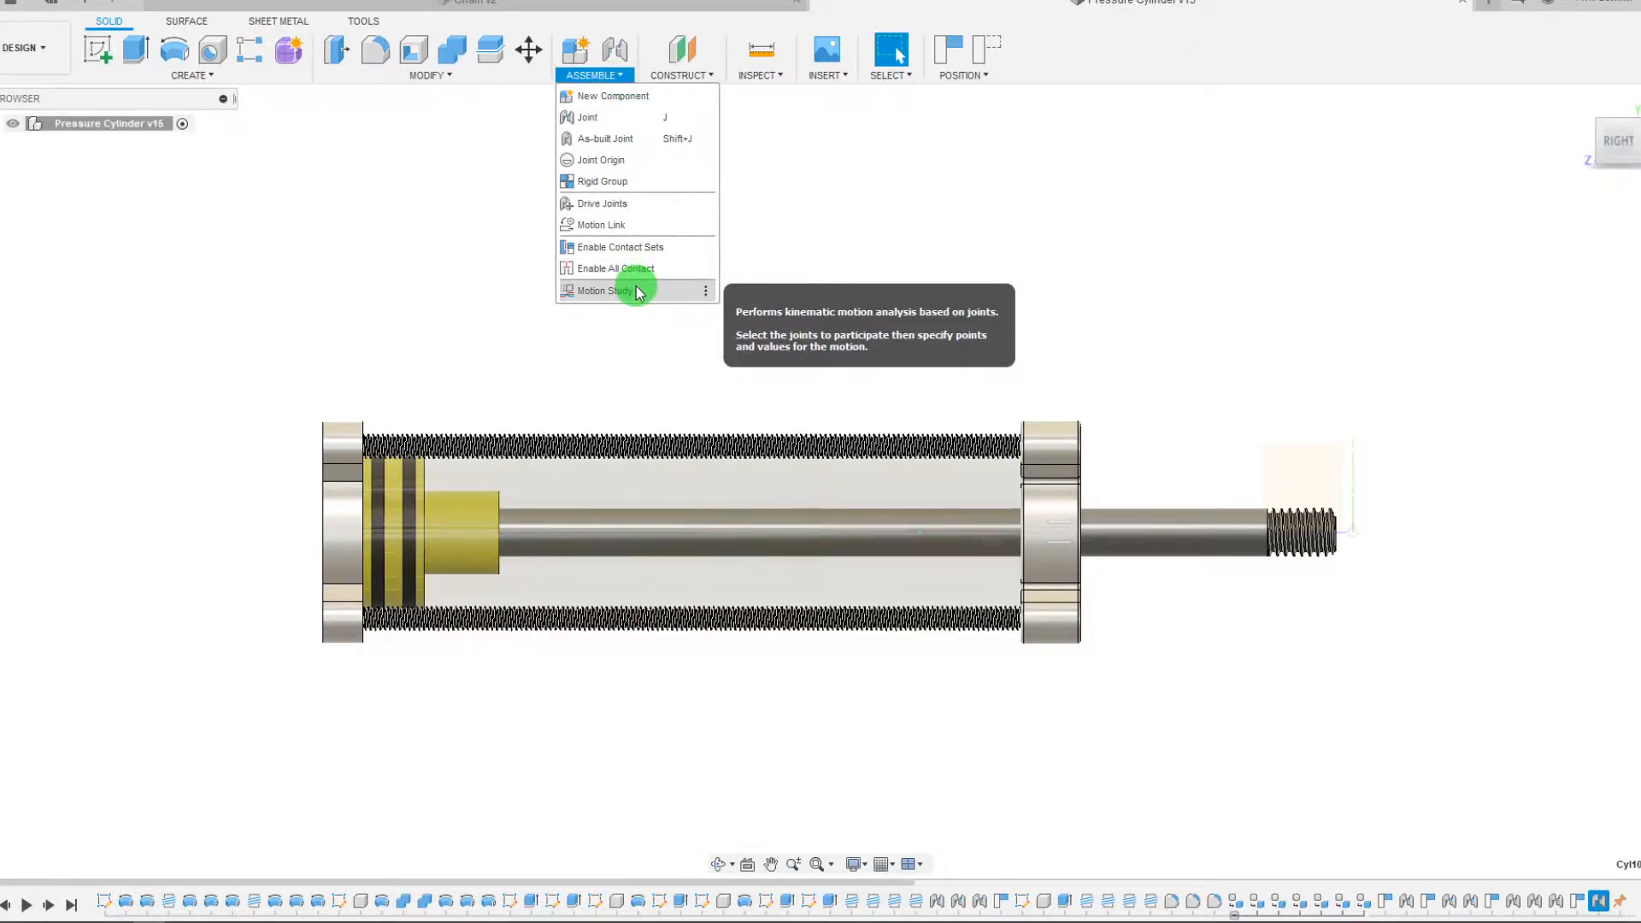
pyautogui.click(601, 289)
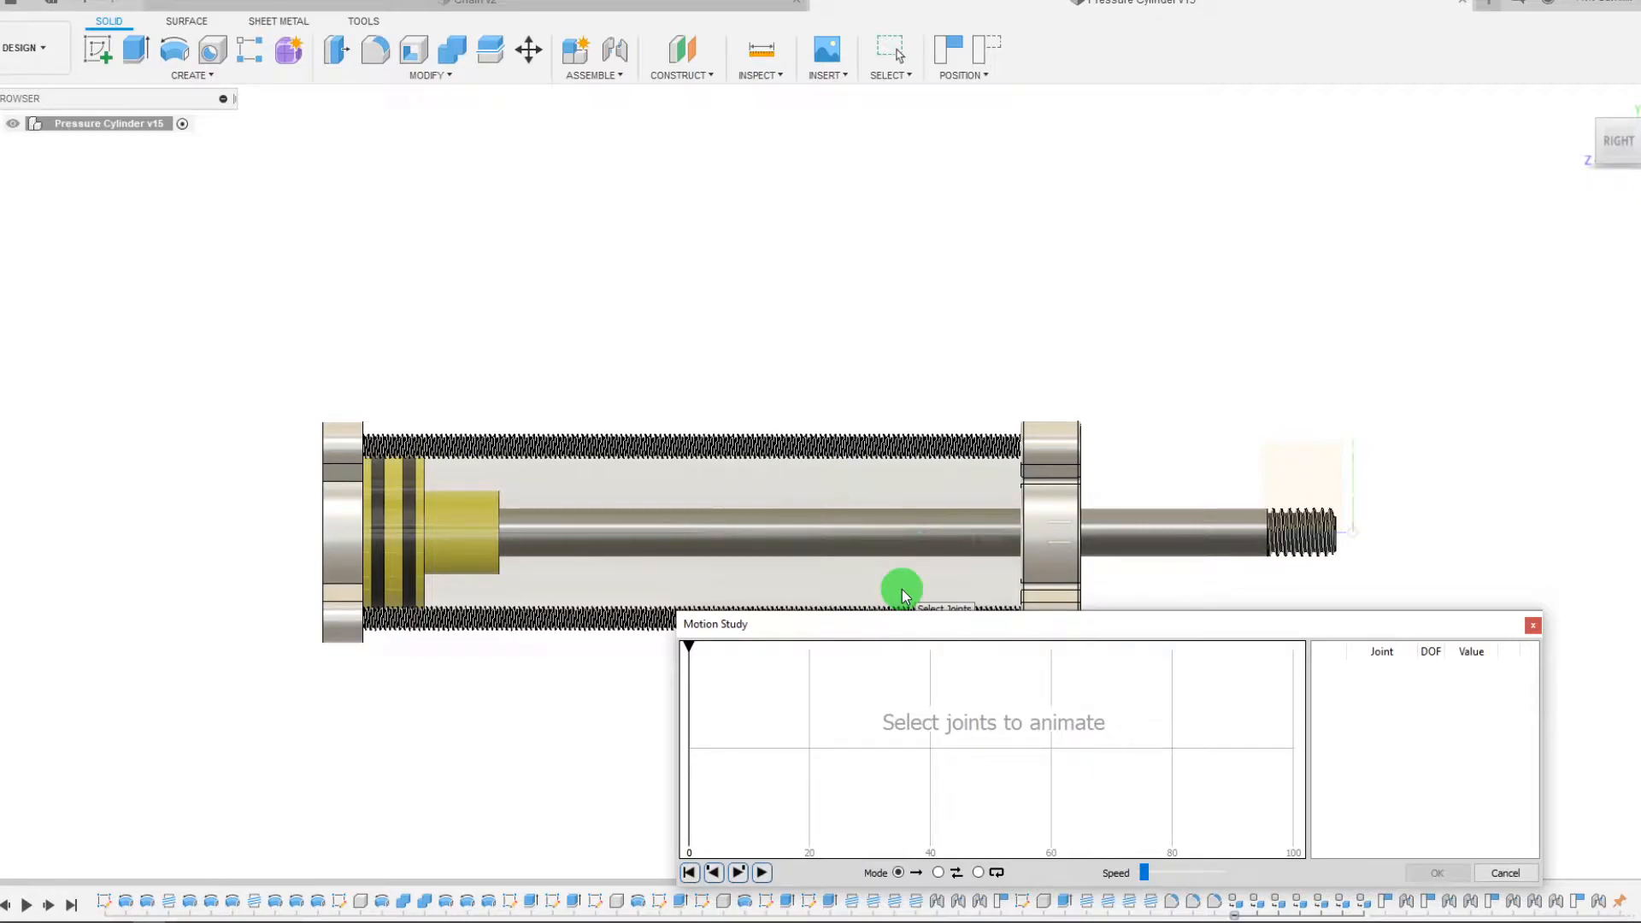
pyautogui.moveTo(919, 539)
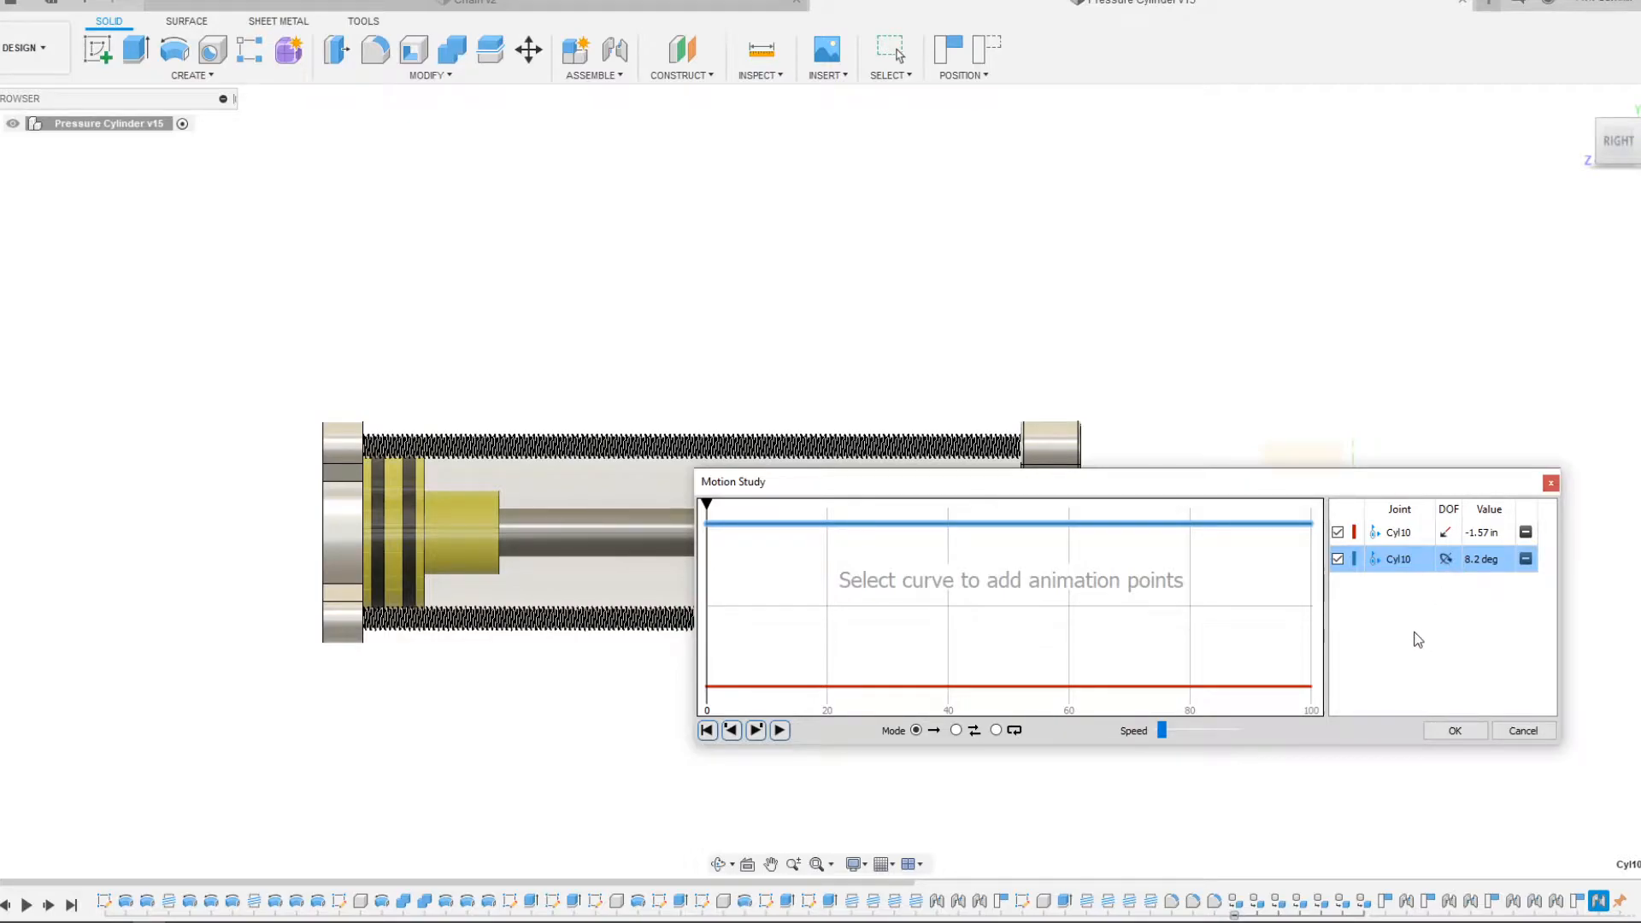
pyautogui.moveTo(1447, 569)
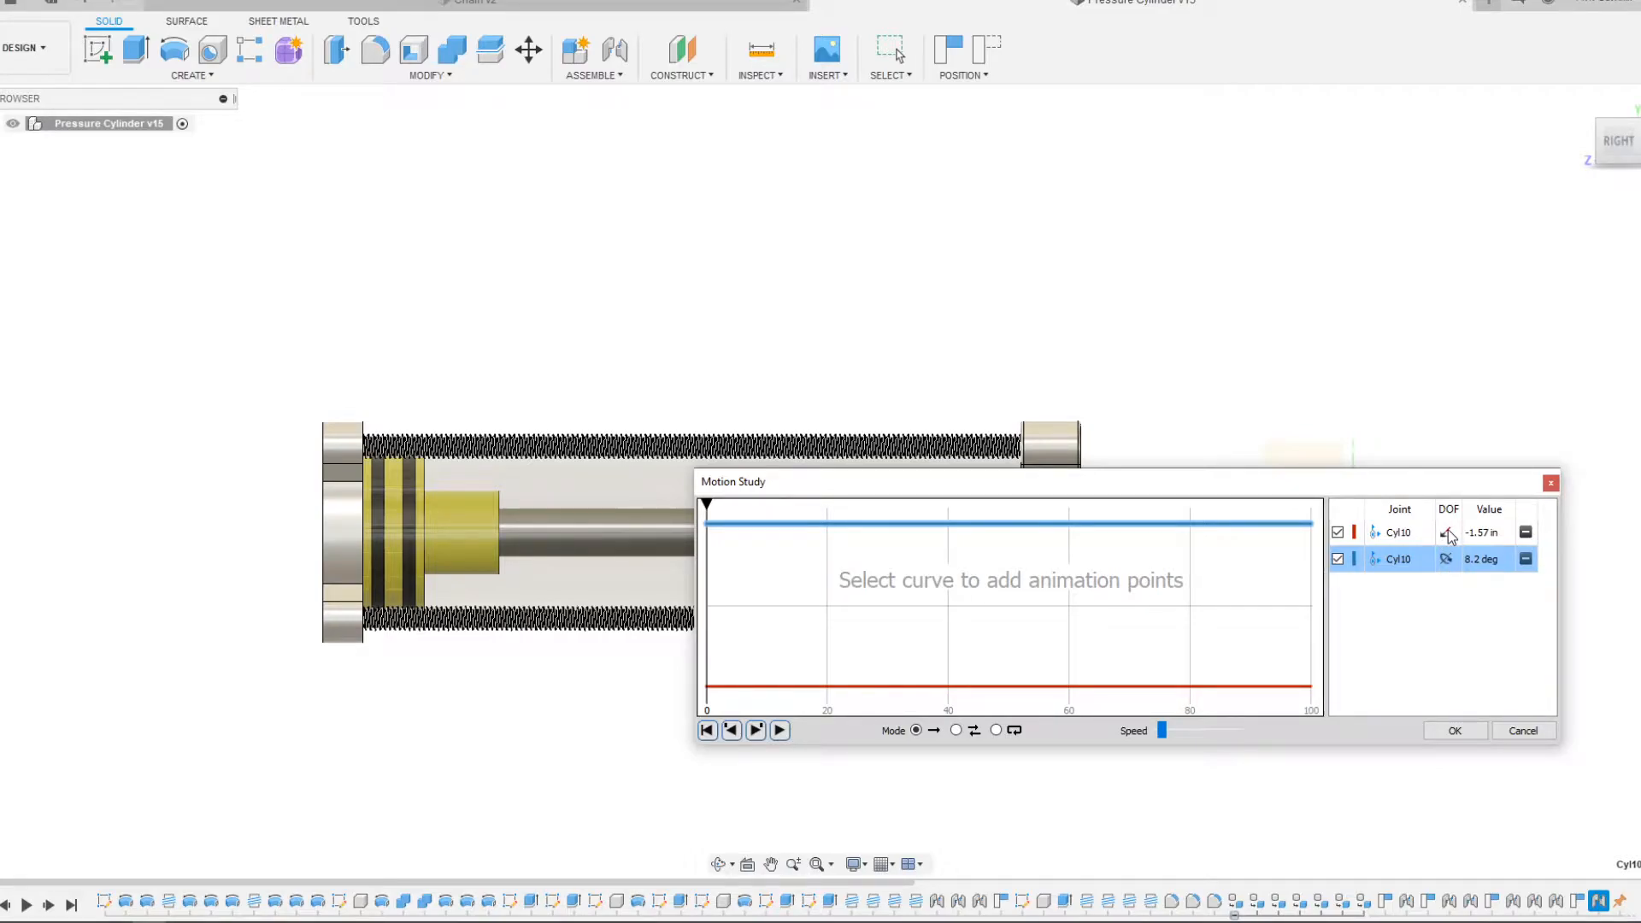
# - Select the Cyl10 joint to add its slide and rotate curves to the study
pyautogui.click(1397, 531)
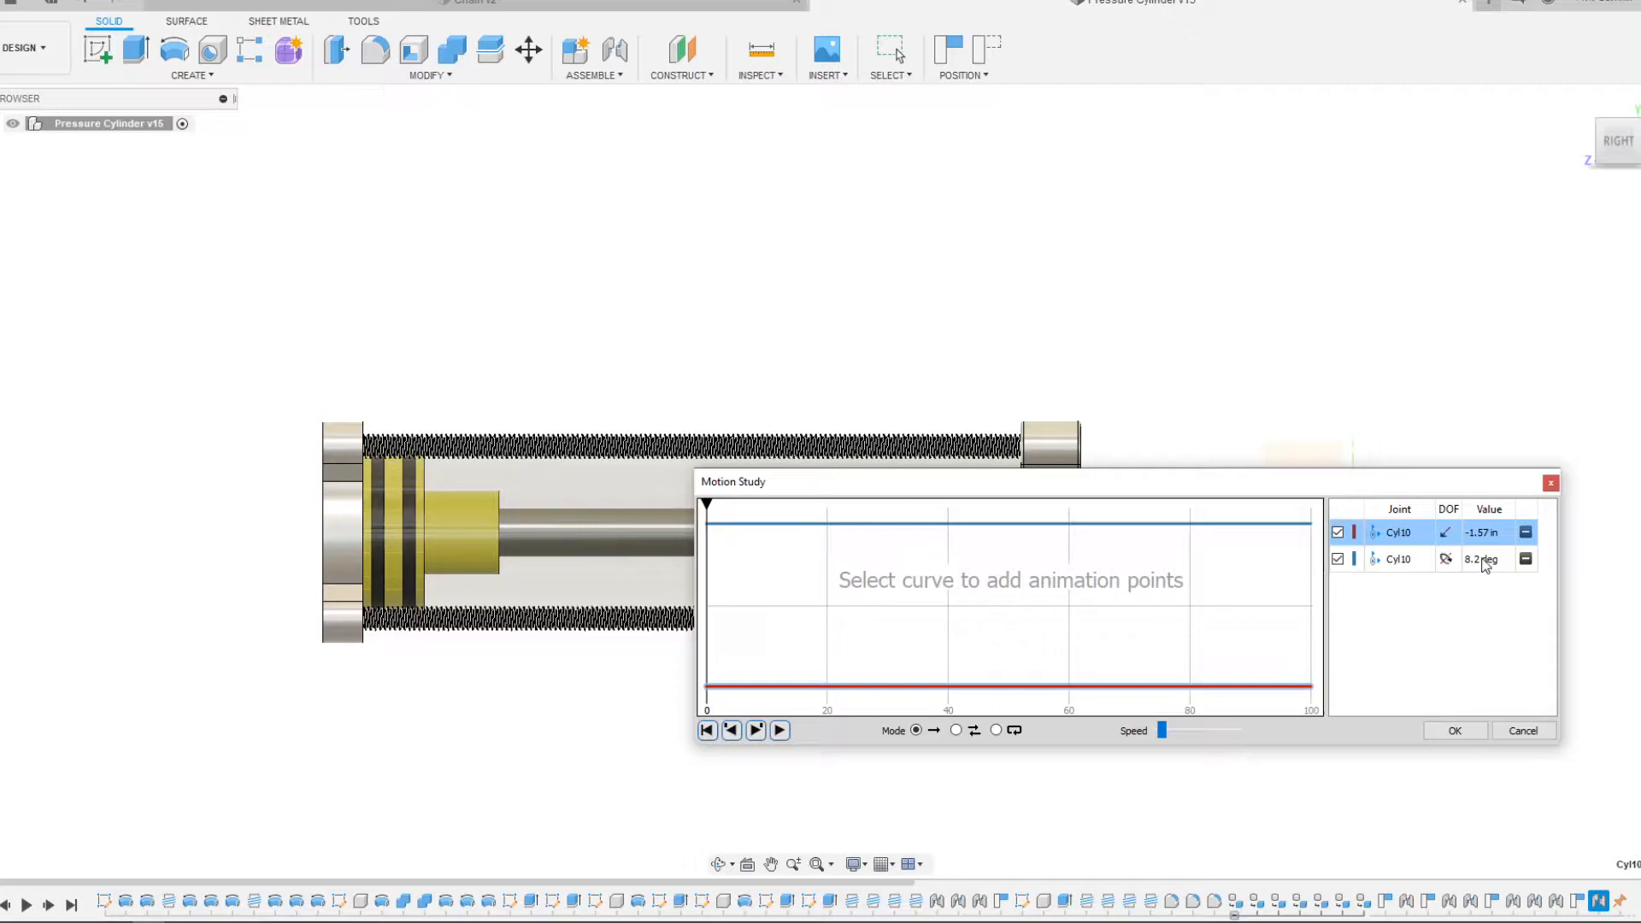
pyautogui.moveTo(868, 681)
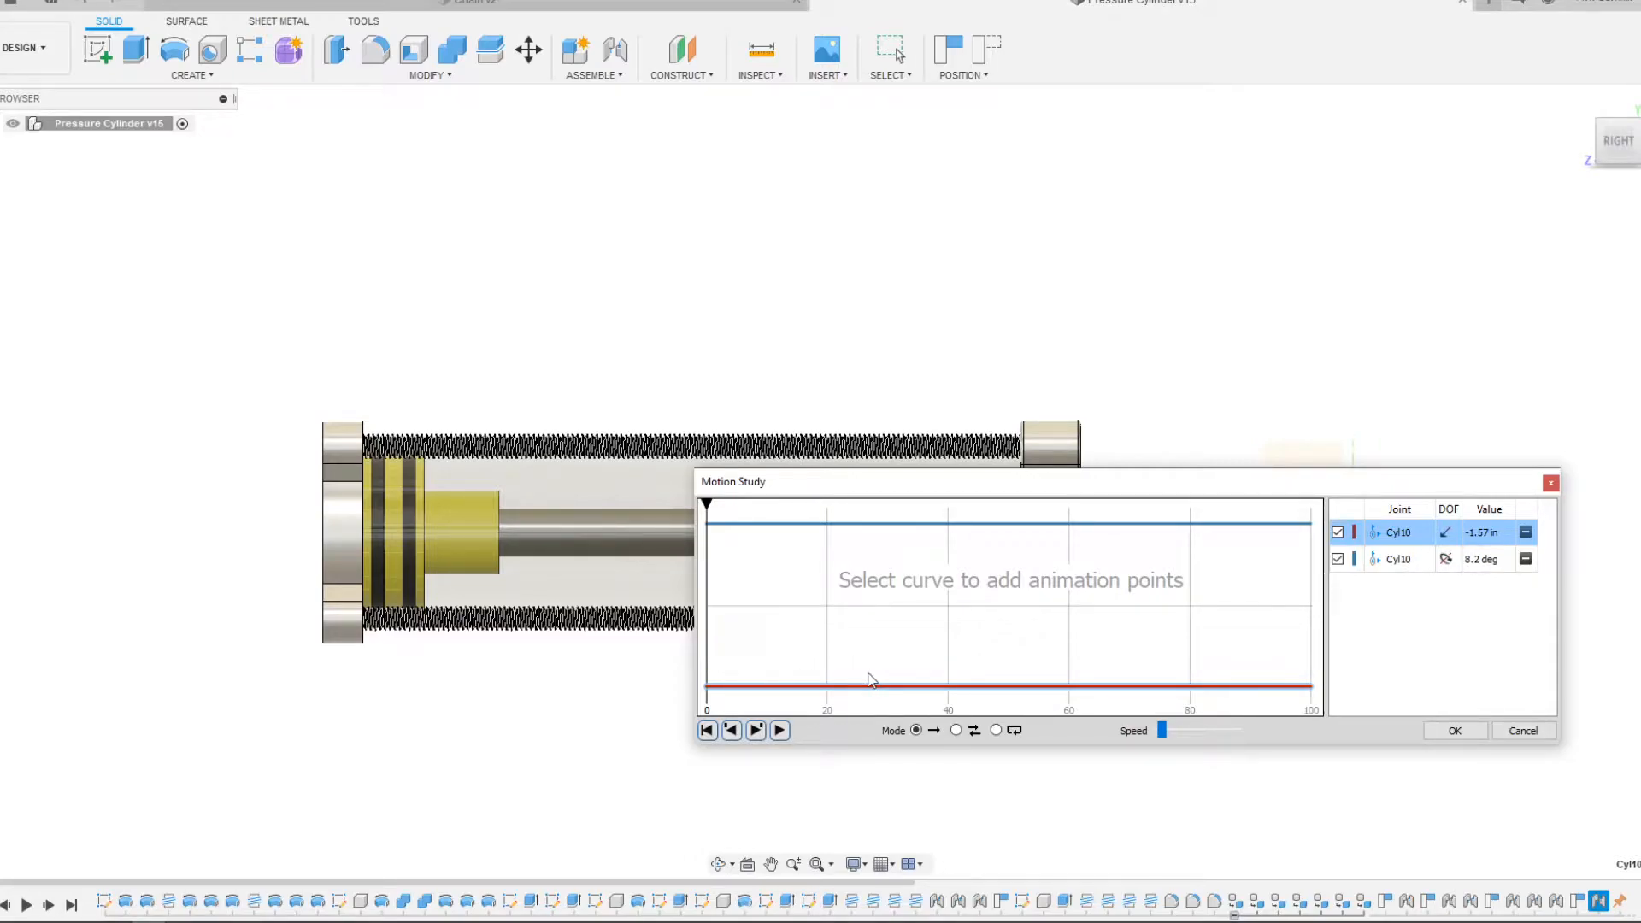
pyautogui.moveTo(1099, 696)
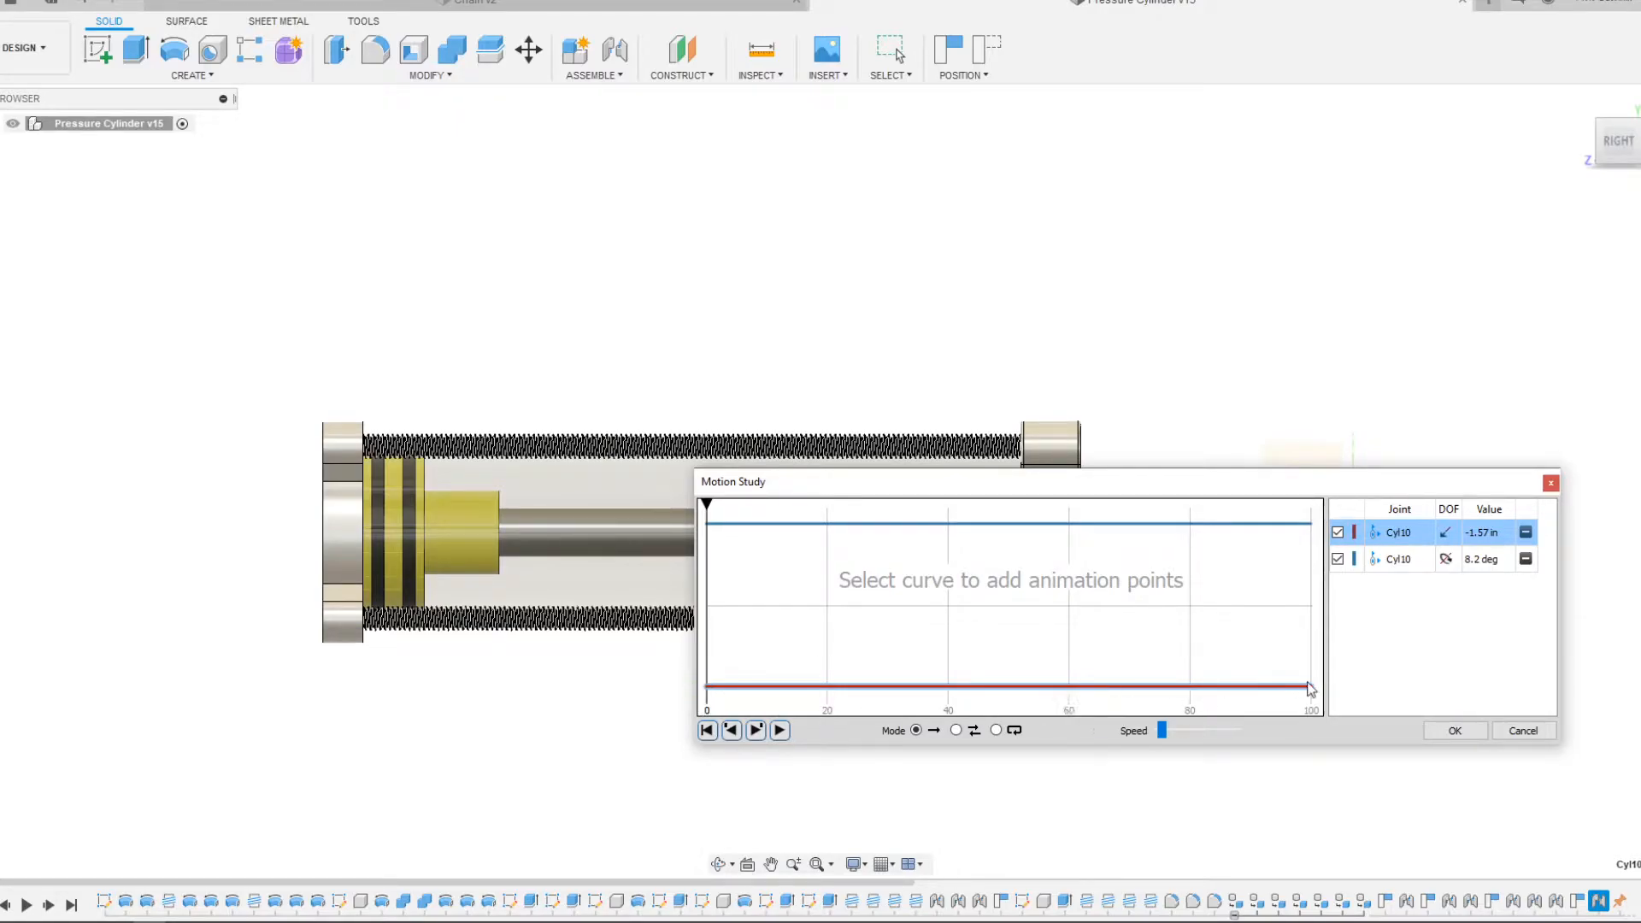
pyautogui.moveTo(707, 685)
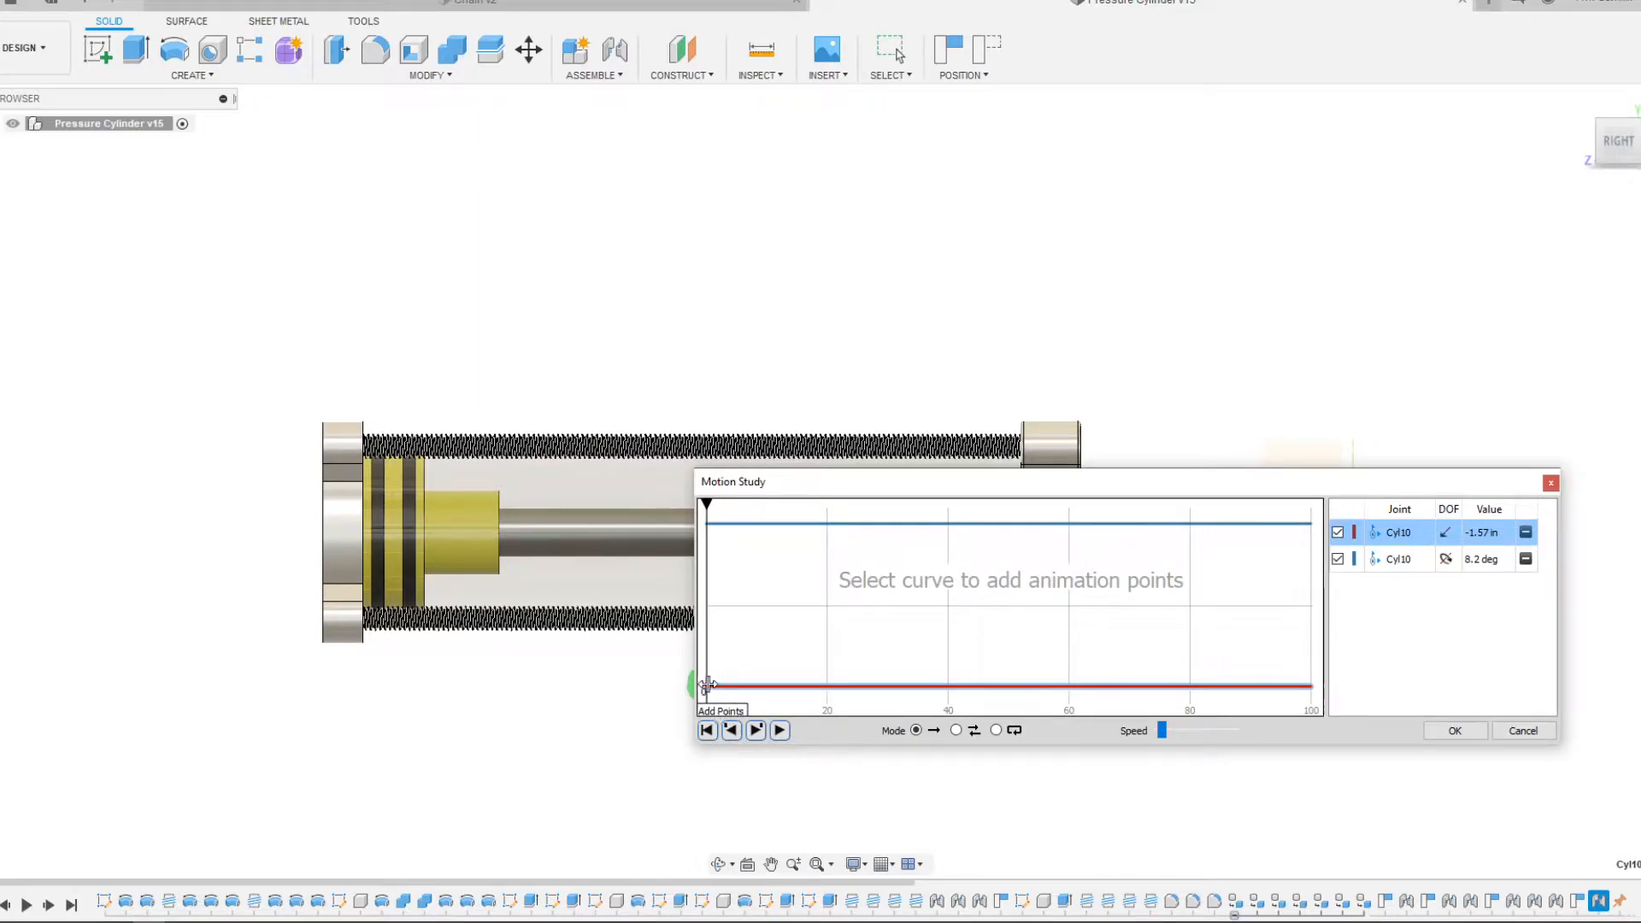
pyautogui.moveTo(847, 722)
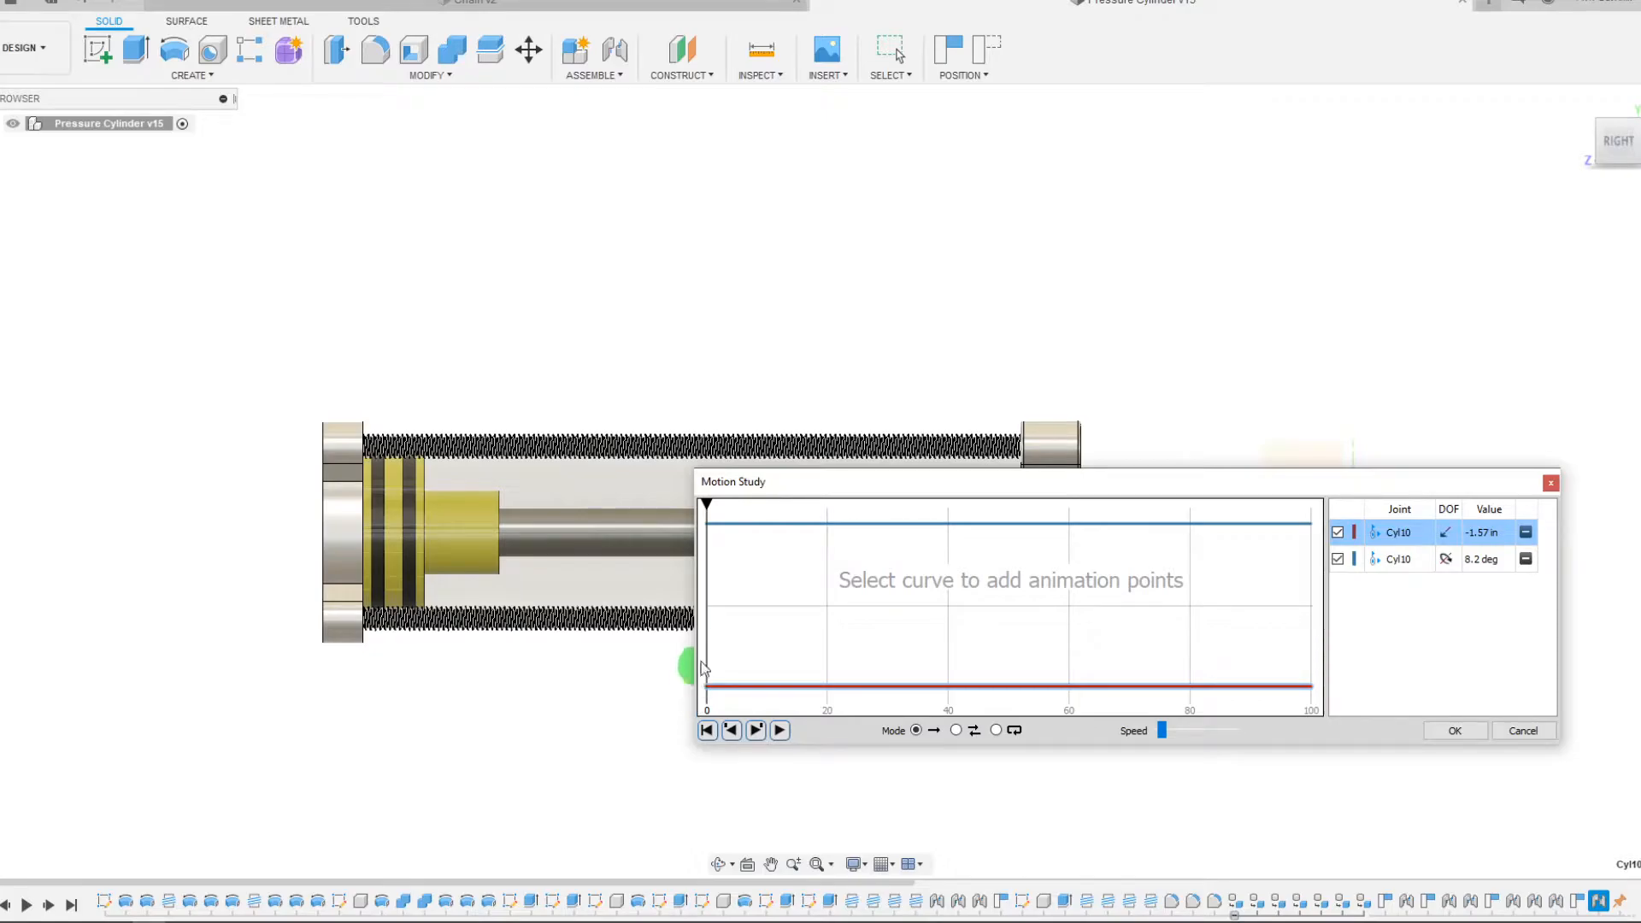
pyautogui.moveTo(1034, 610)
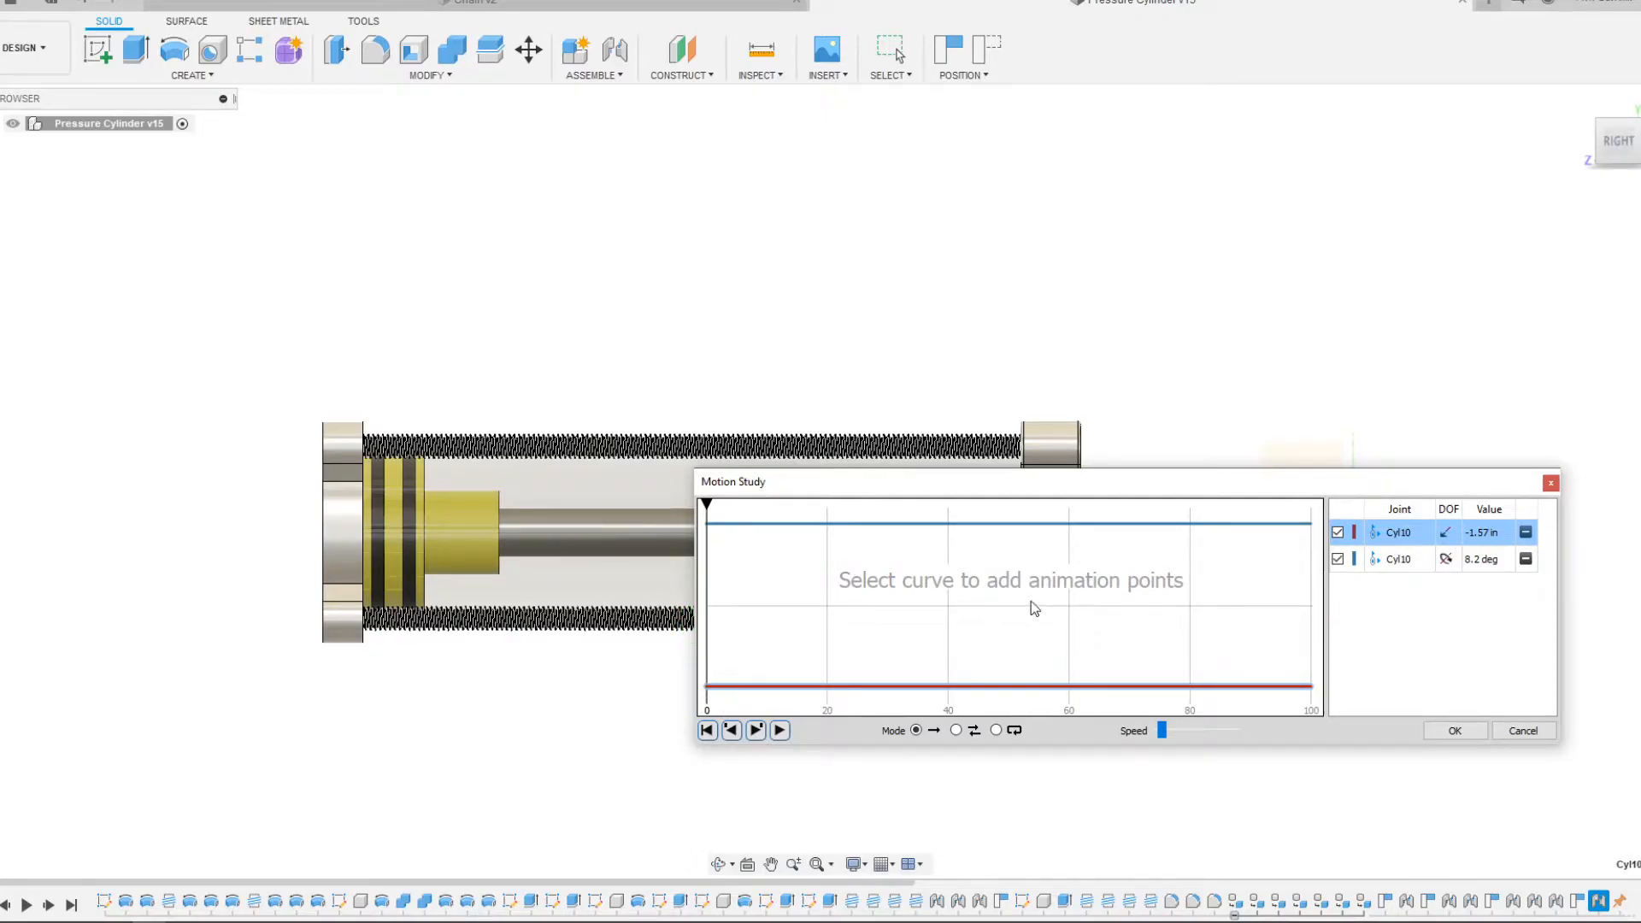
pyautogui.moveTo(1024, 609)
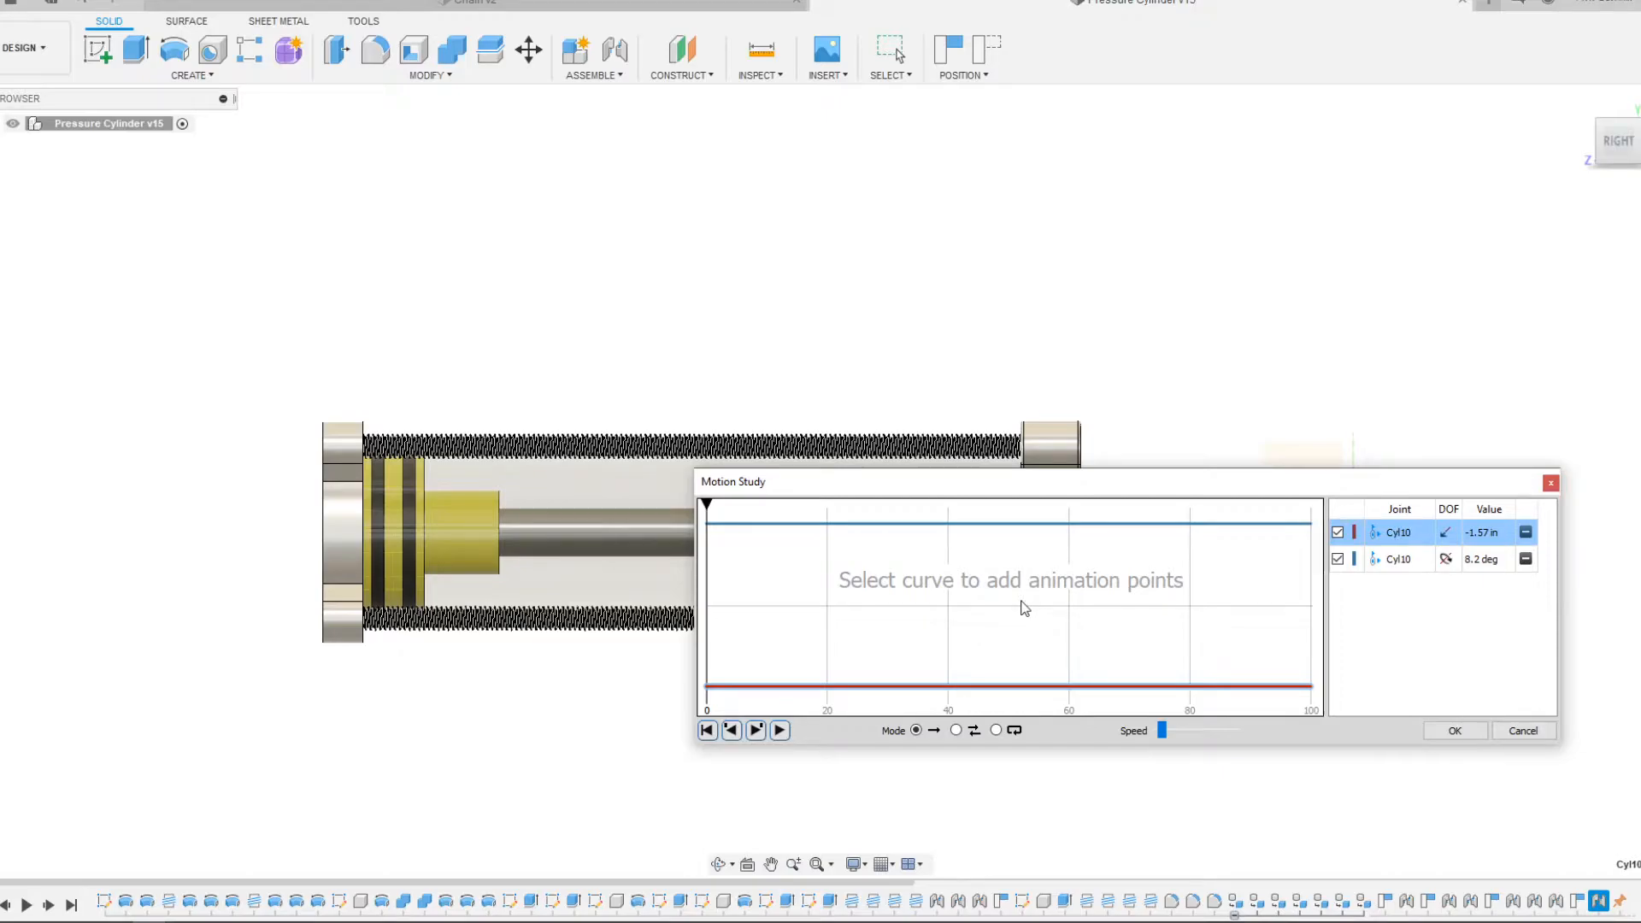
pyautogui.moveTo(1323, 629)
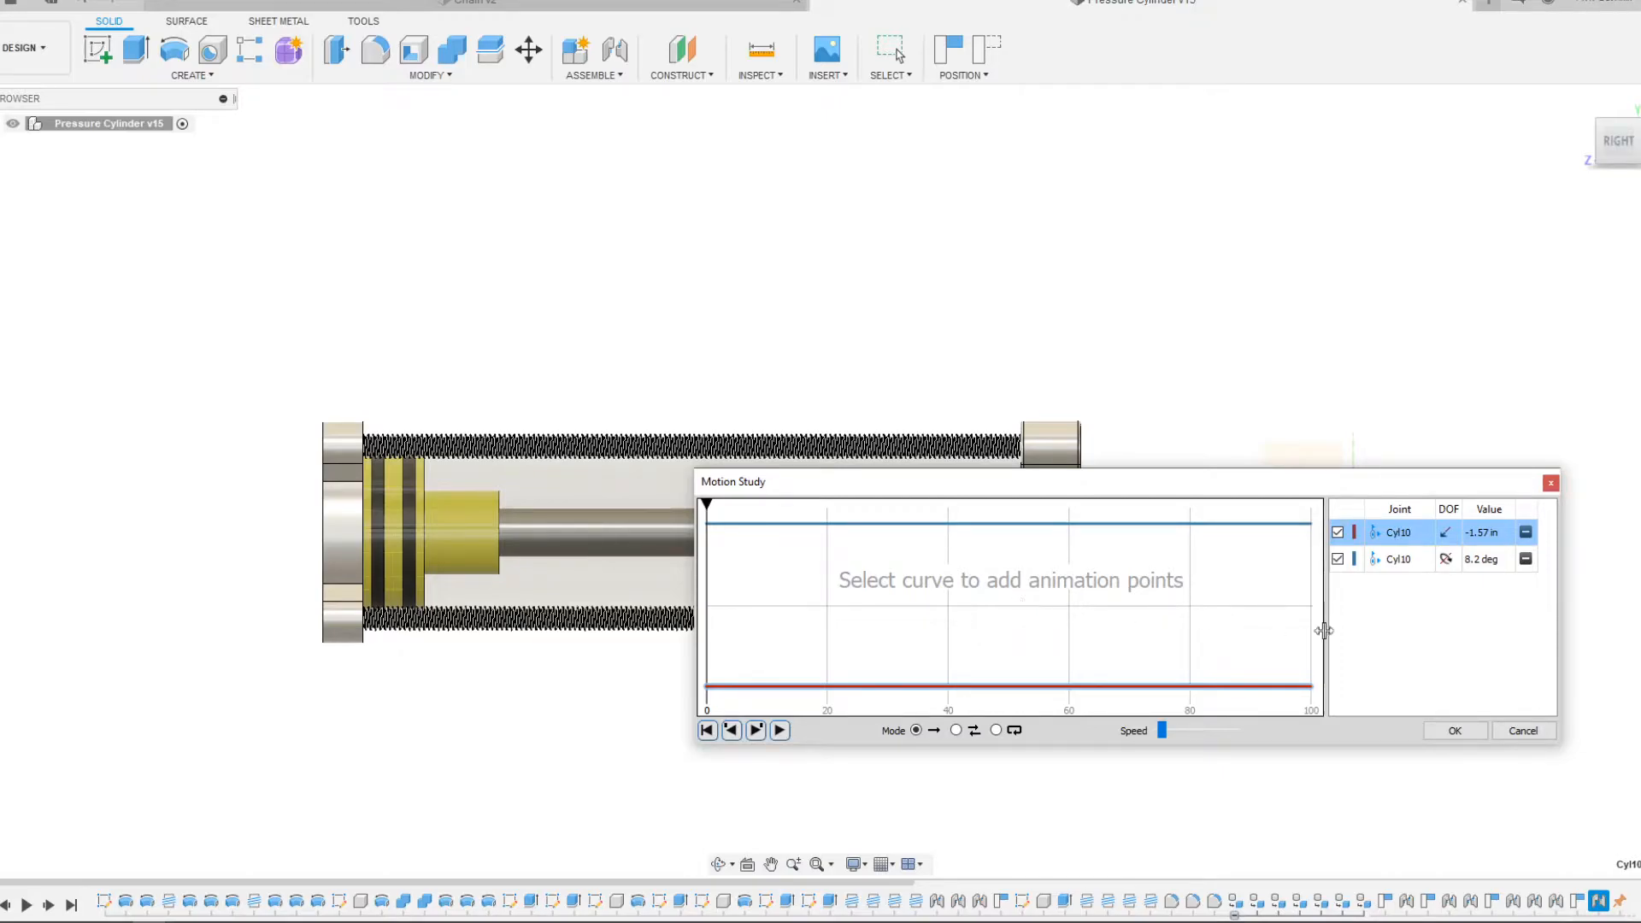
pyautogui.moveTo(1254, 639)
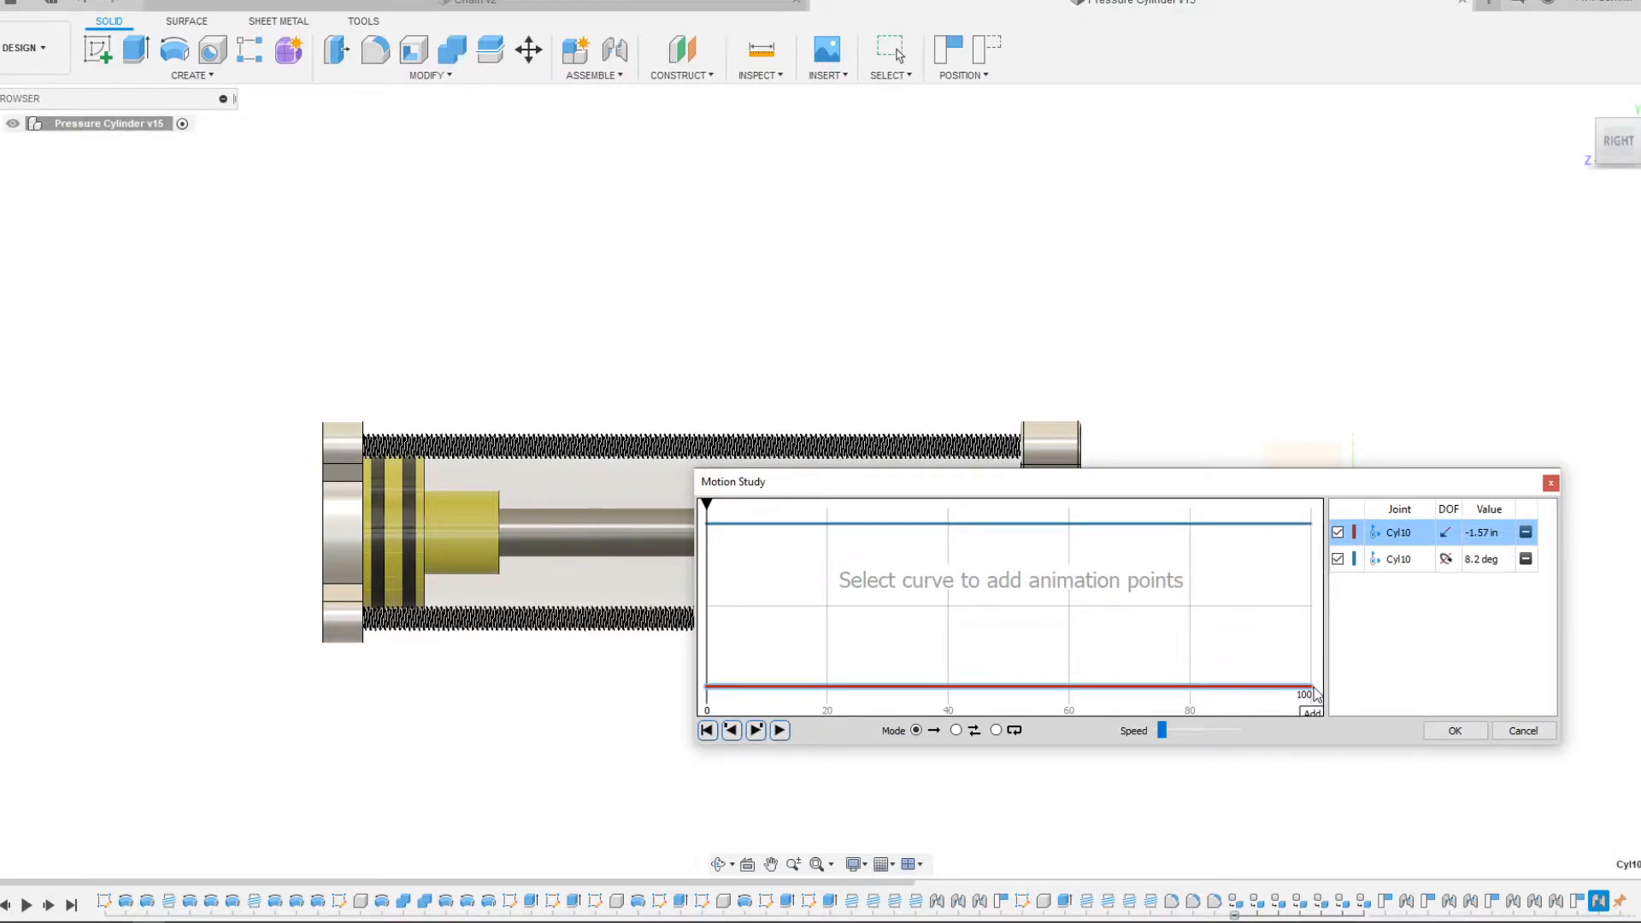
# - Add a slide animation point at step 100, then play and pause the study
pyautogui.click(1313, 713)
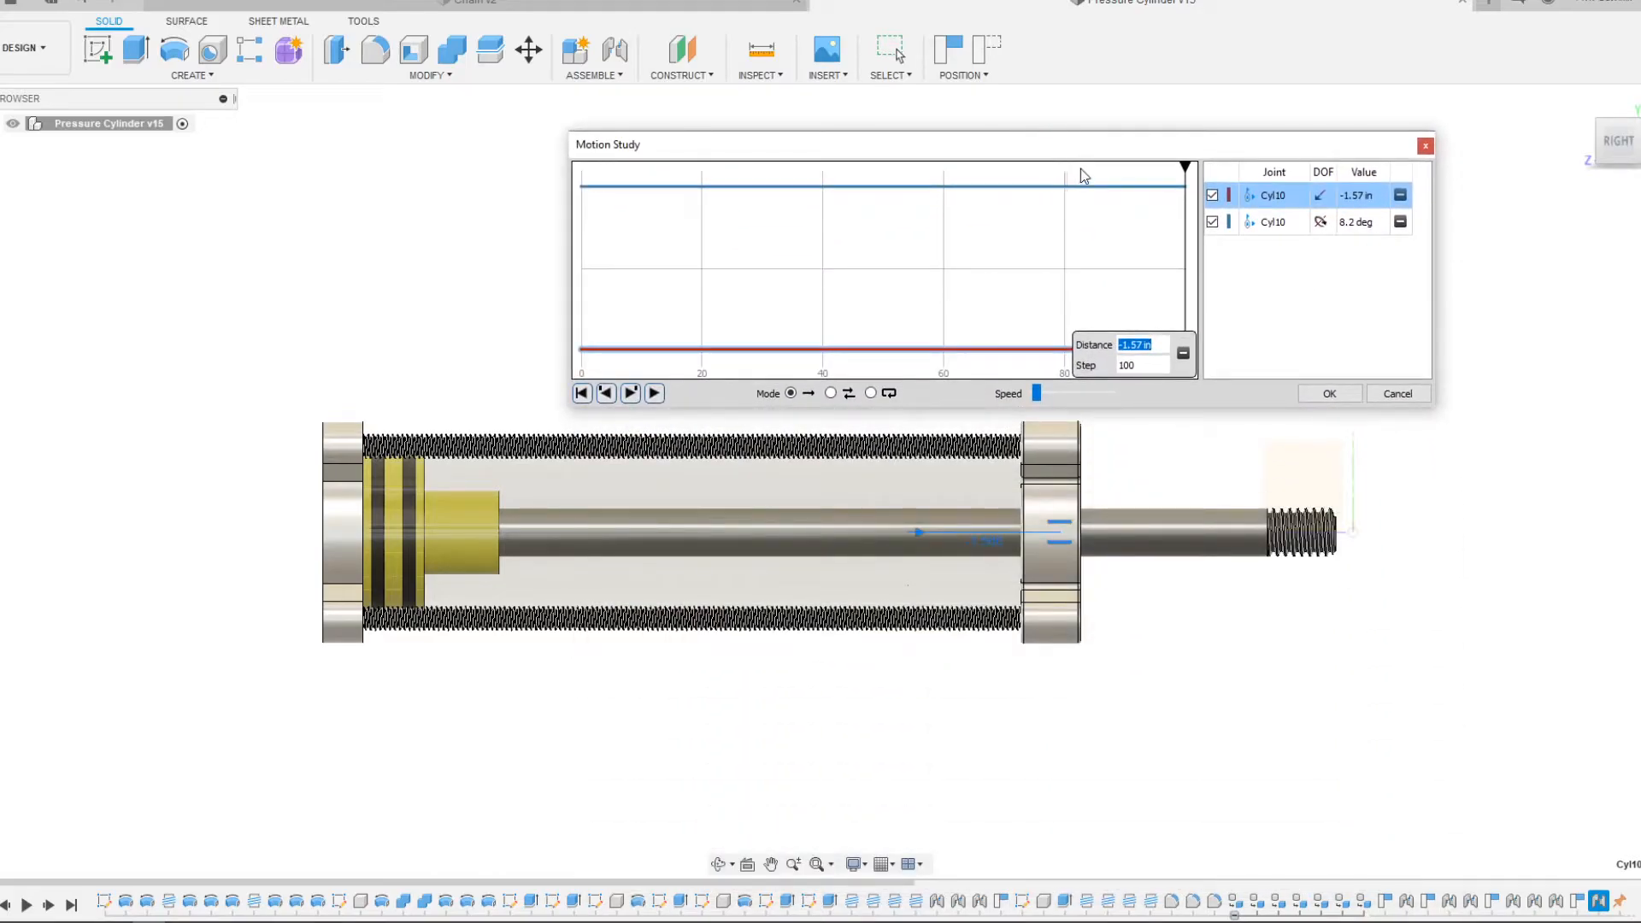
pyautogui.moveTo(1083, 266)
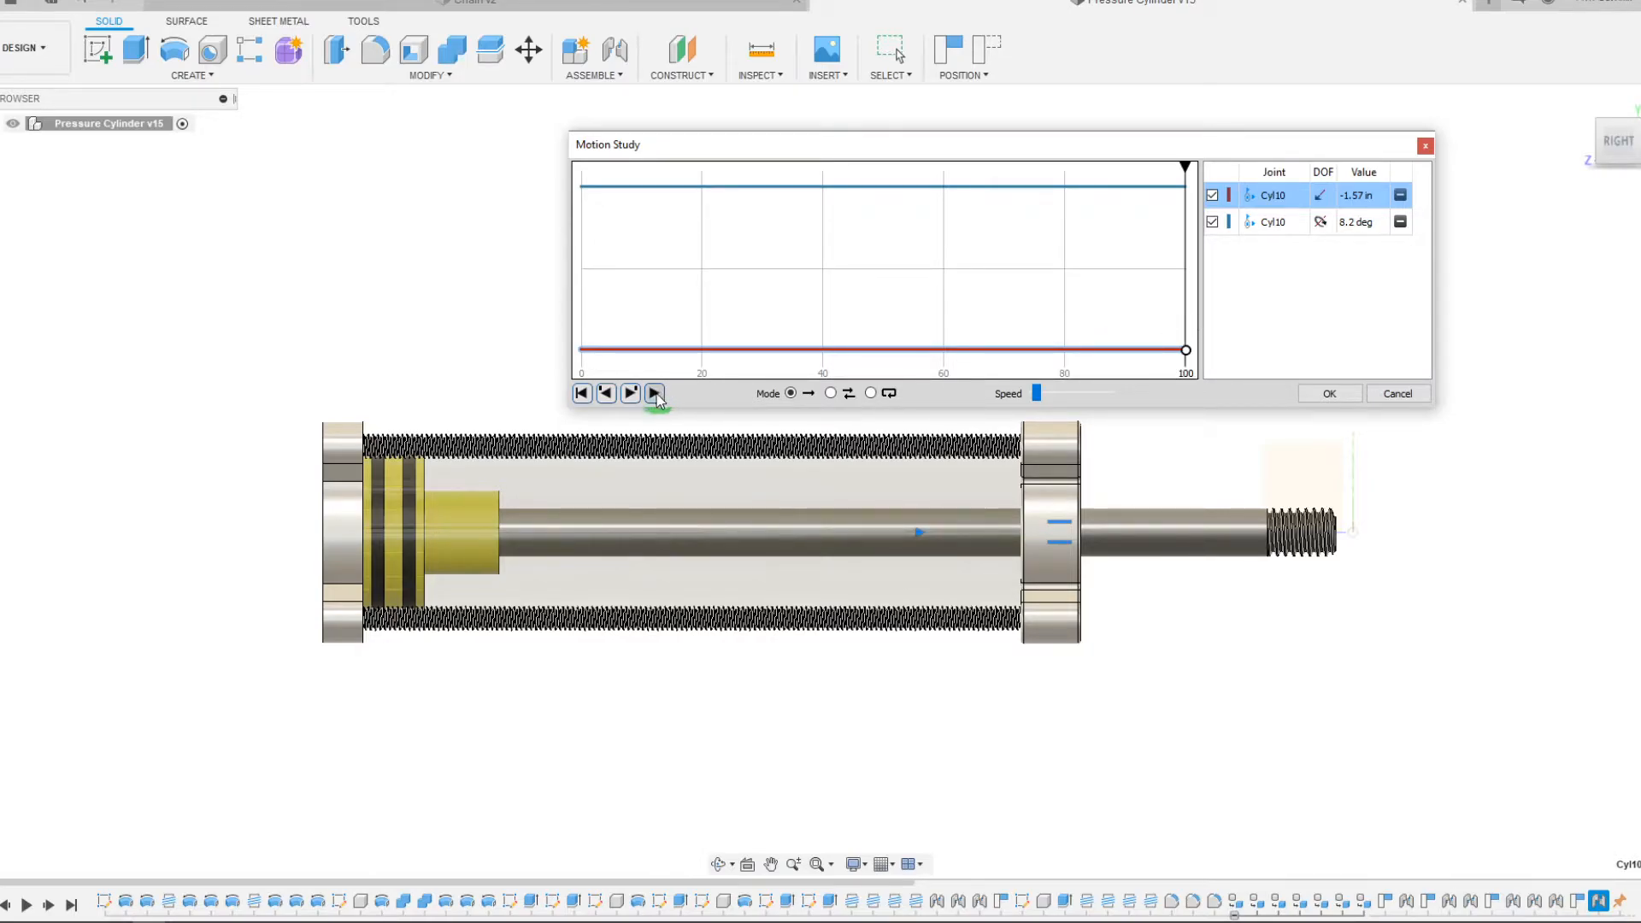
pyautogui.click(653, 393)
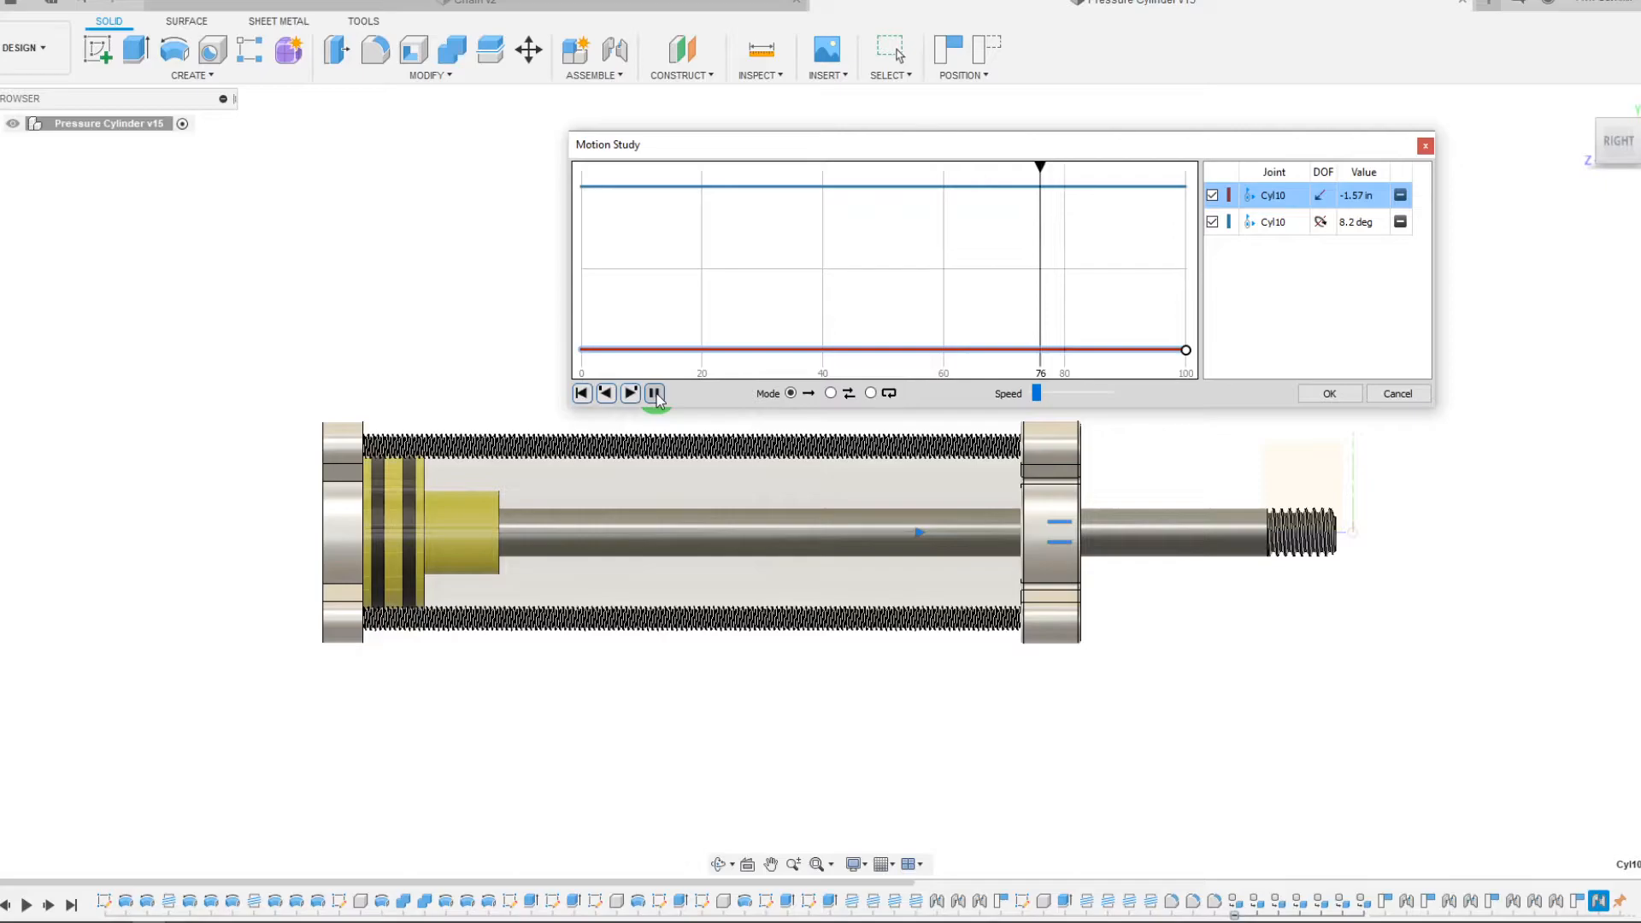
pyautogui.click(654, 392)
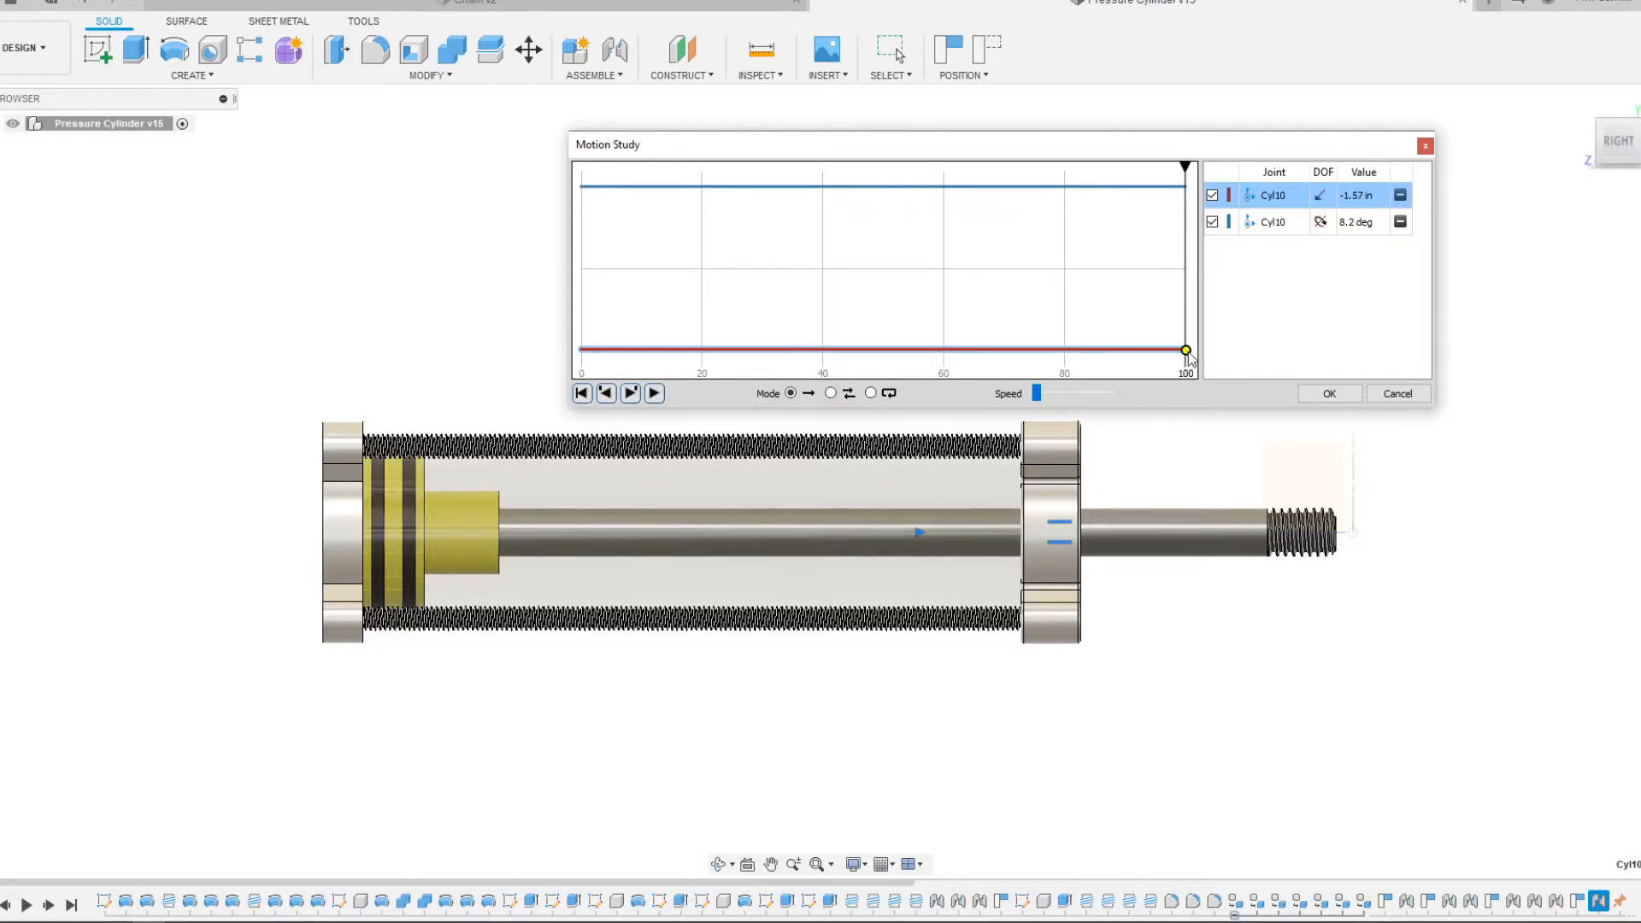
# - Drag the step-100 slide keypoint up to 0.00 in and replay the rod animation
pyautogui.click(1185, 350)
pyautogui.write('-1')
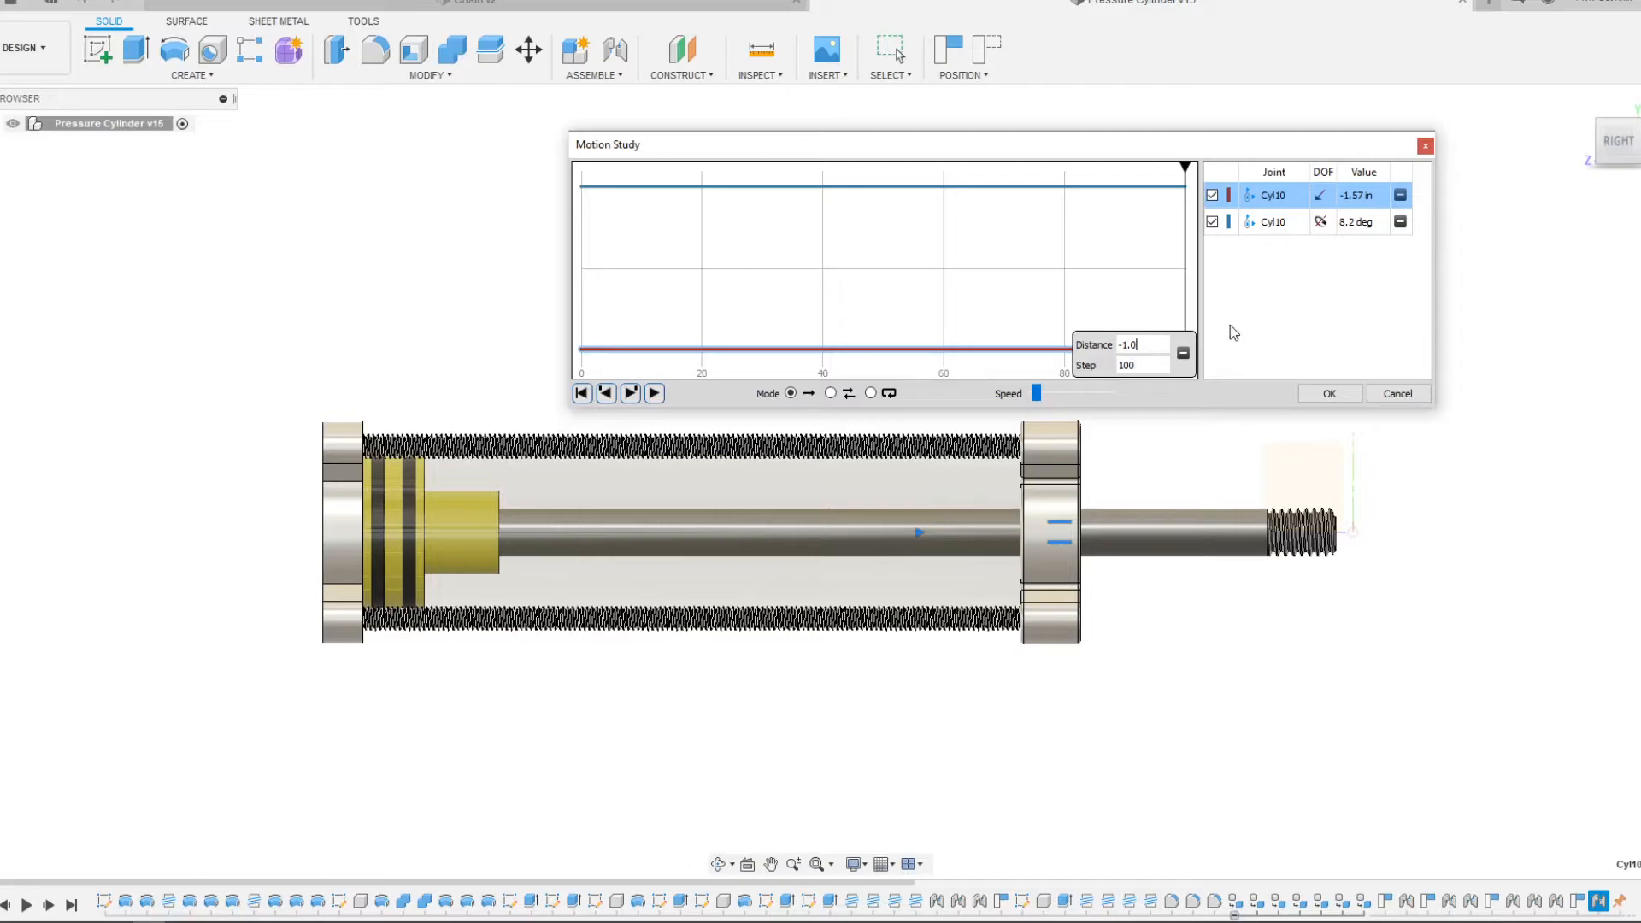
pyautogui.moveTo(1072, 312)
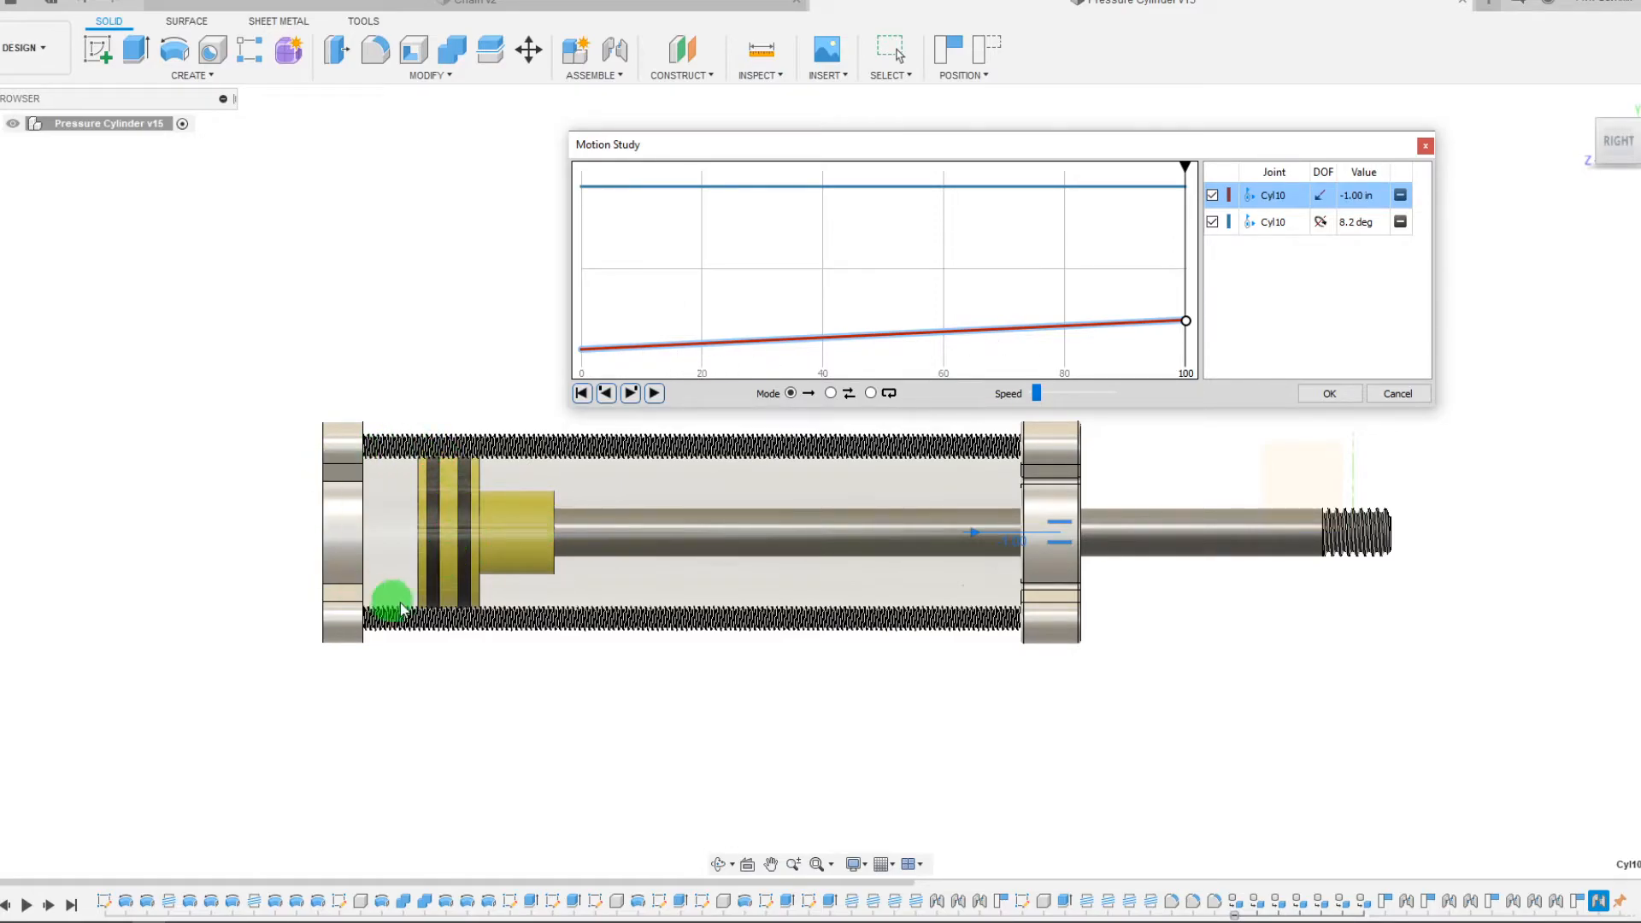
pyautogui.moveTo(330, 485)
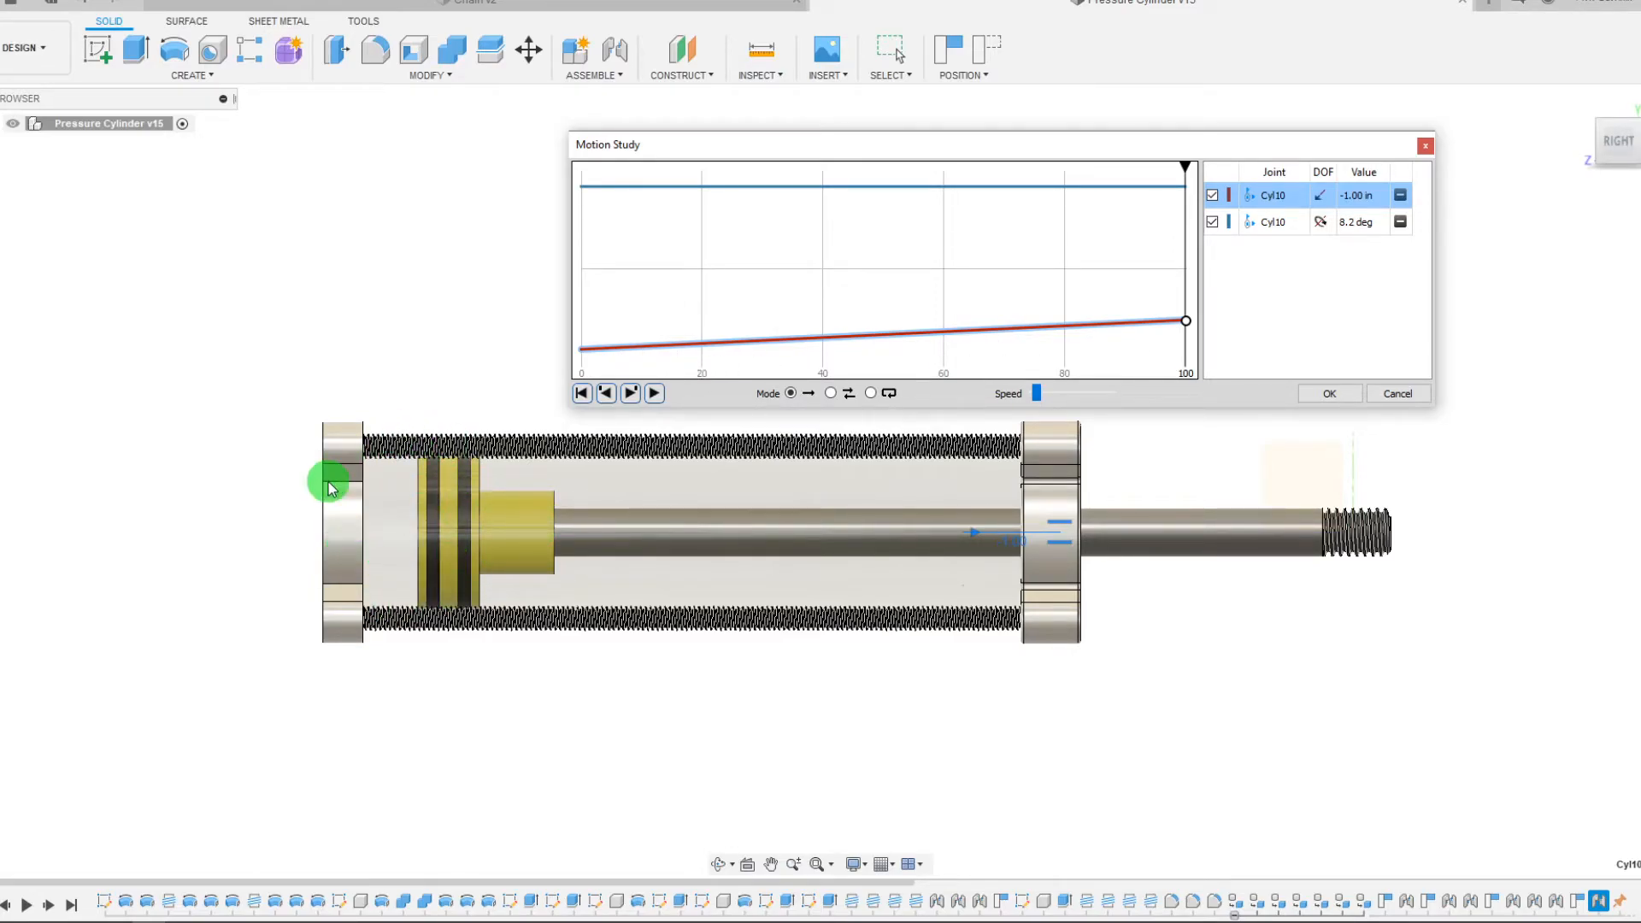
pyautogui.click(653, 393)
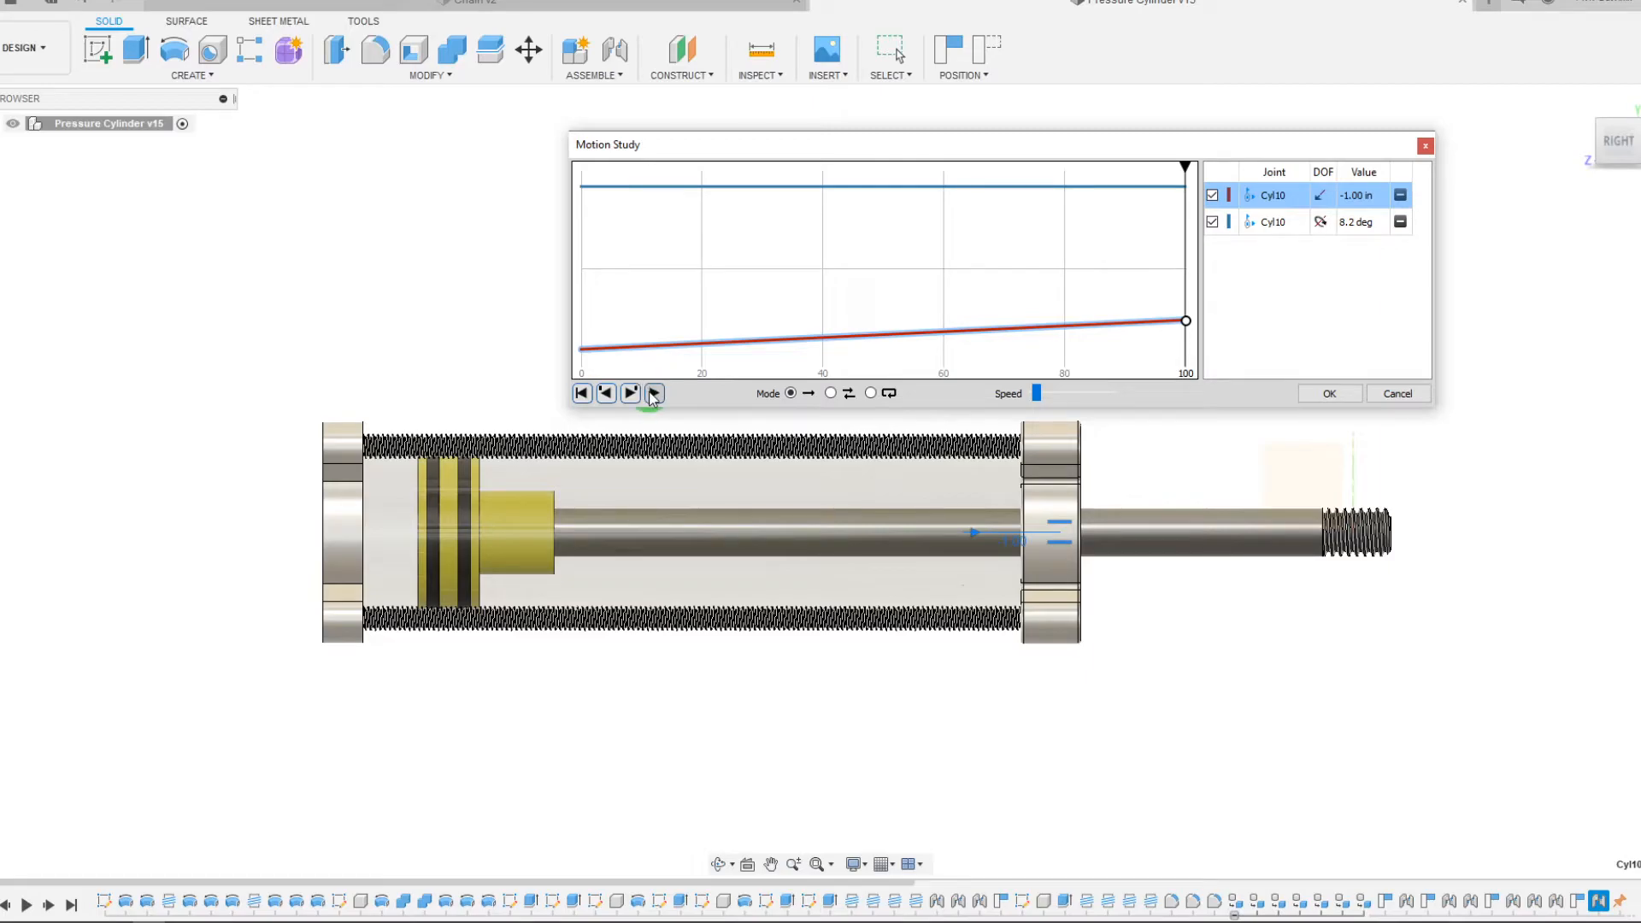
pyautogui.click(653, 392)
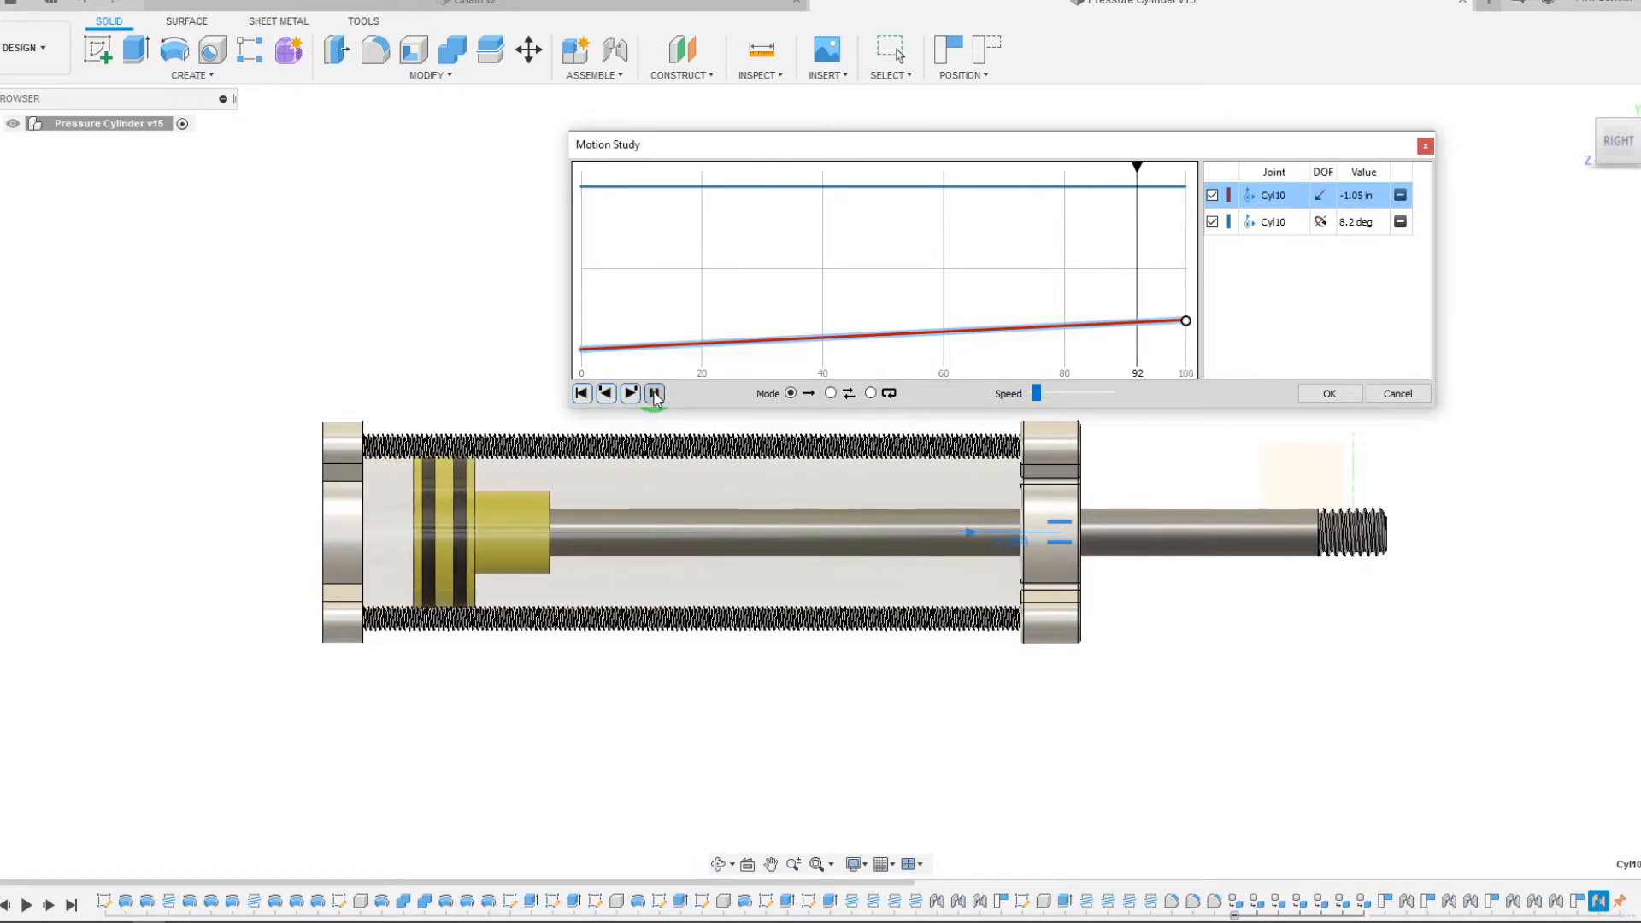
pyautogui.click(1186, 321)
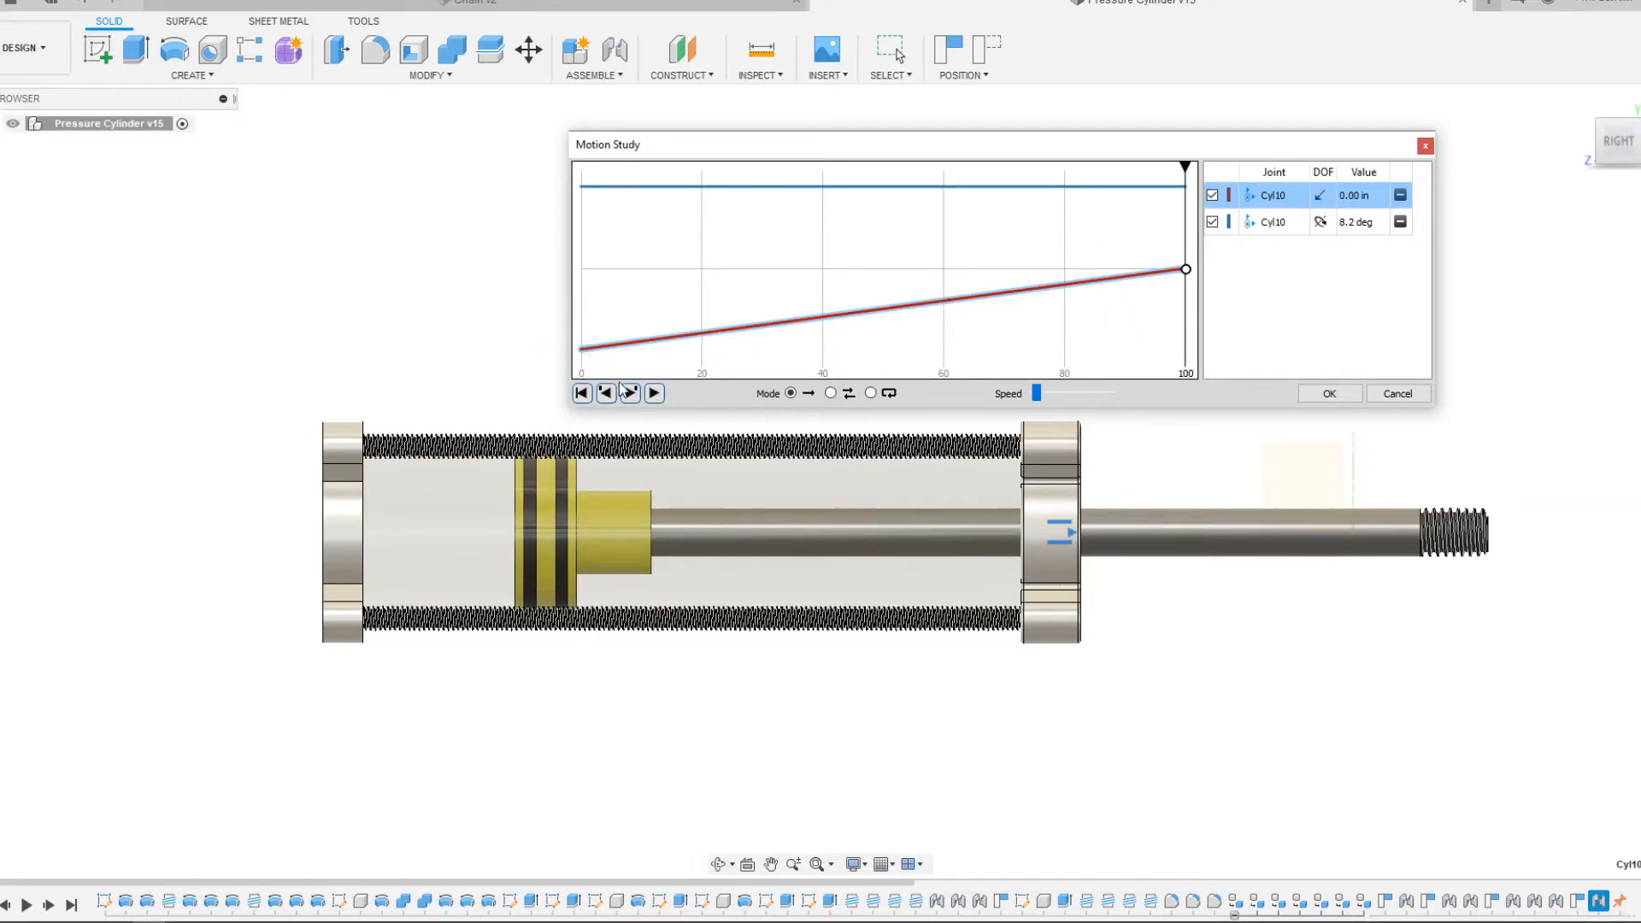
pyautogui.click(653, 392)
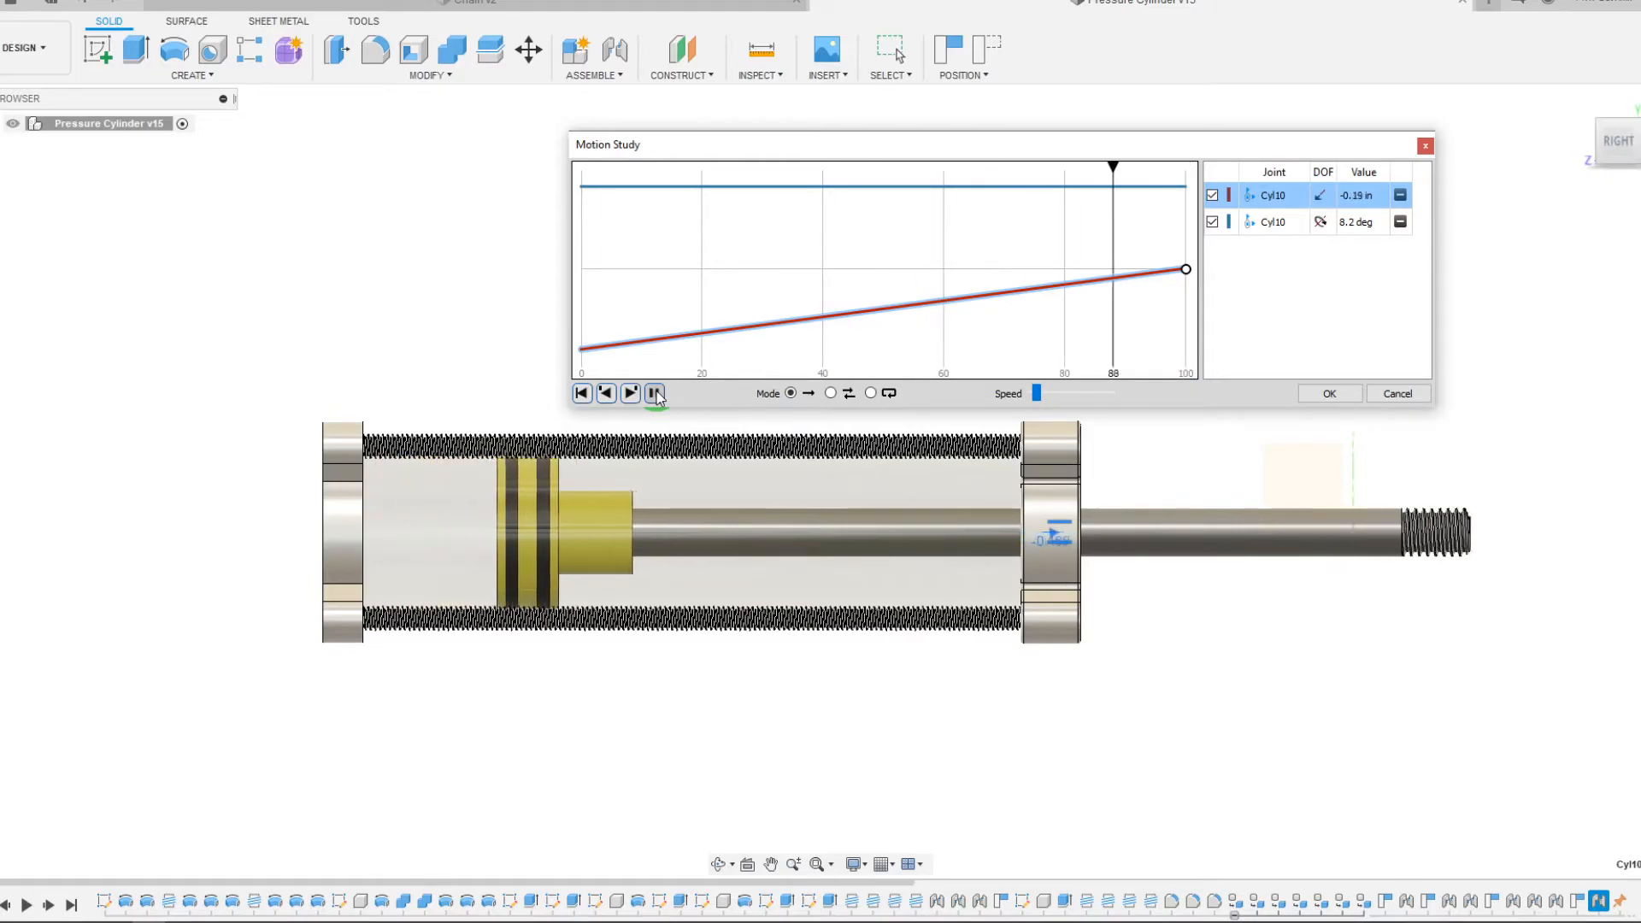
pyautogui.click(653, 392)
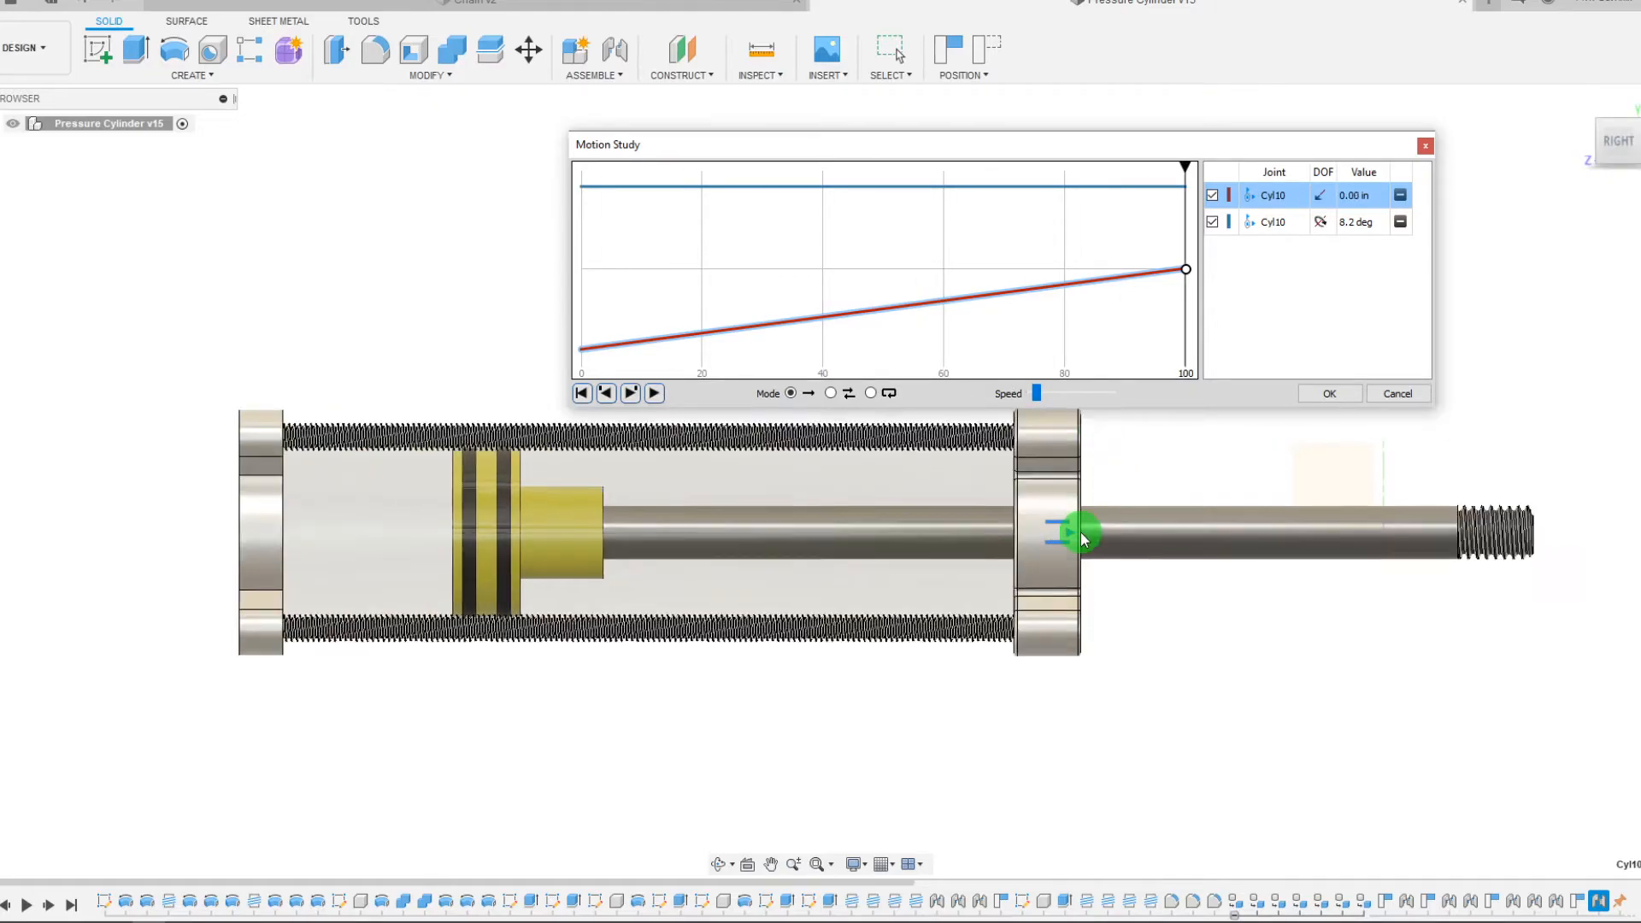
pyautogui.scroll(3)
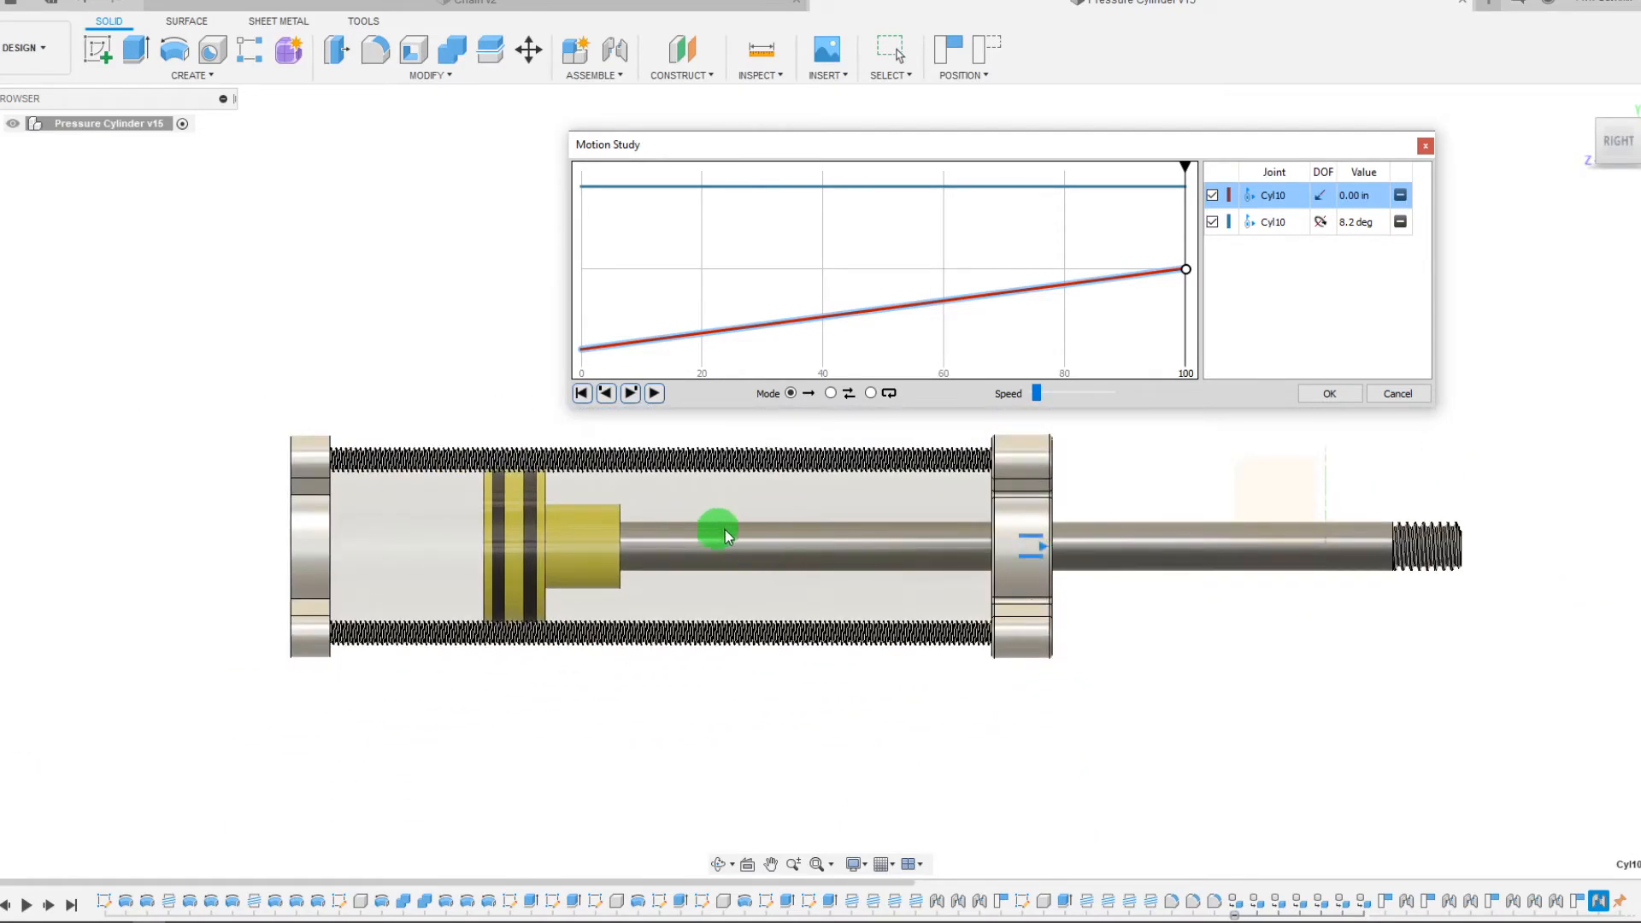
pyautogui.moveTo(699, 521)
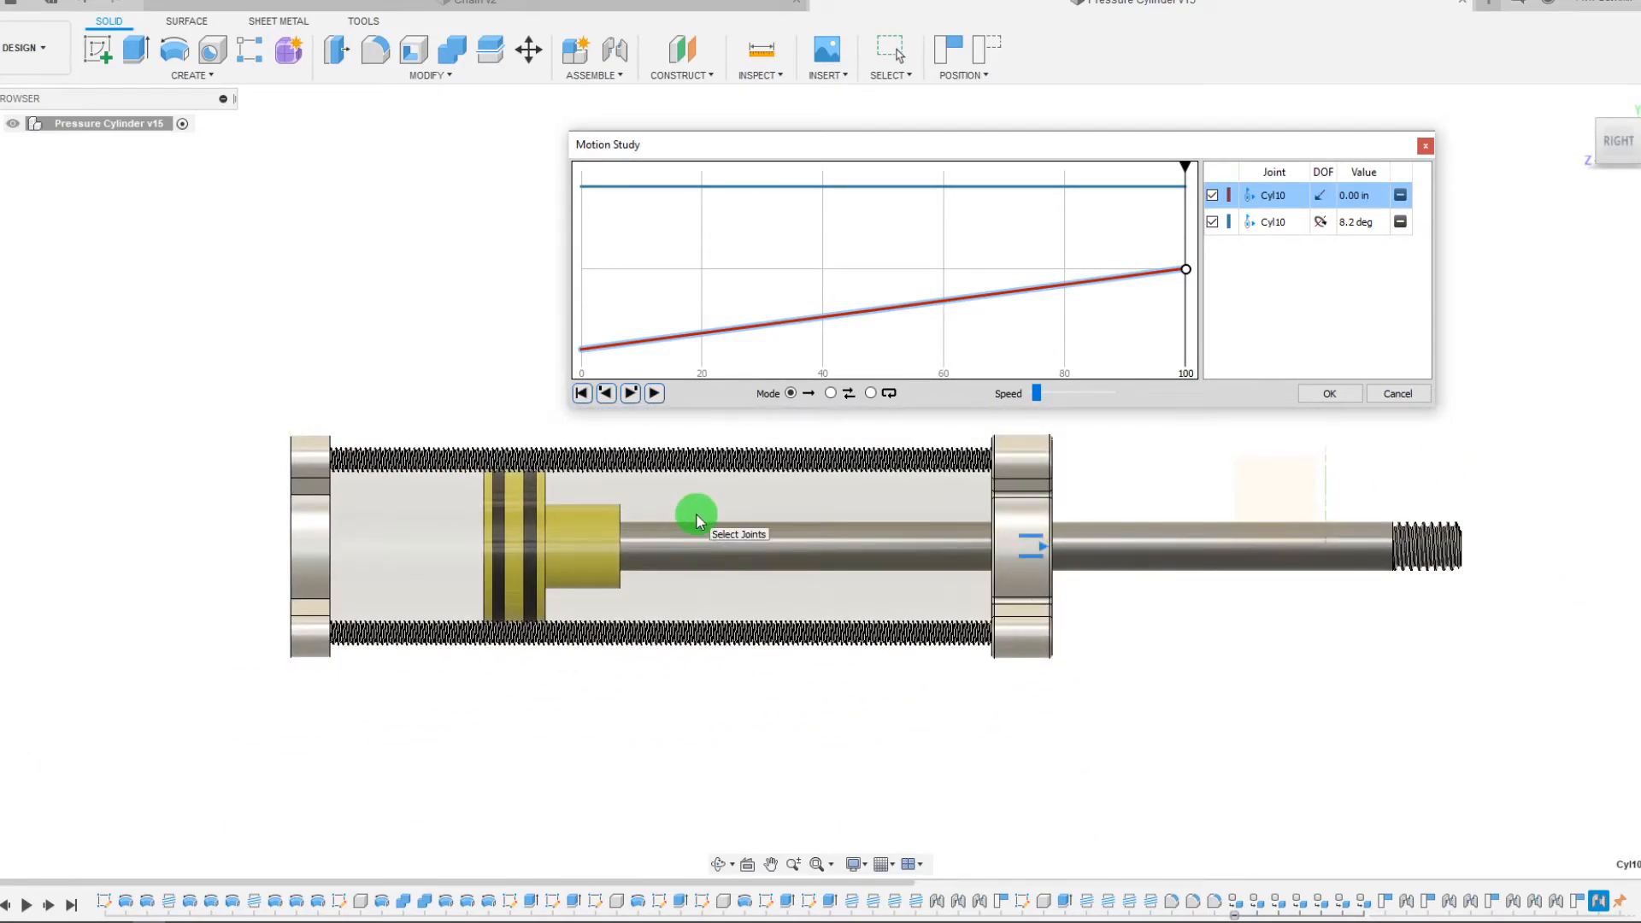
pyautogui.moveTo(789, 550)
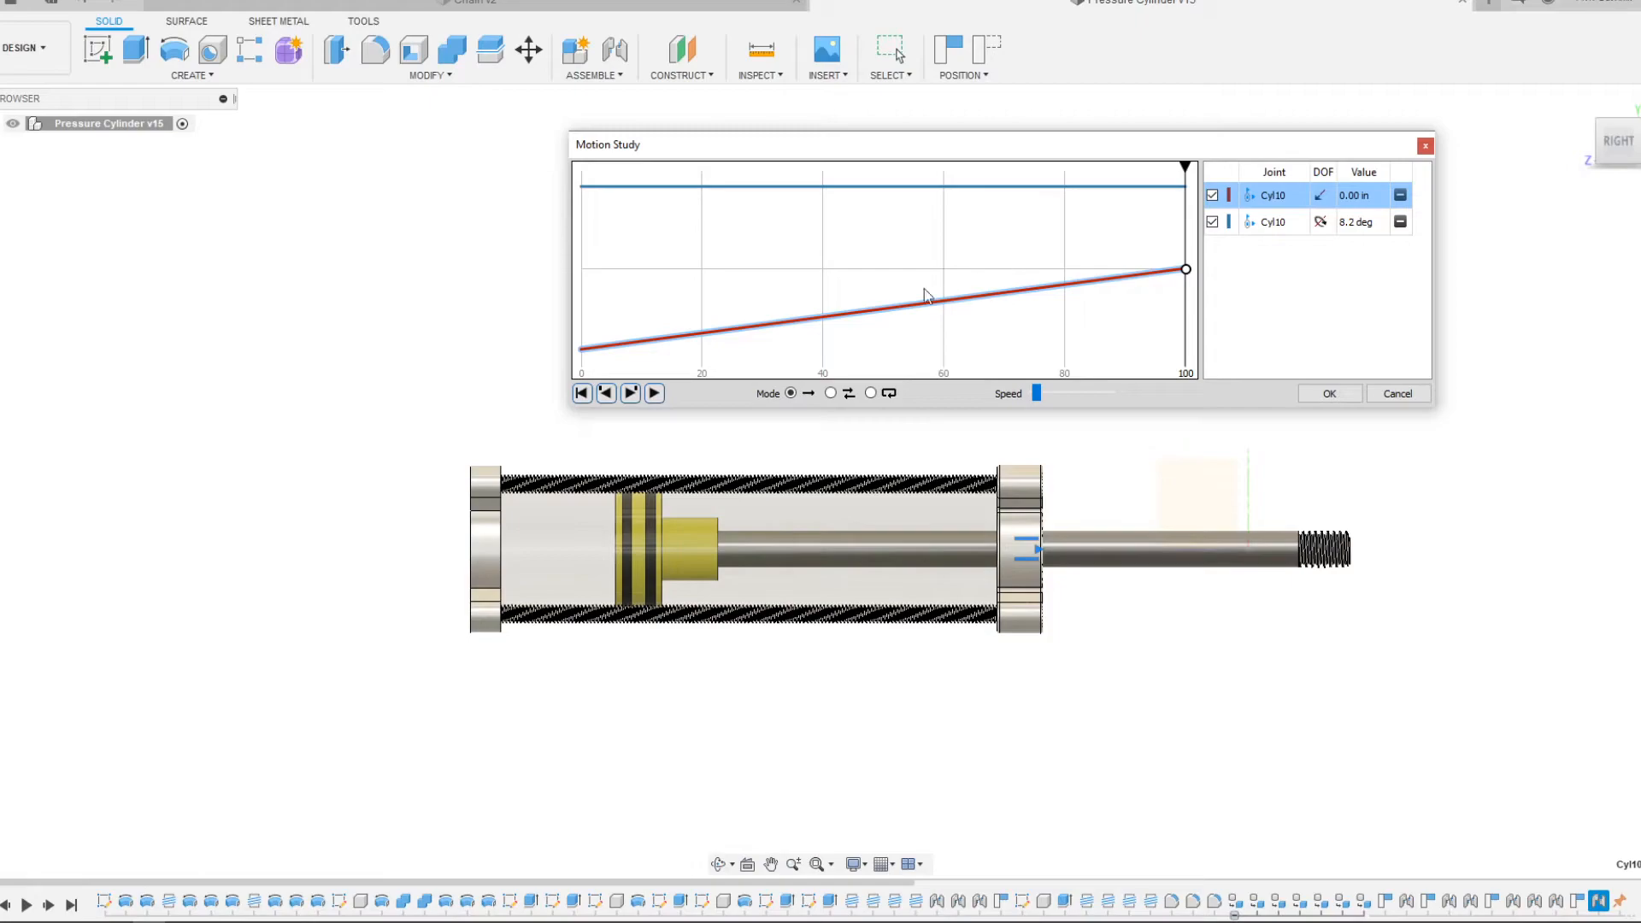
pyautogui.moveTo(1140, 303)
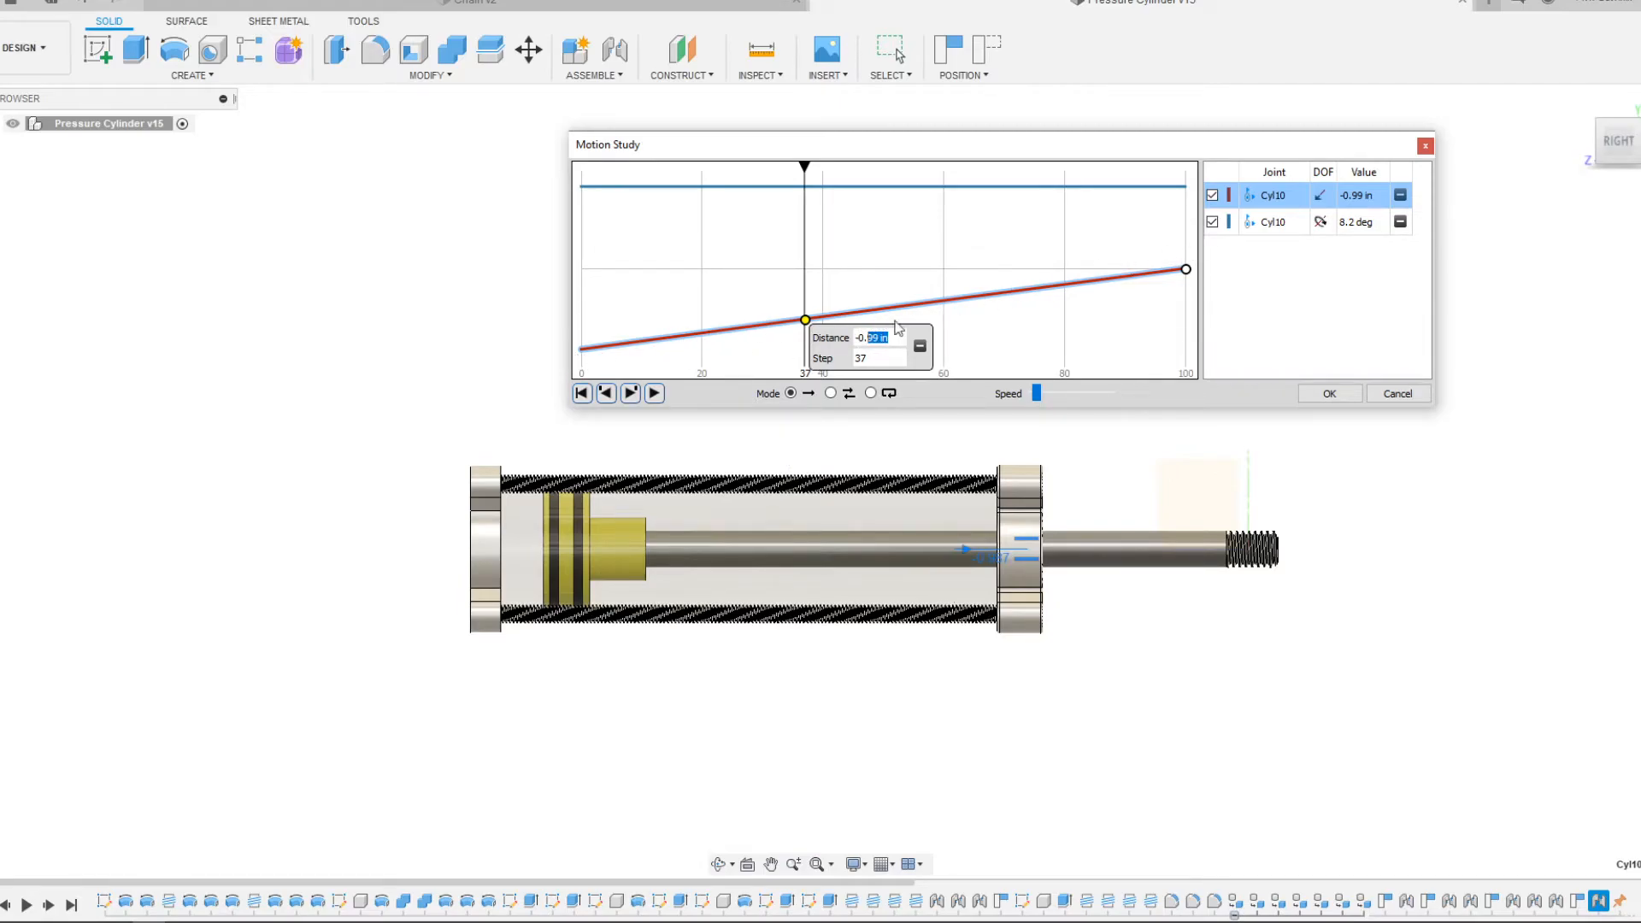
pyautogui.moveTo(803, 397)
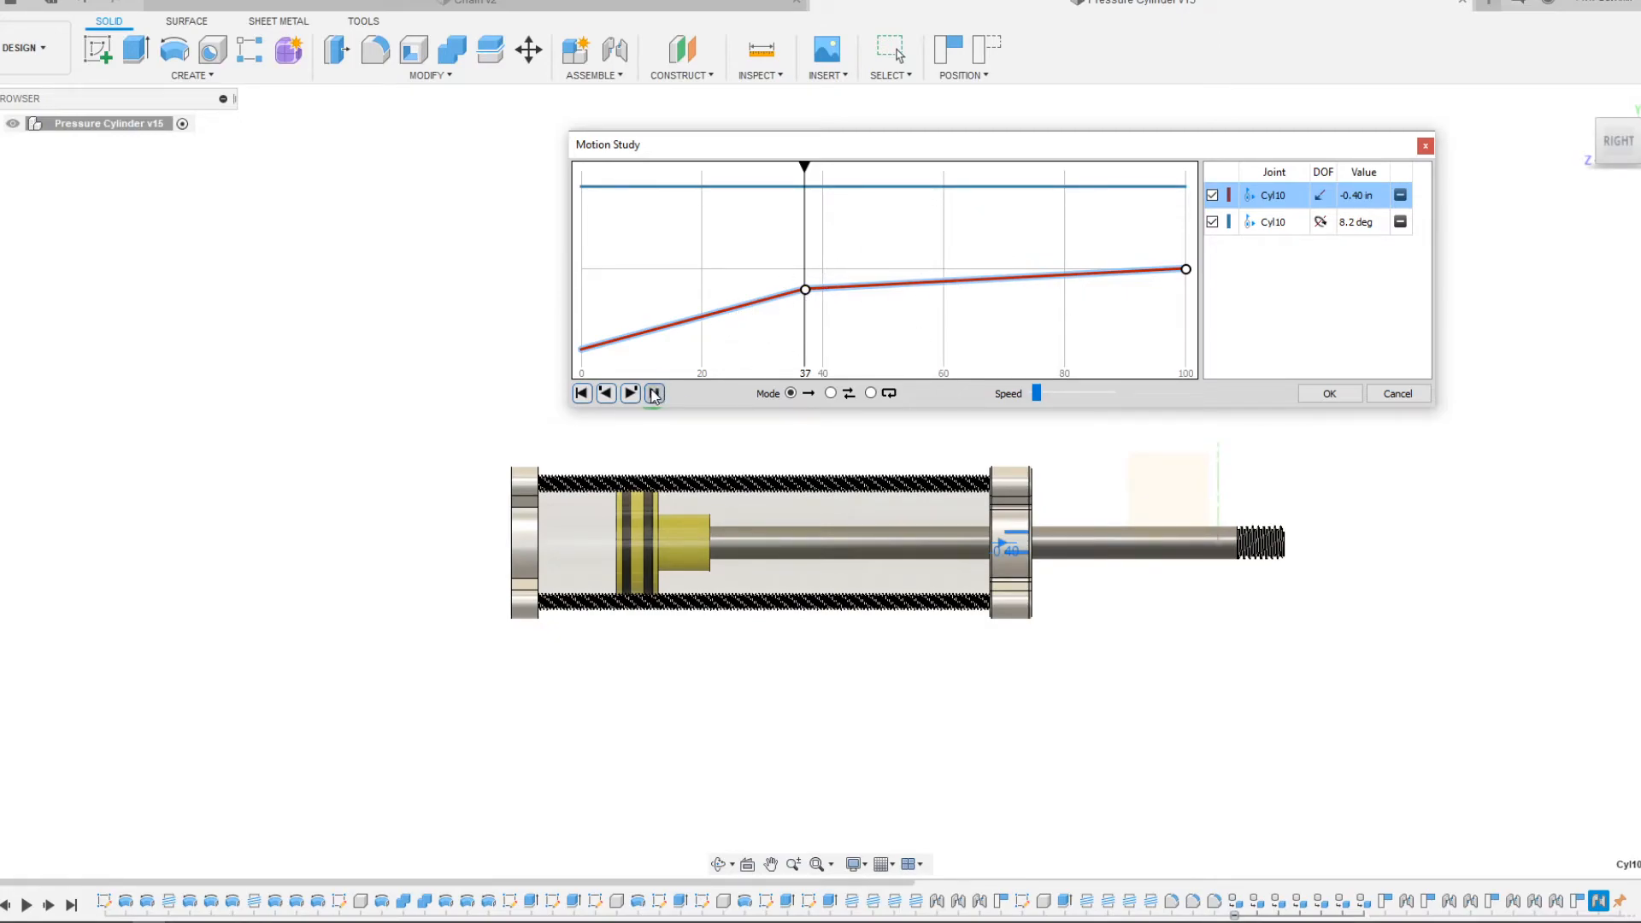
pyautogui.click(653, 393)
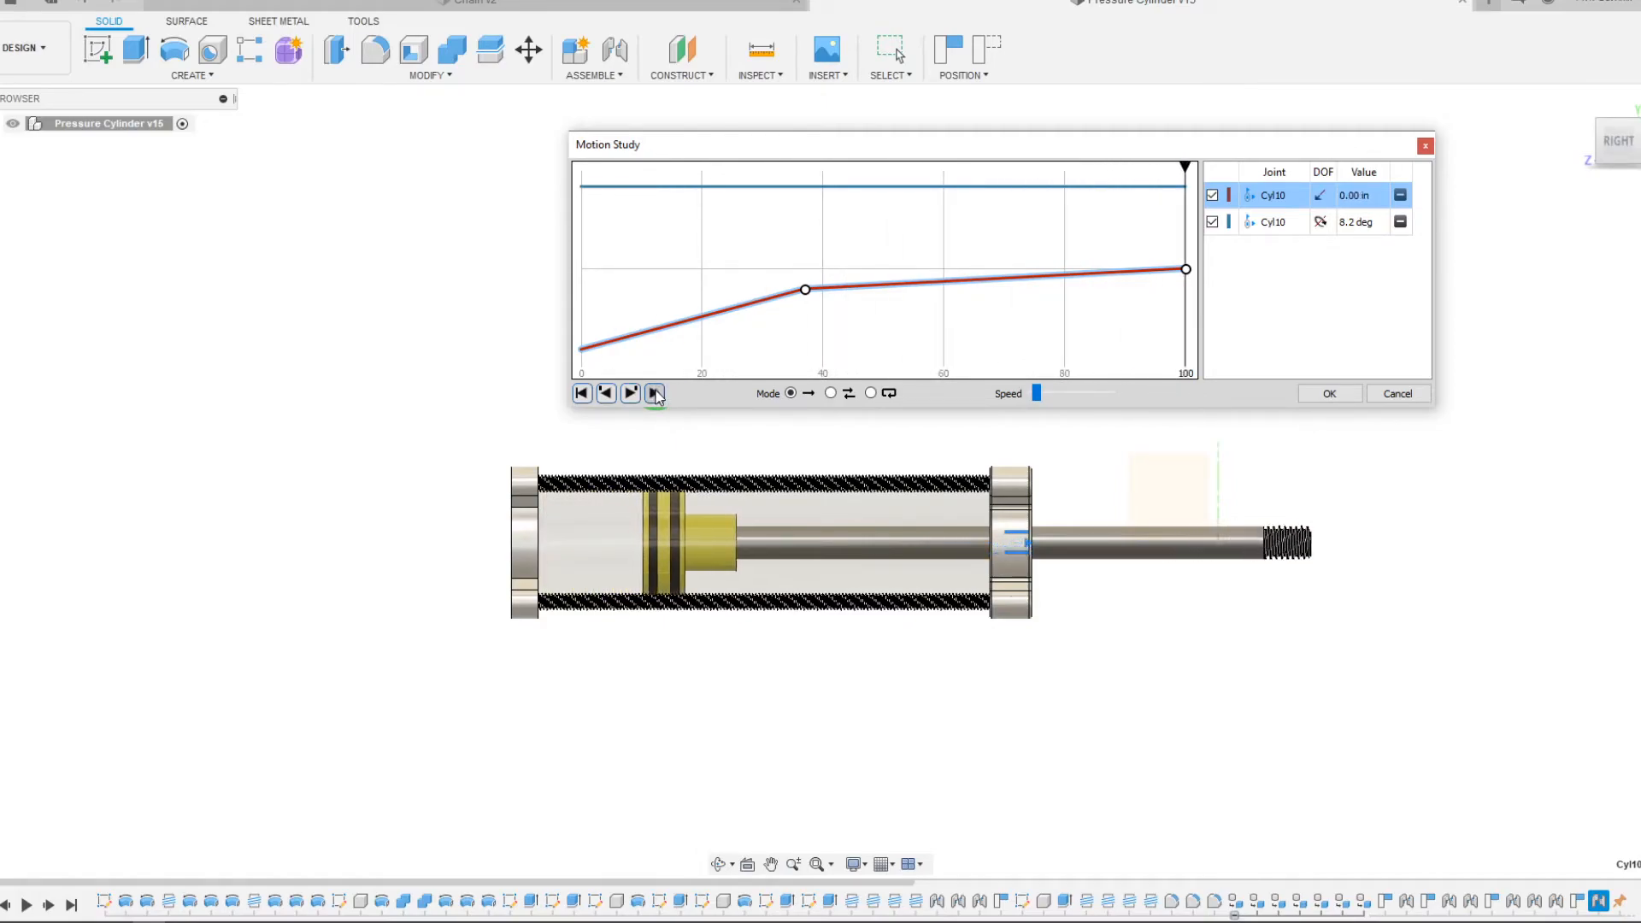
pyautogui.click(654, 392)
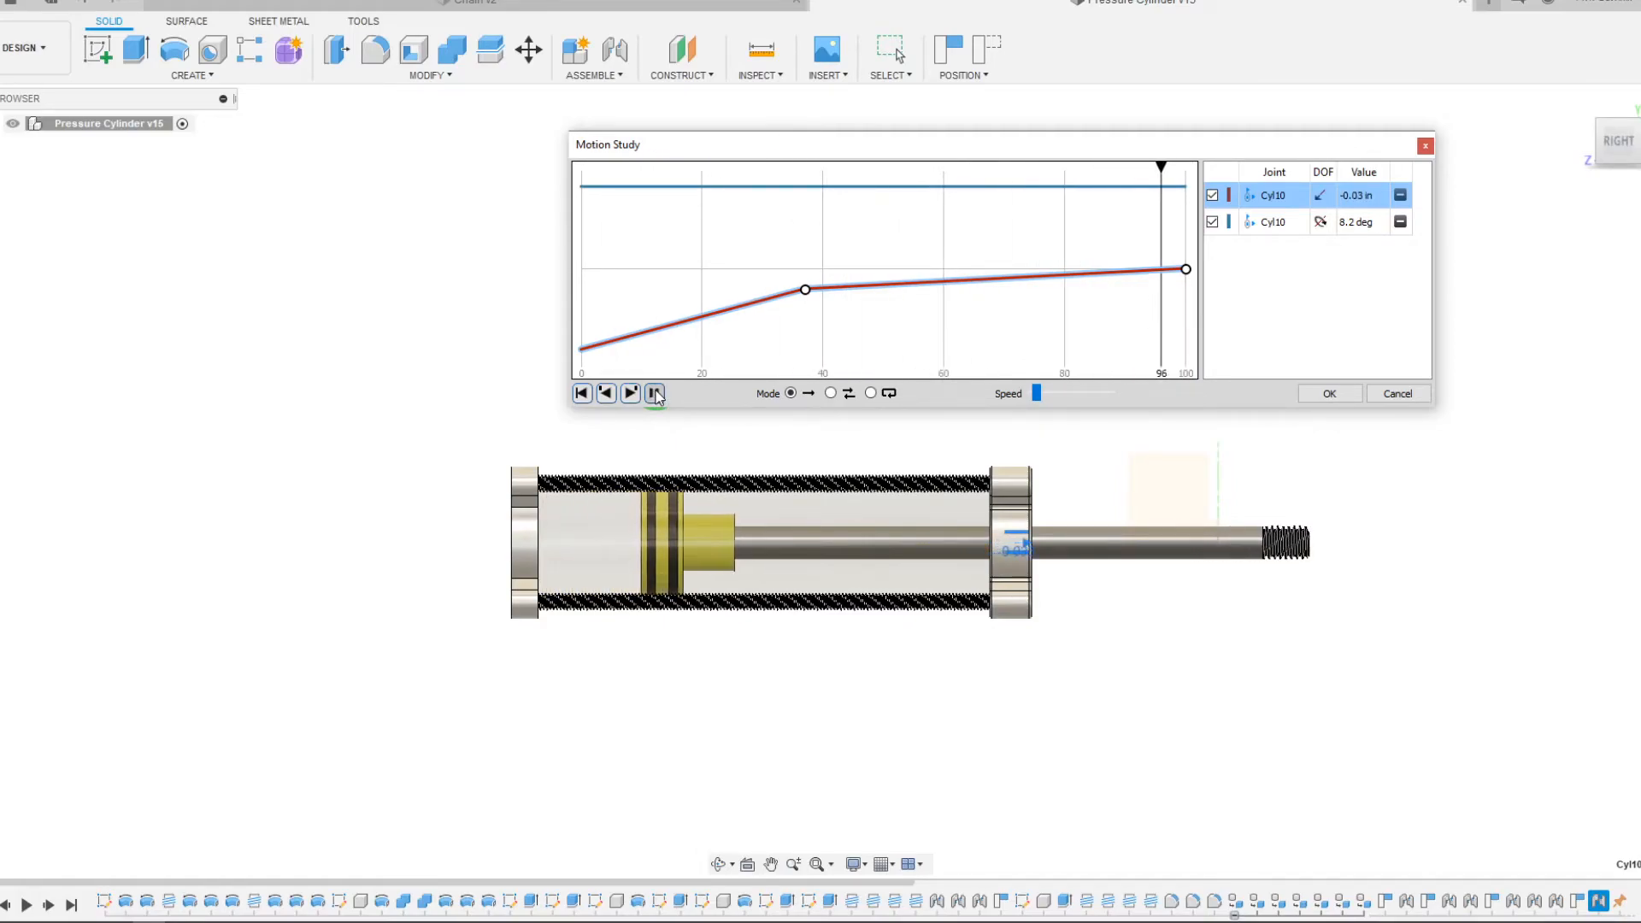
pyautogui.click(653, 393)
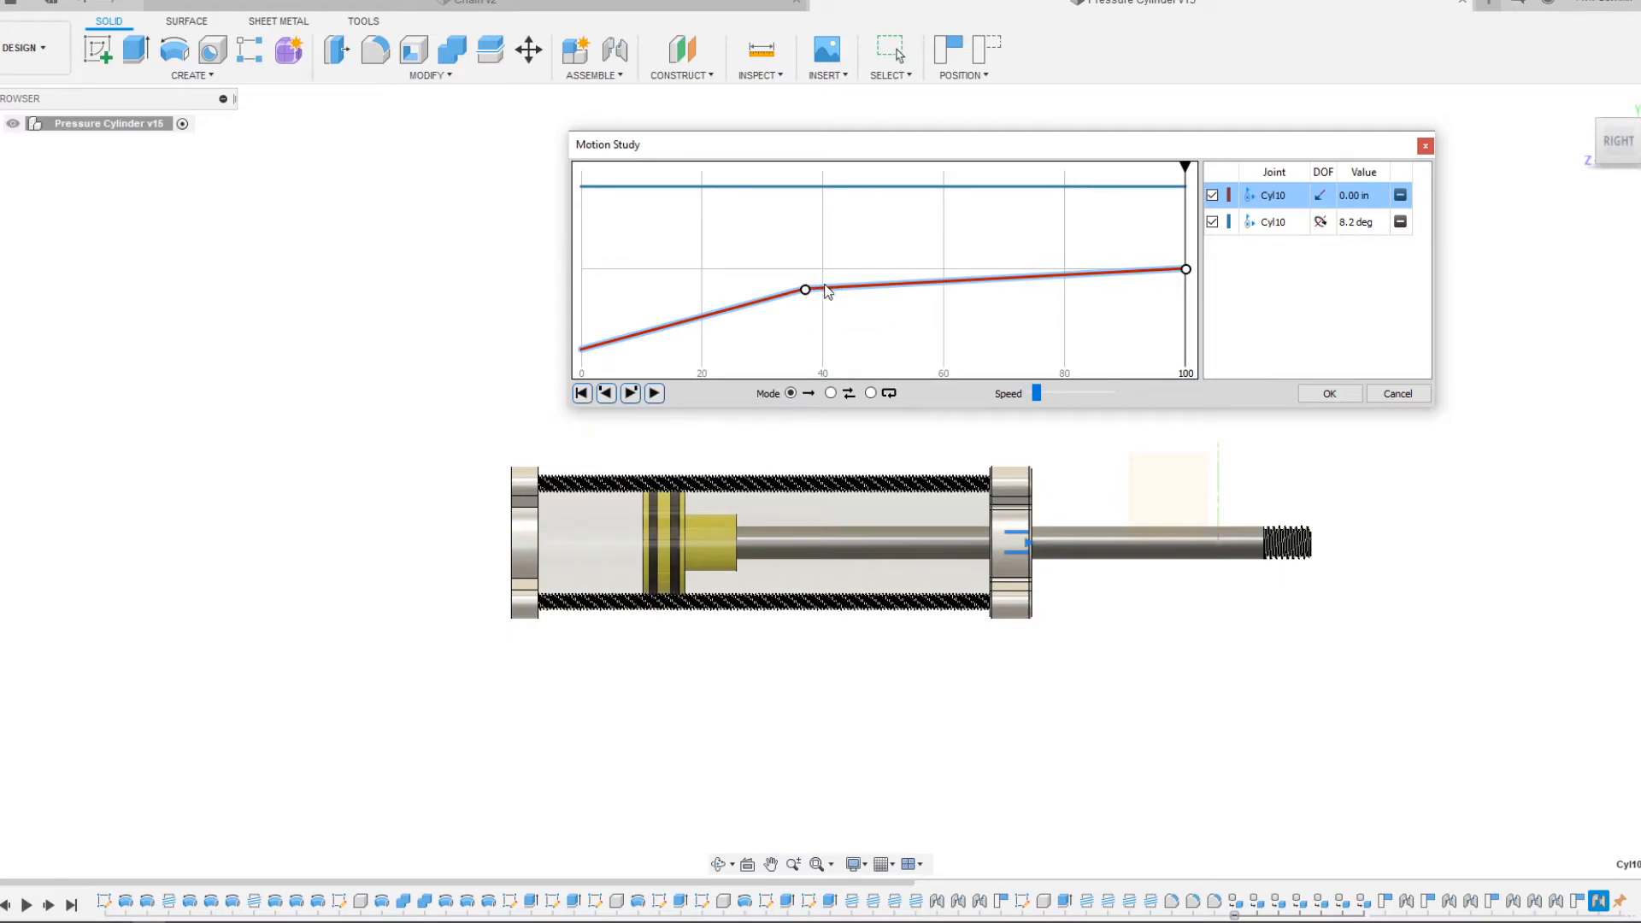
pyautogui.moveTo(1217, 294)
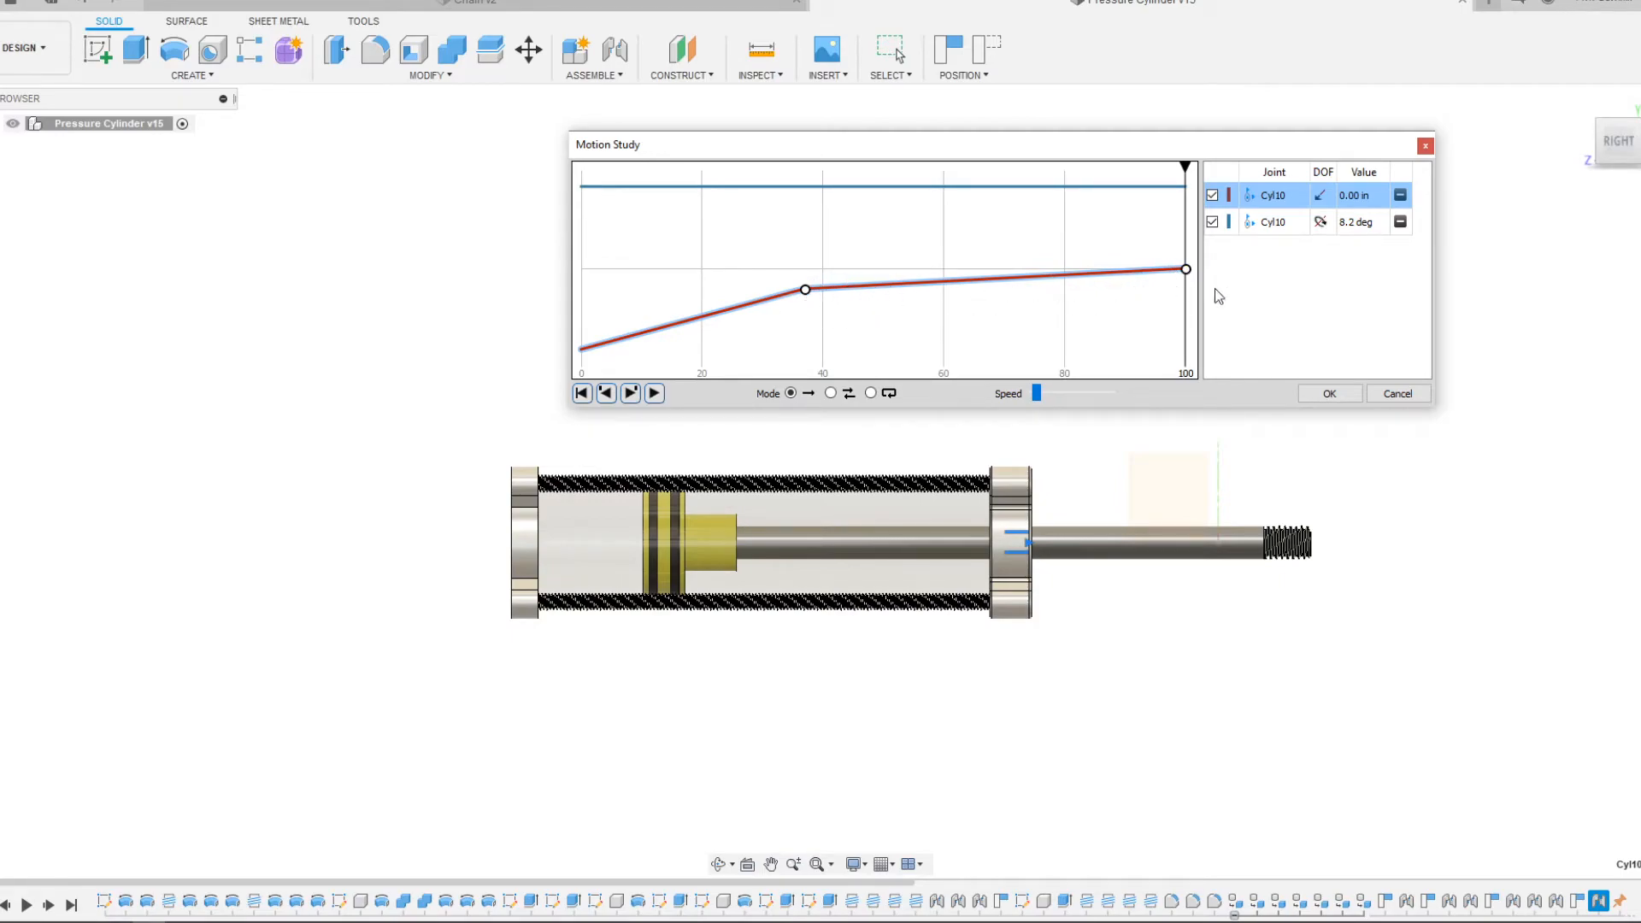
pyautogui.moveTo(1185, 270)
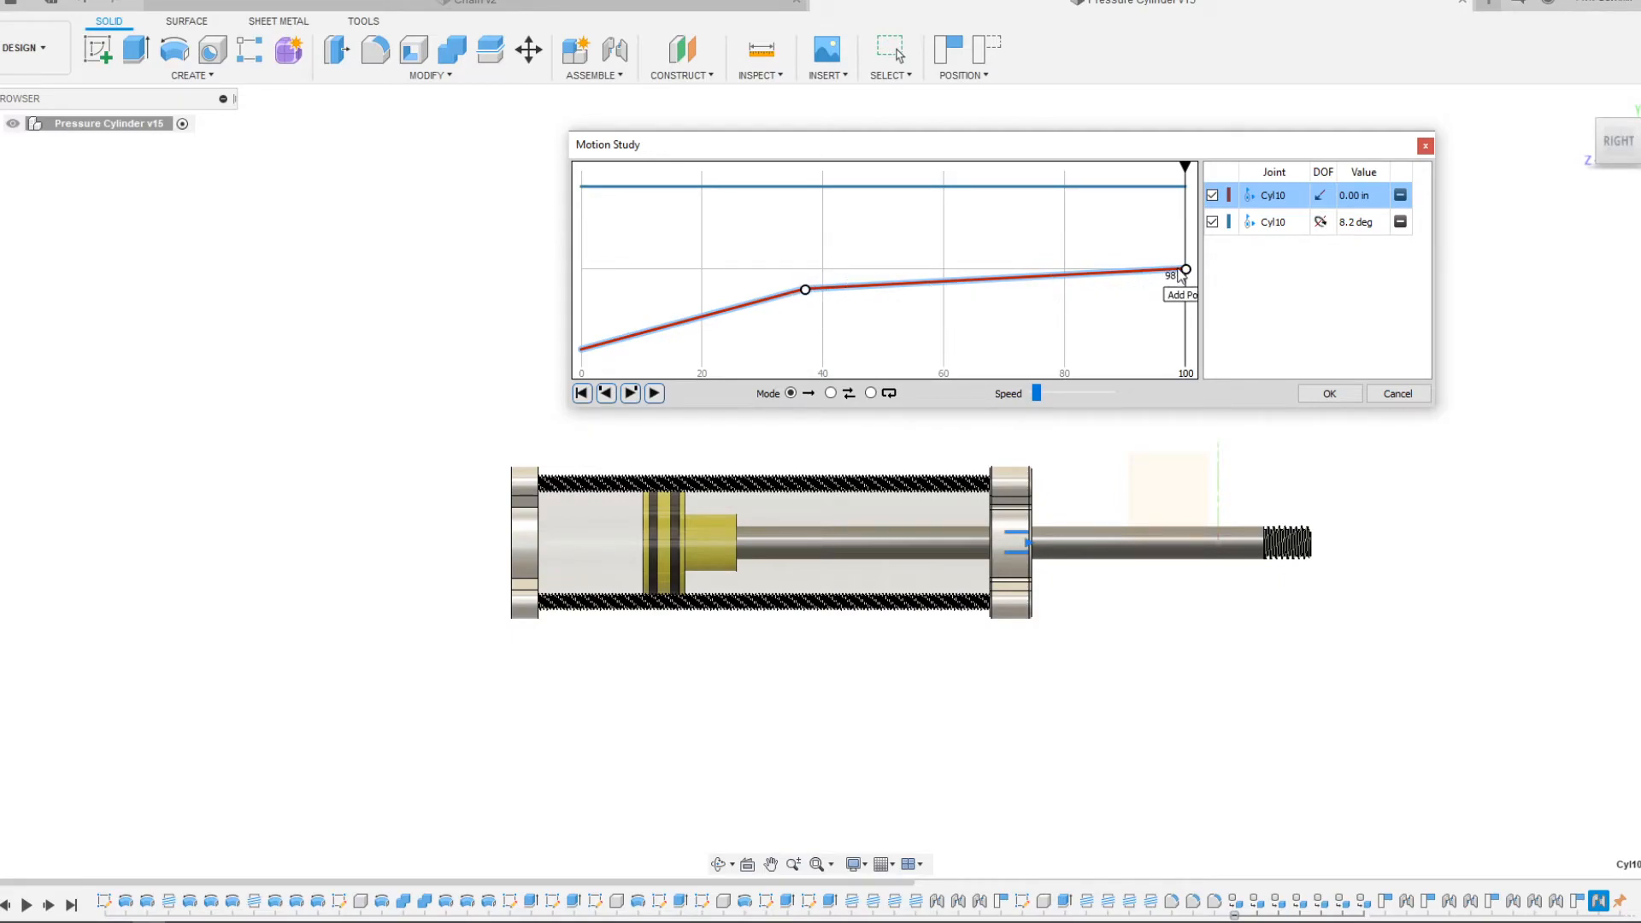
pyautogui.moveTo(811, 303)
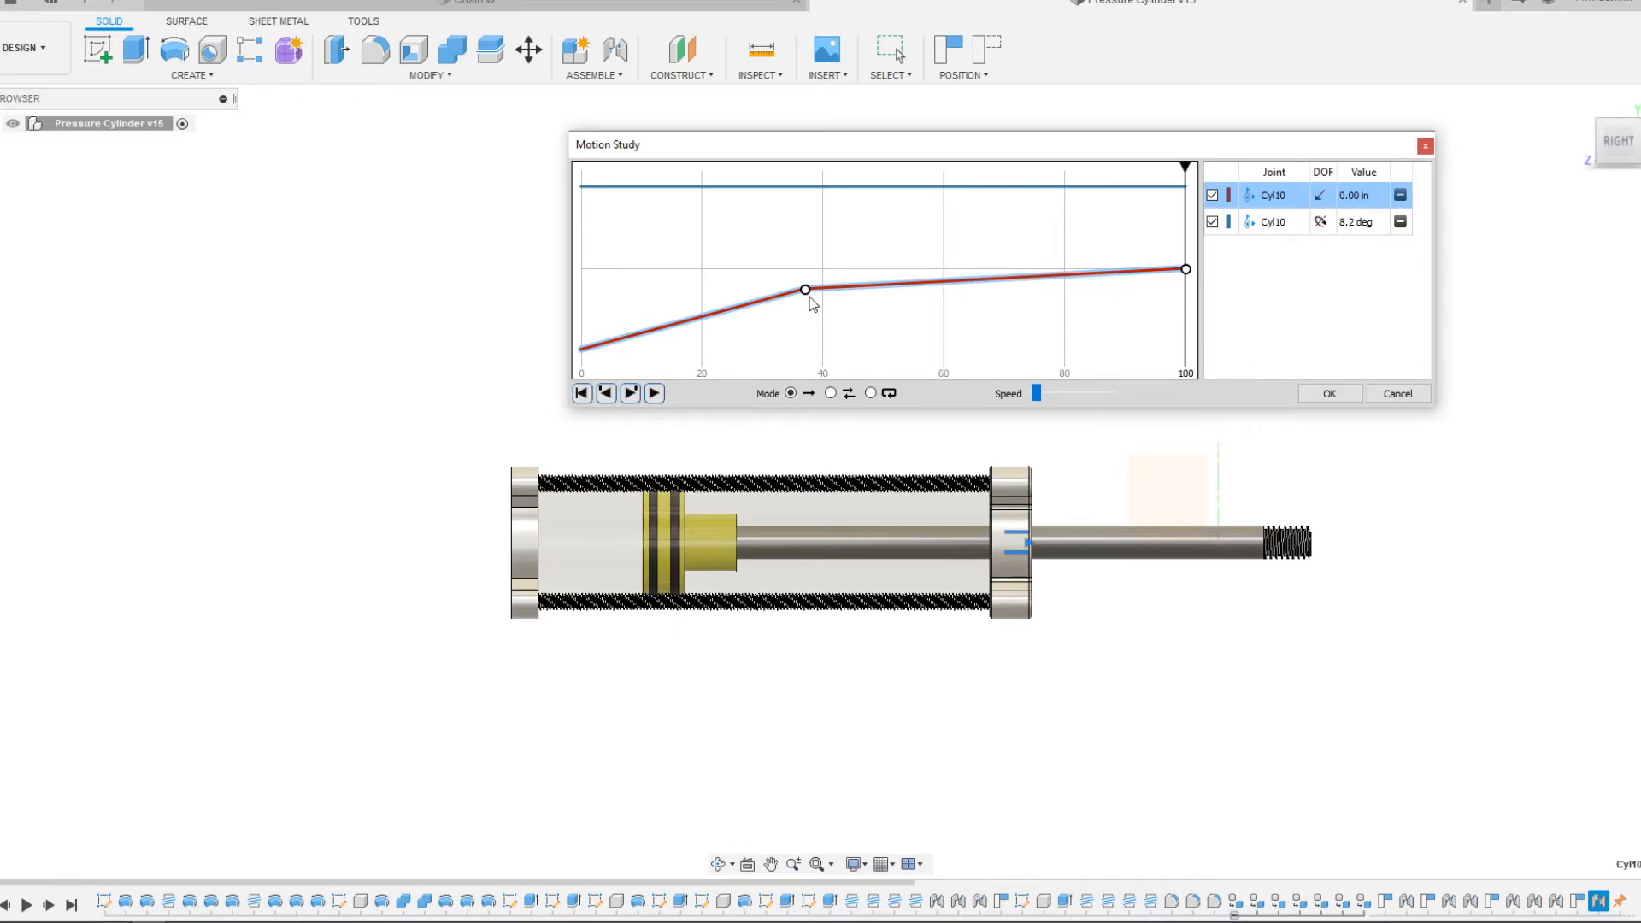
pyautogui.moveTo(816, 296)
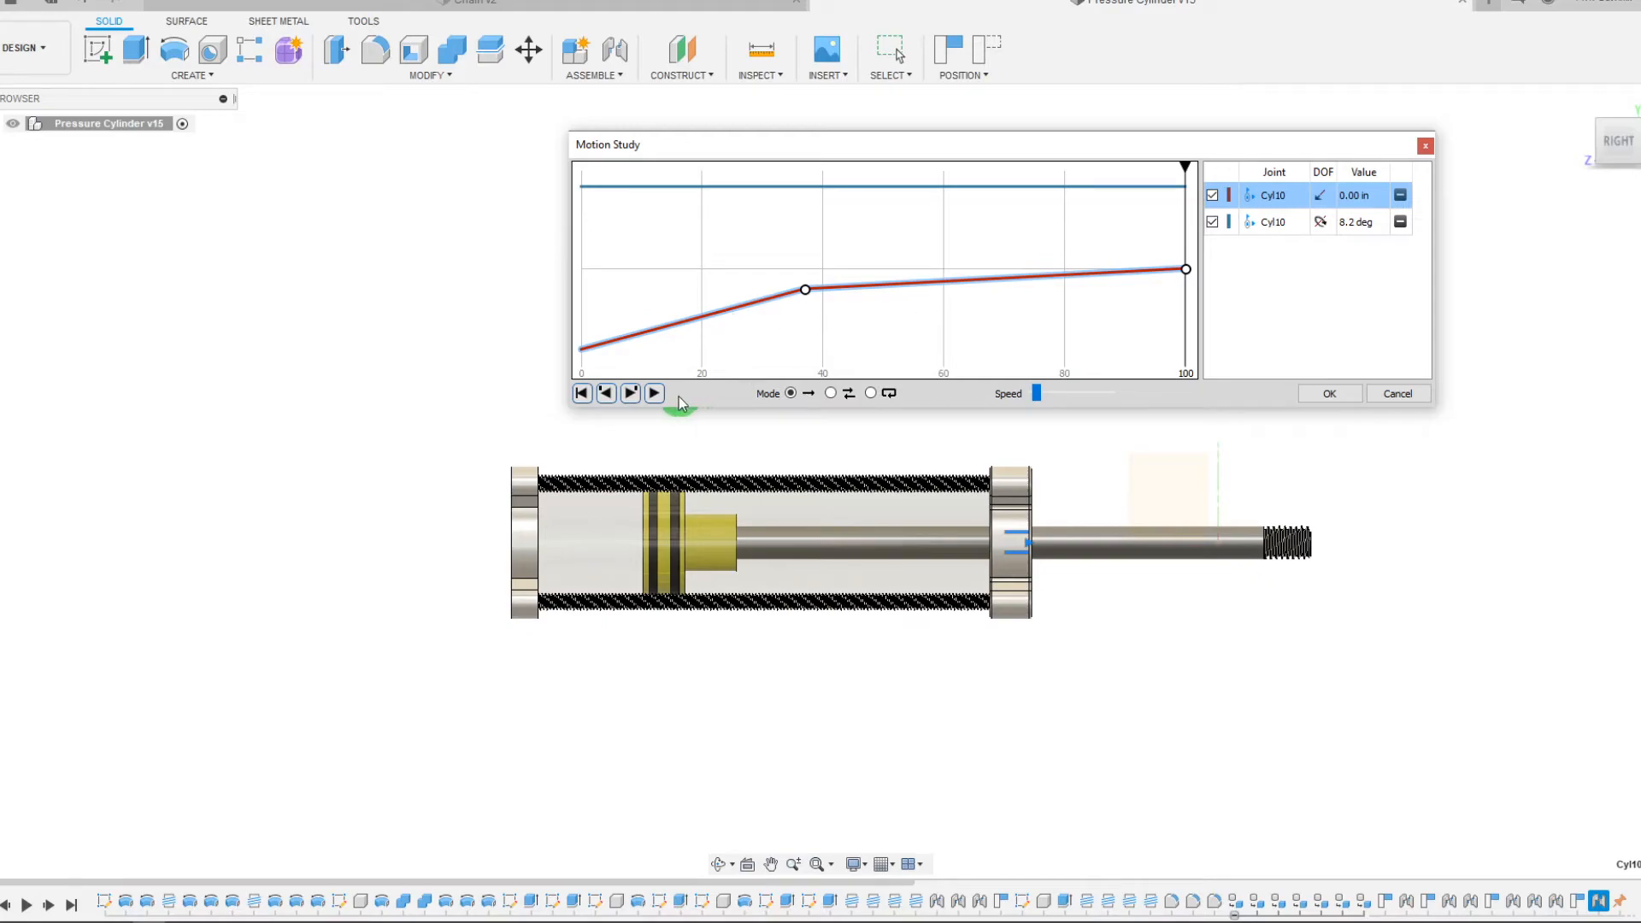
pyautogui.moveTo(591, 360)
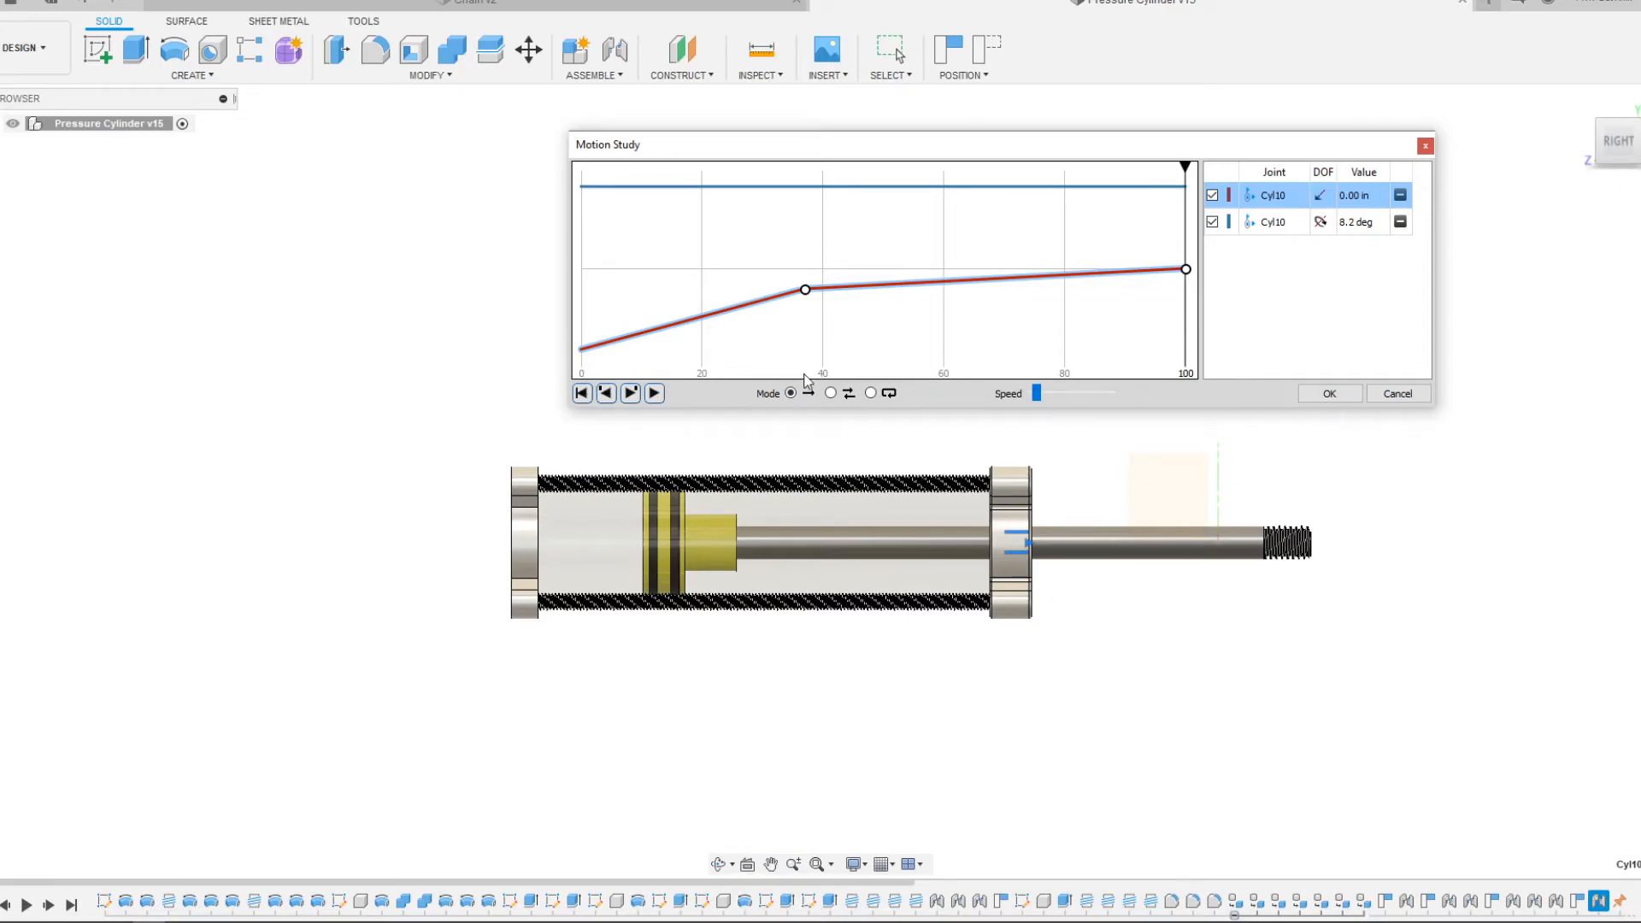
pyautogui.click(652, 392)
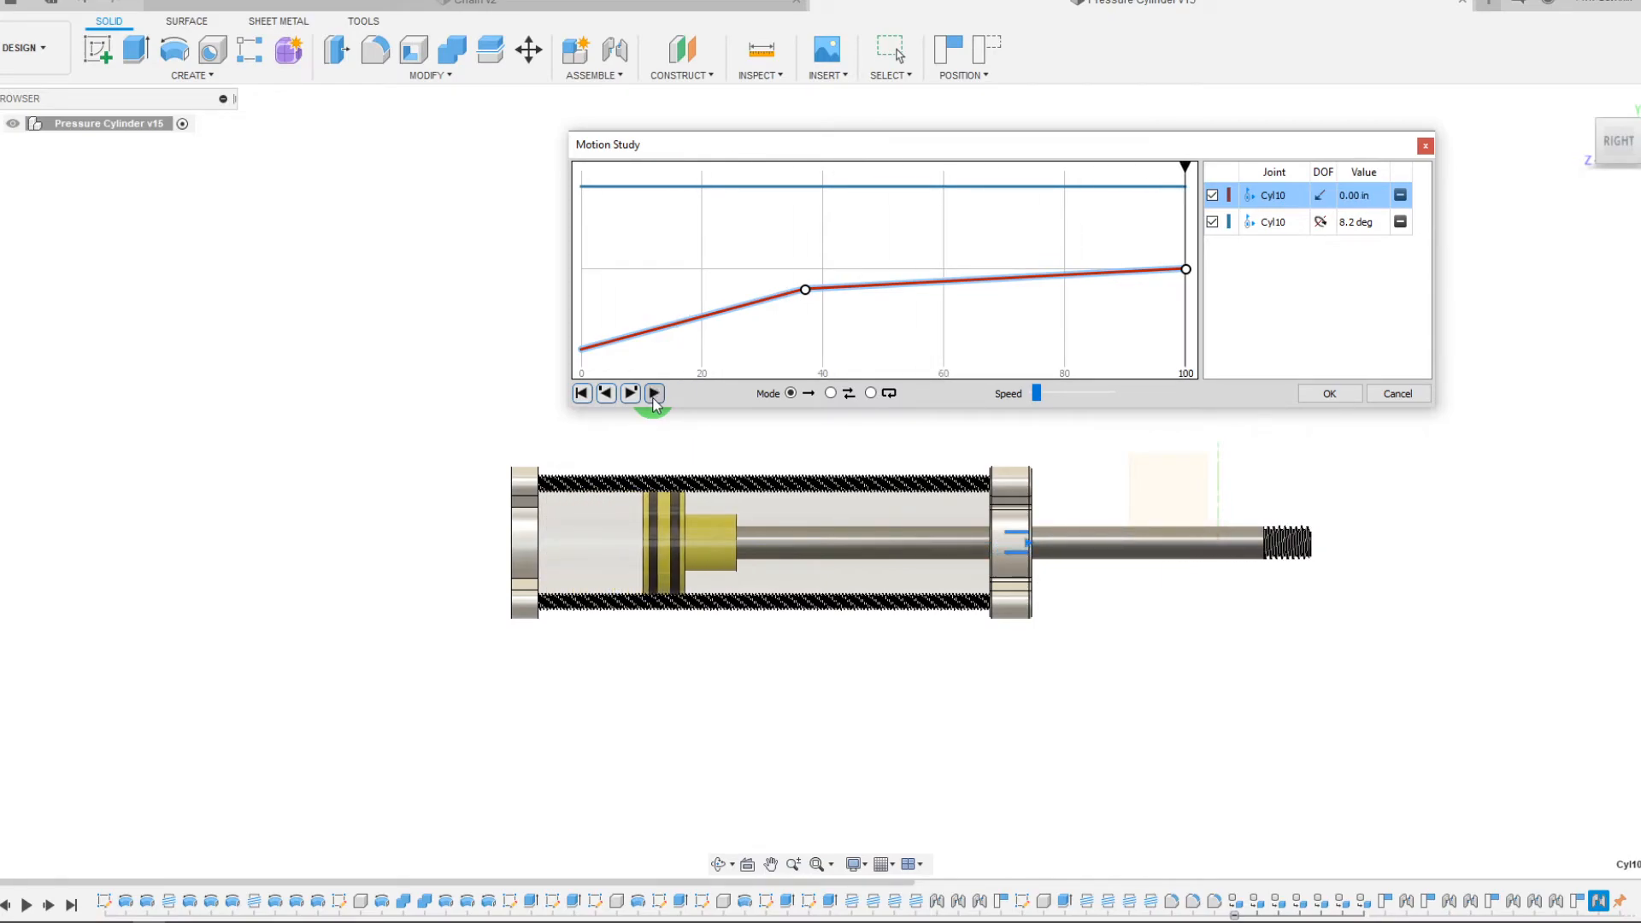
pyautogui.click(653, 392)
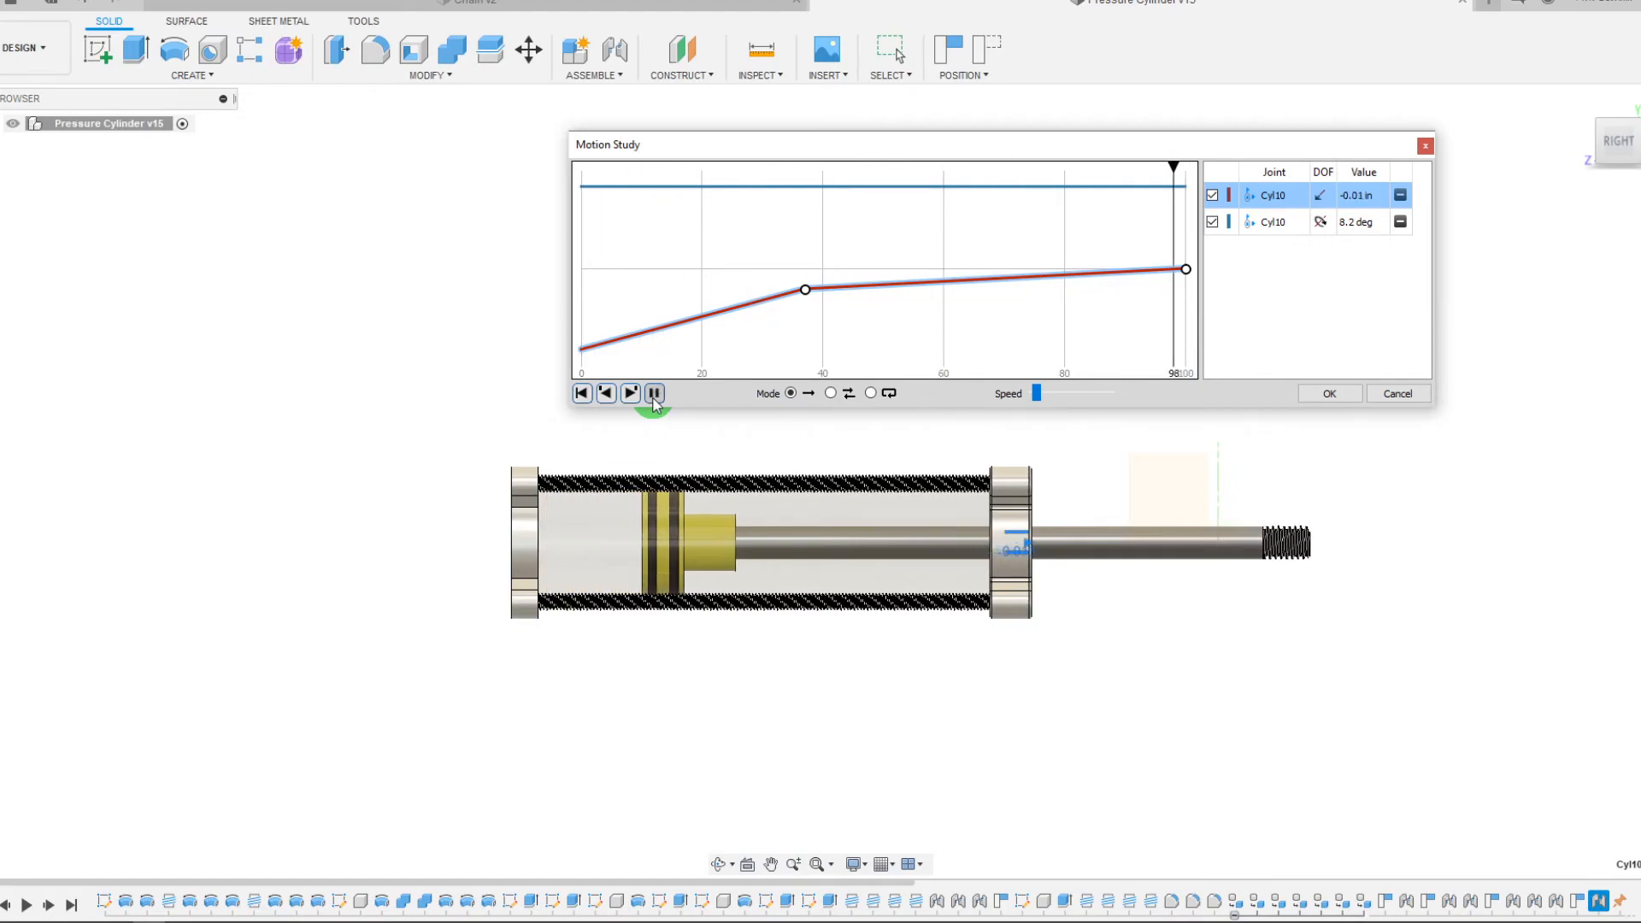
pyautogui.click(653, 392)
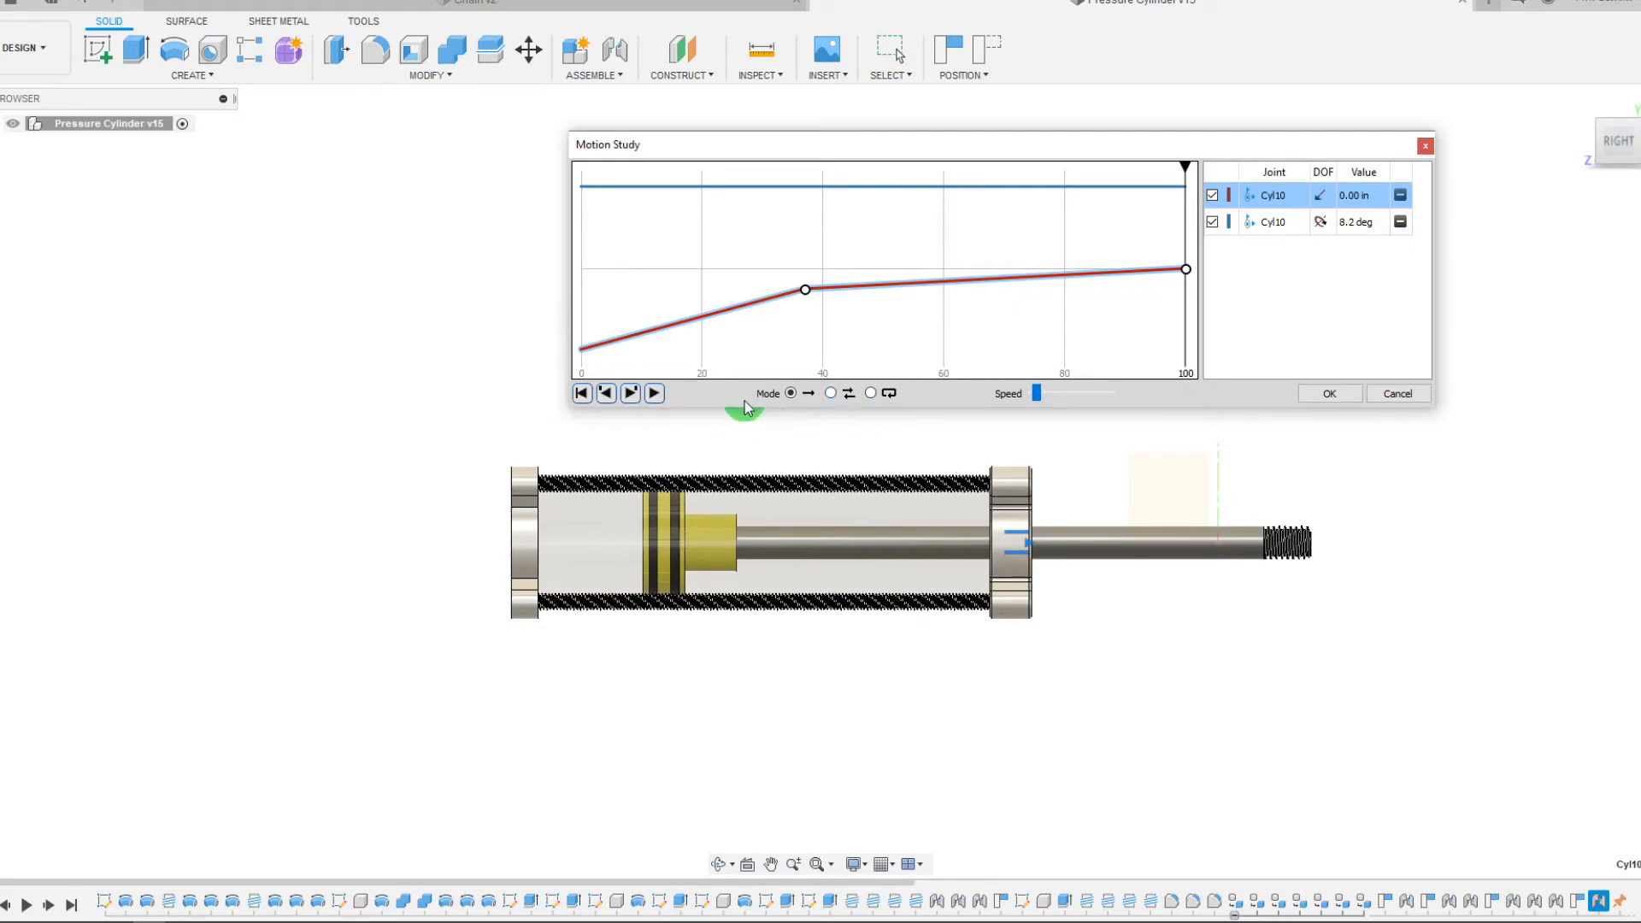
pyautogui.moveTo(735, 405)
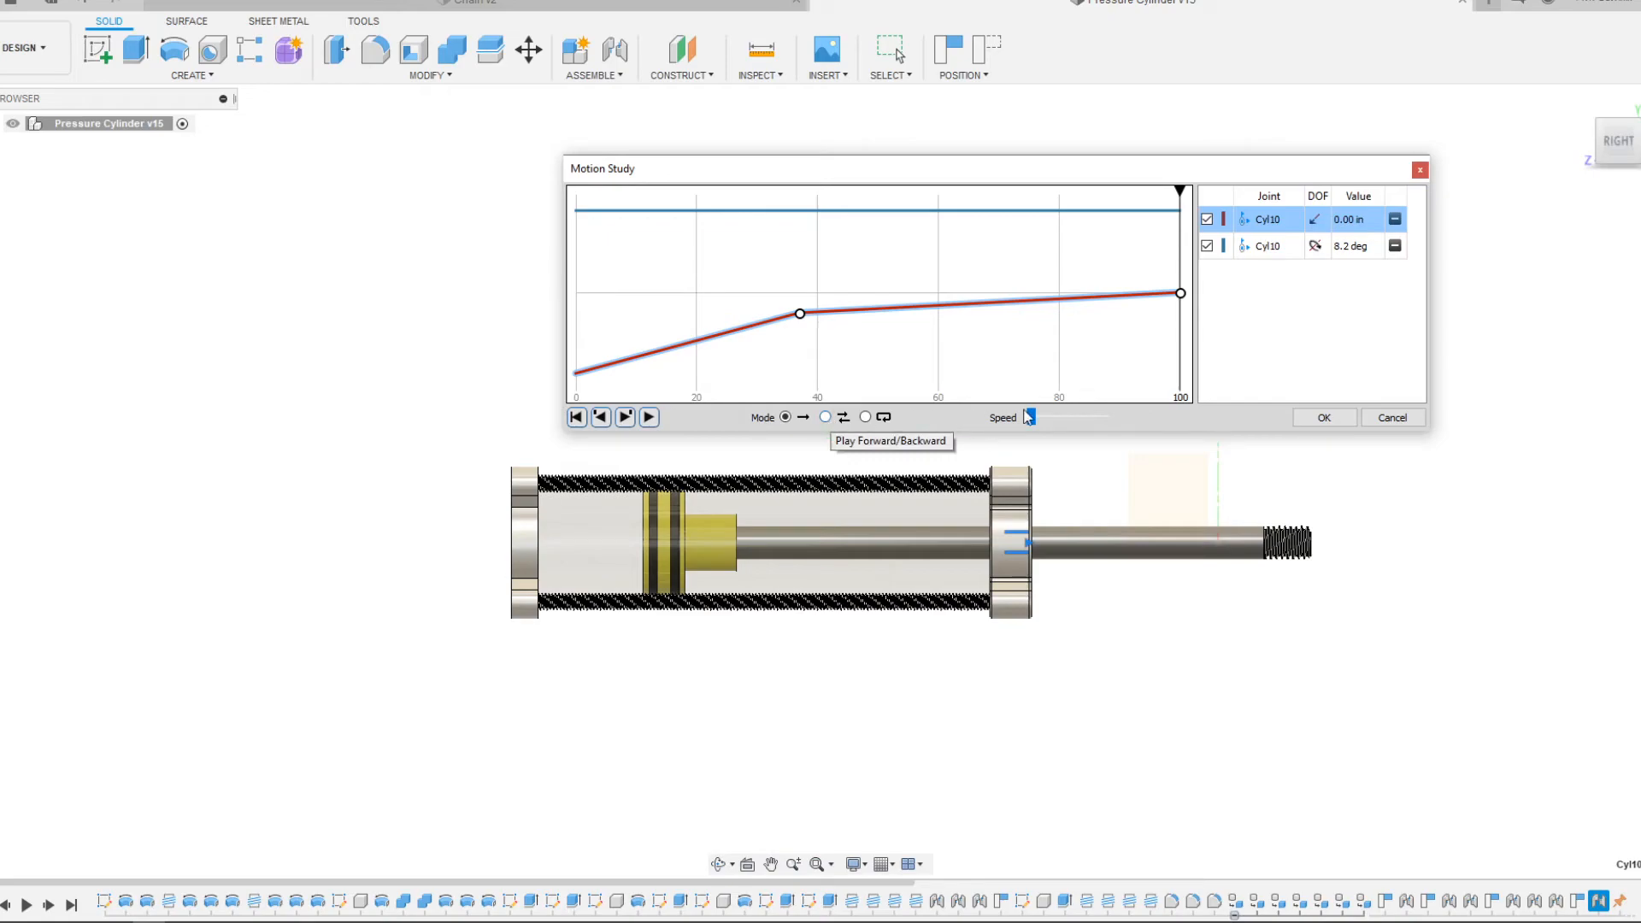
pyautogui.moveTo(1065, 419)
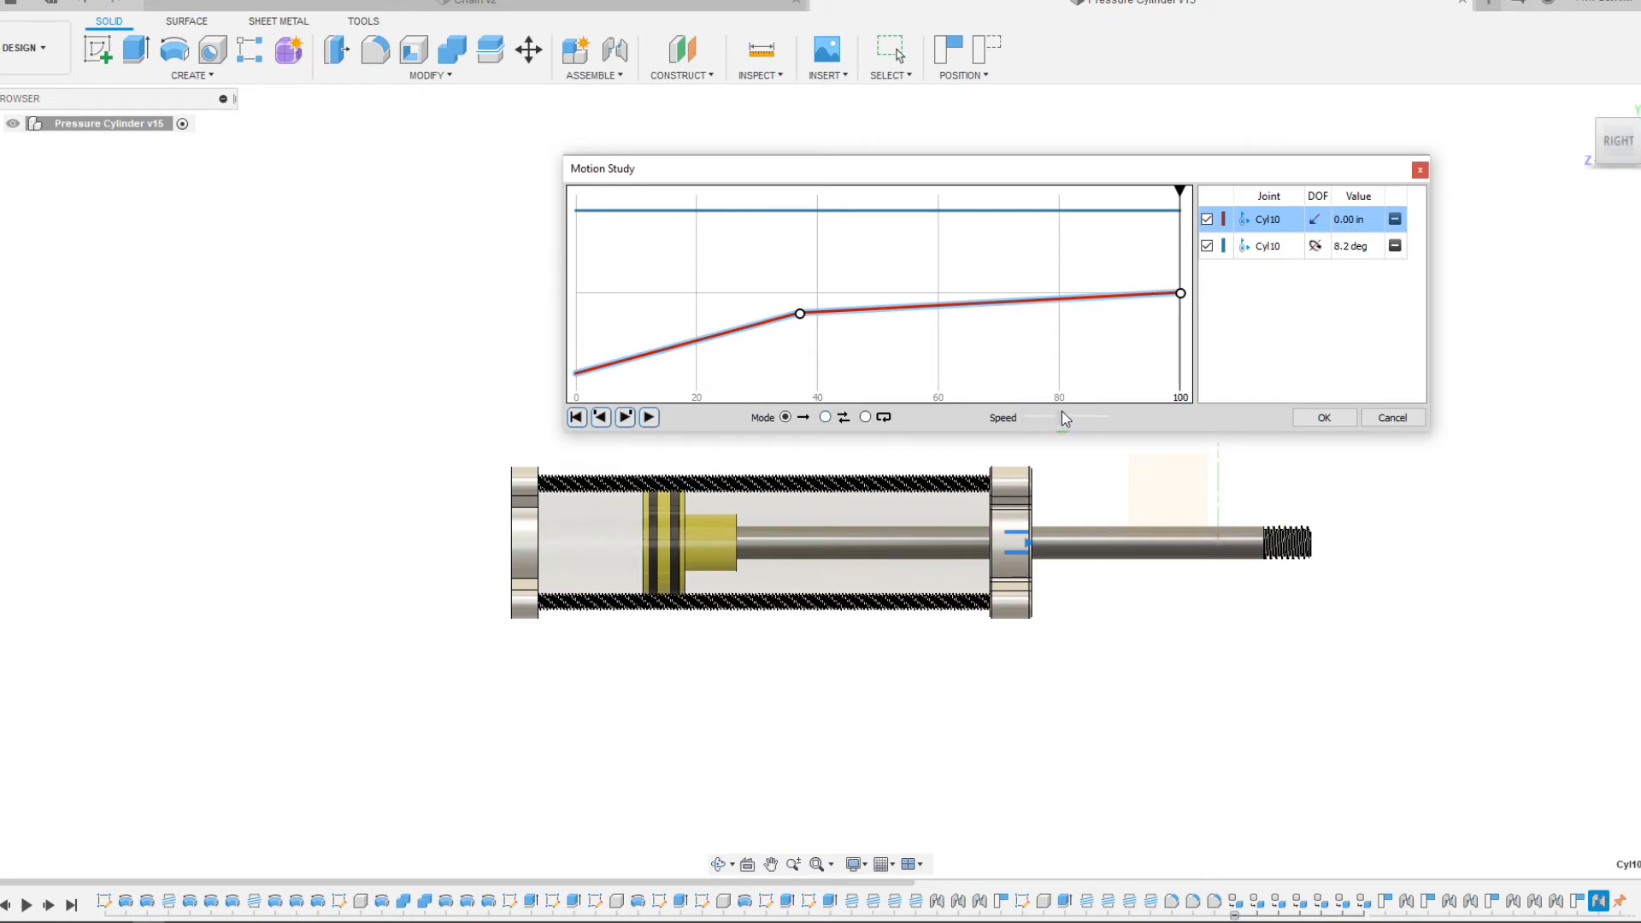
# - Raise the Speed slider toward the middle and replay the study
pyautogui.click(648, 416)
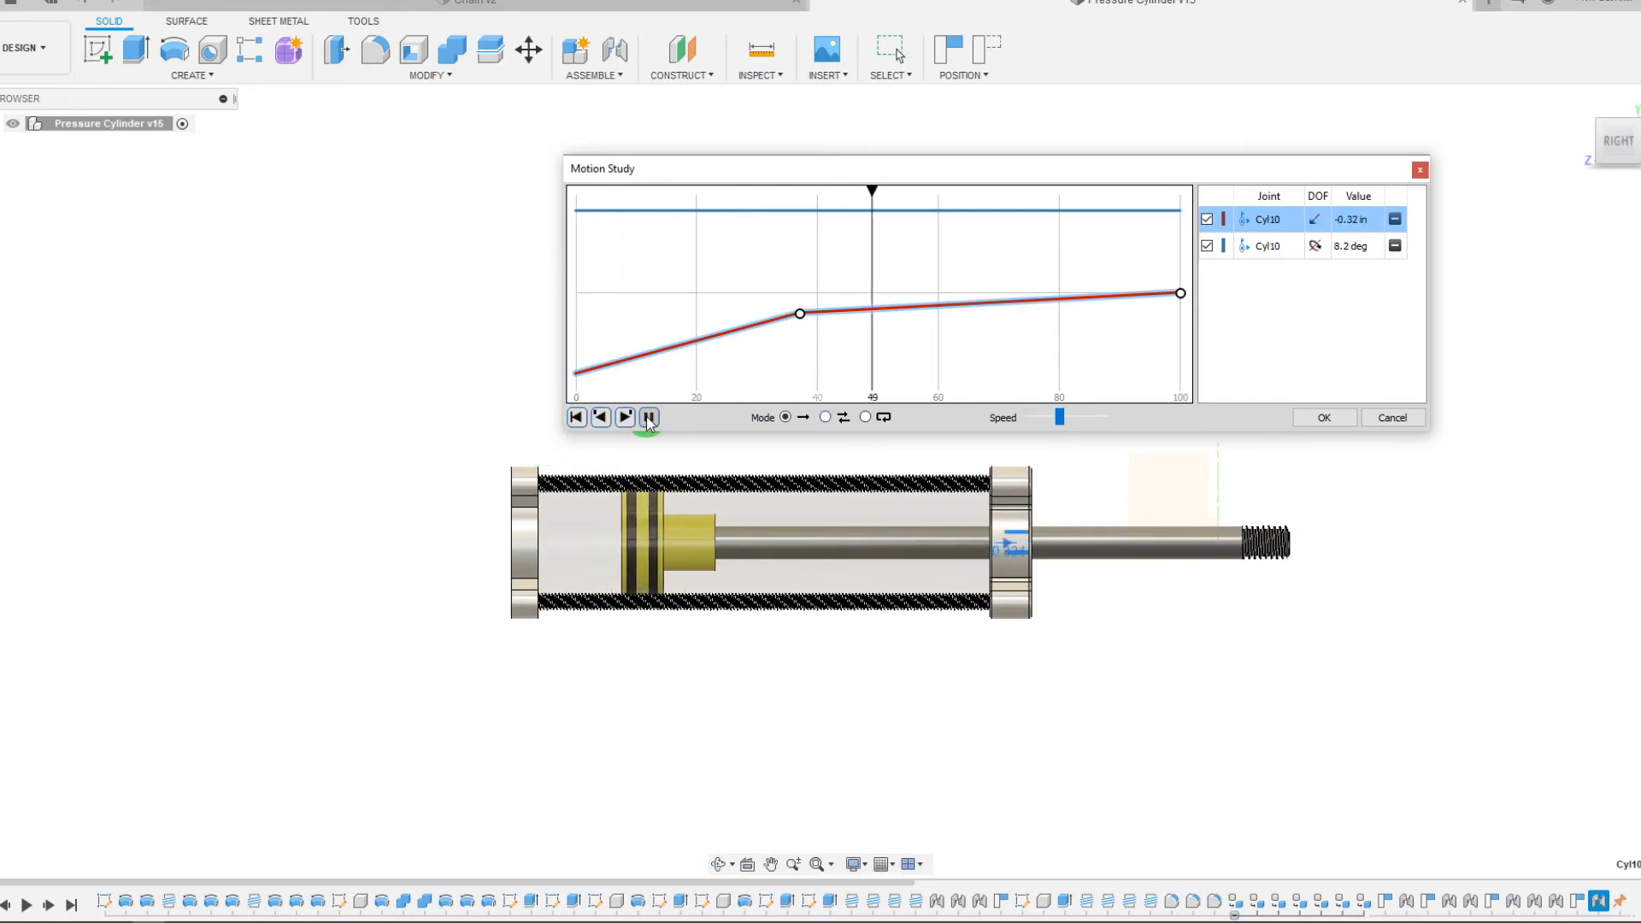
pyautogui.click(647, 417)
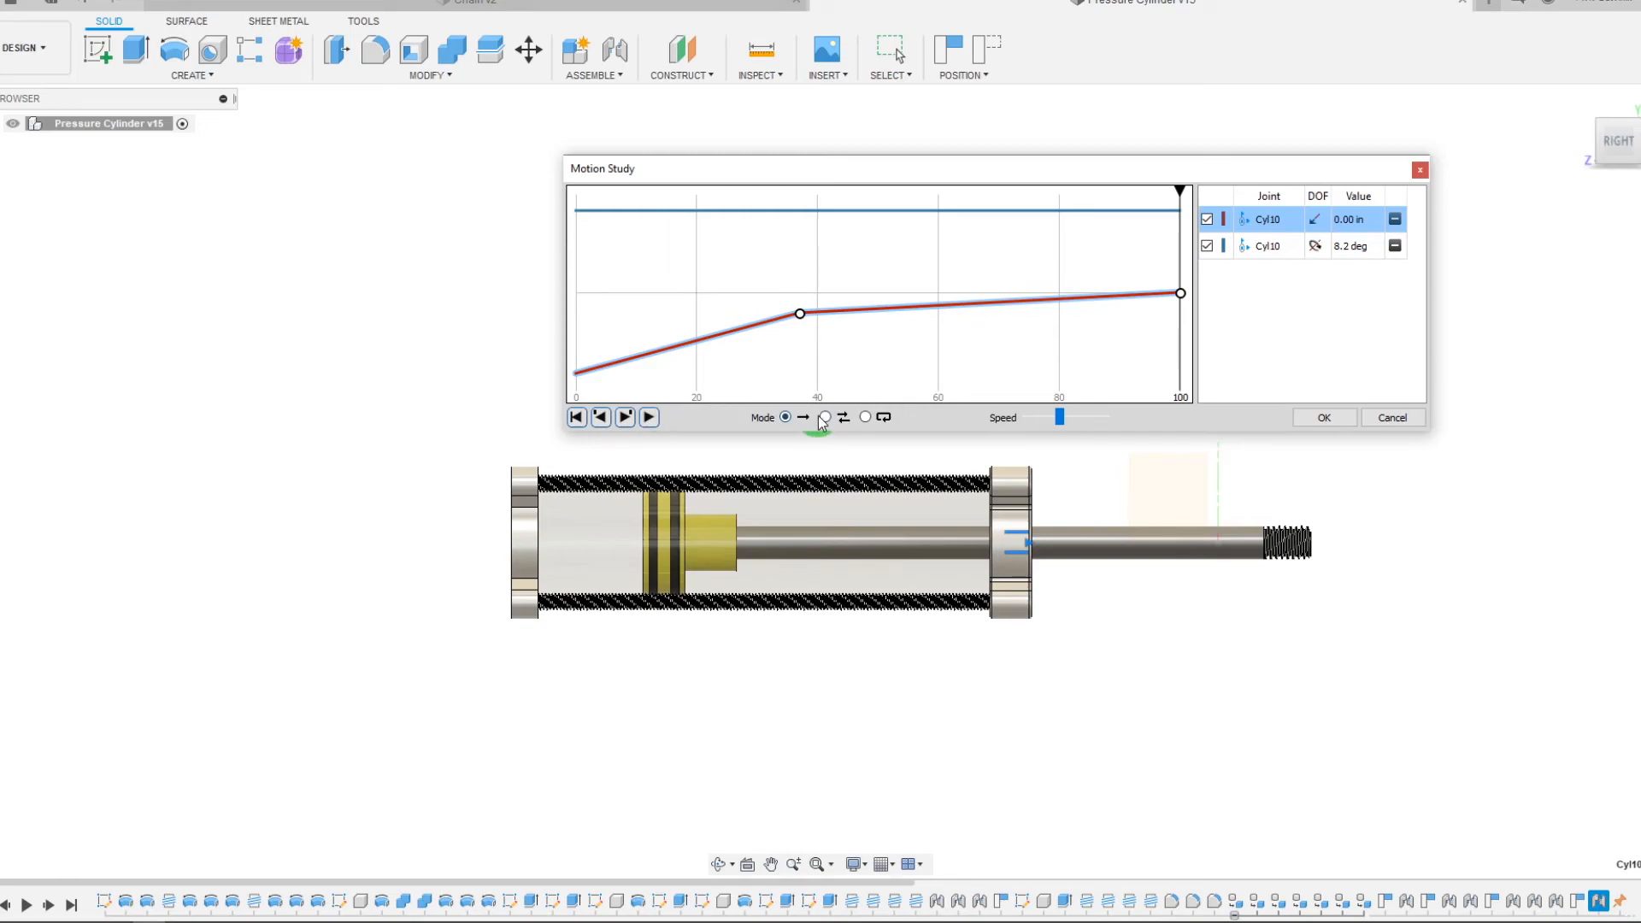
# - Play the study in Forward/Backward mode, then switch playback to Loop and play
pyautogui.click(824, 417)
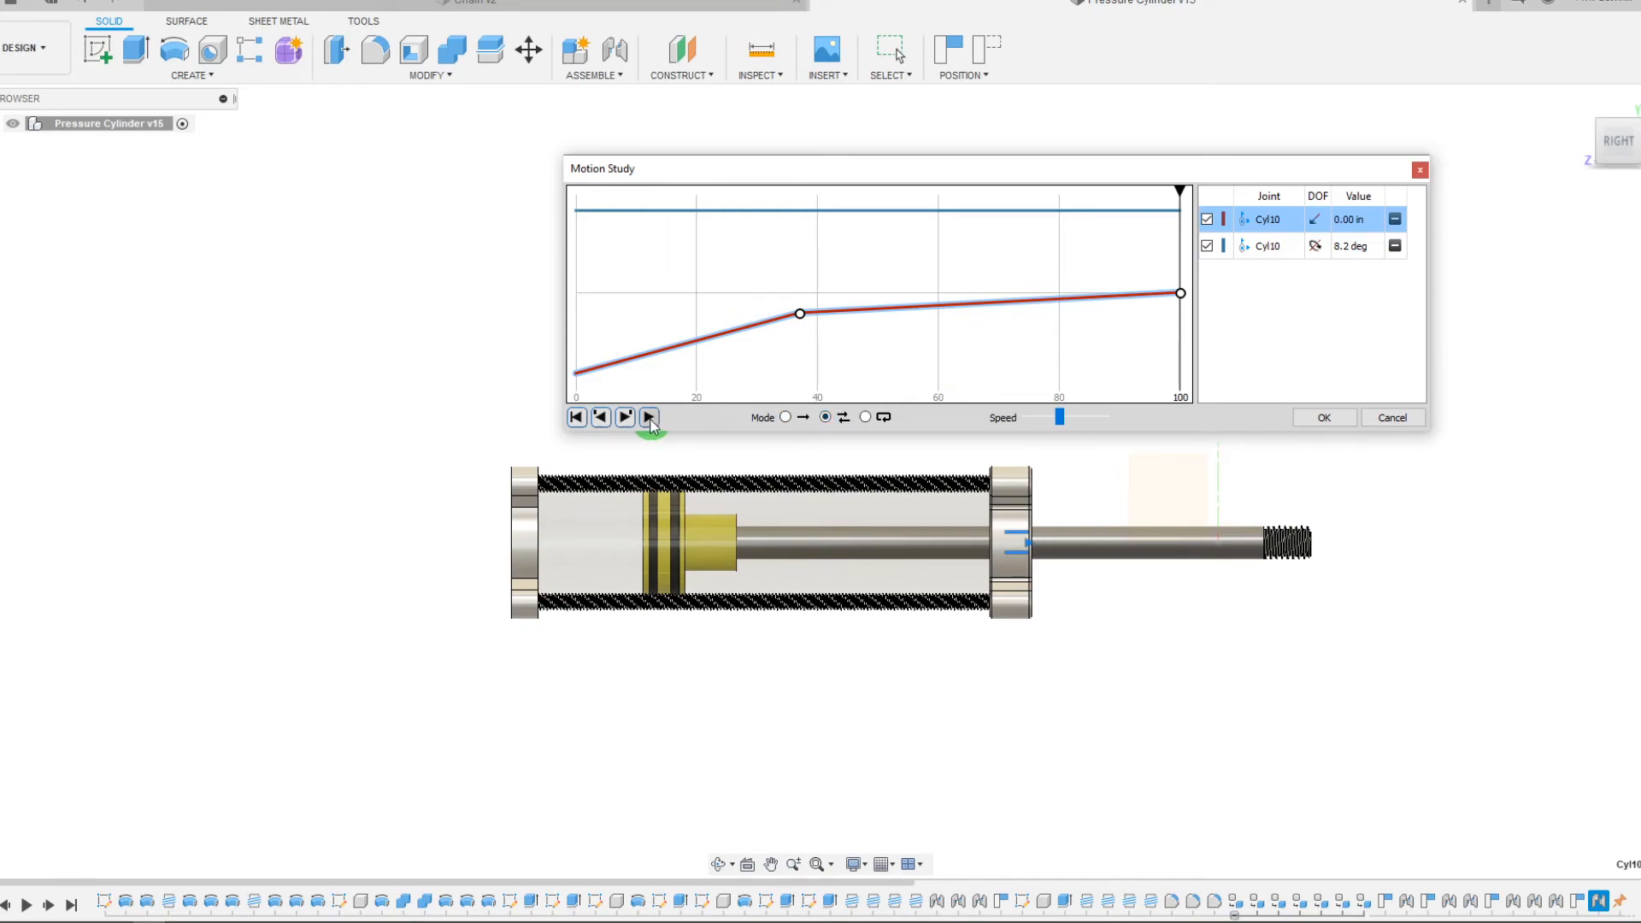
pyautogui.click(624, 417)
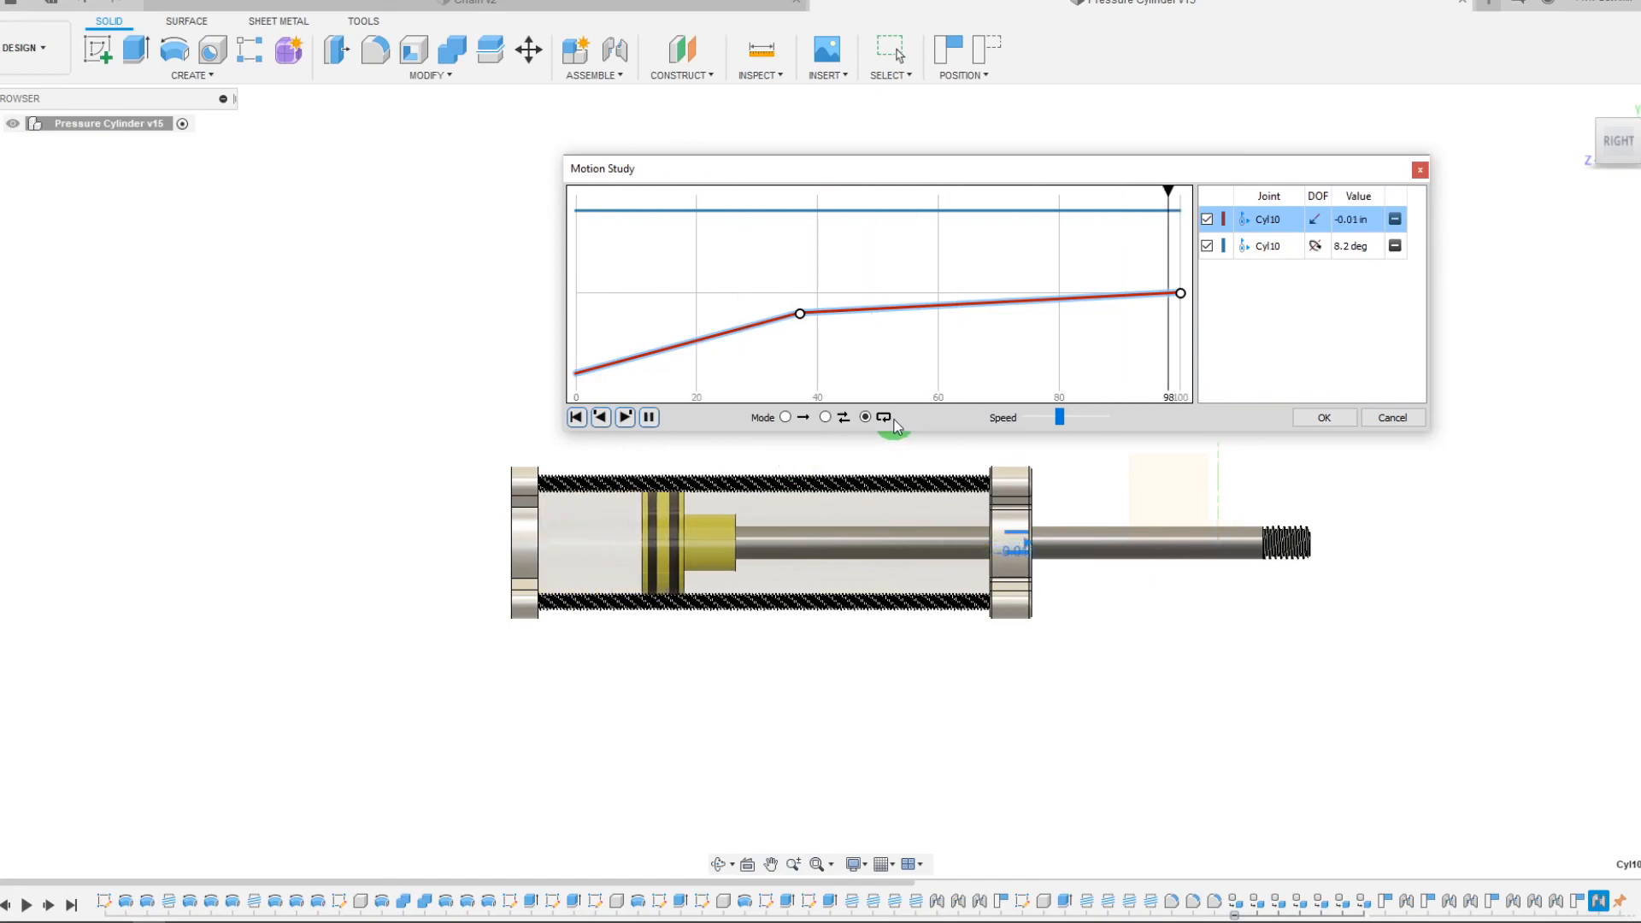
pyautogui.click(864, 416)
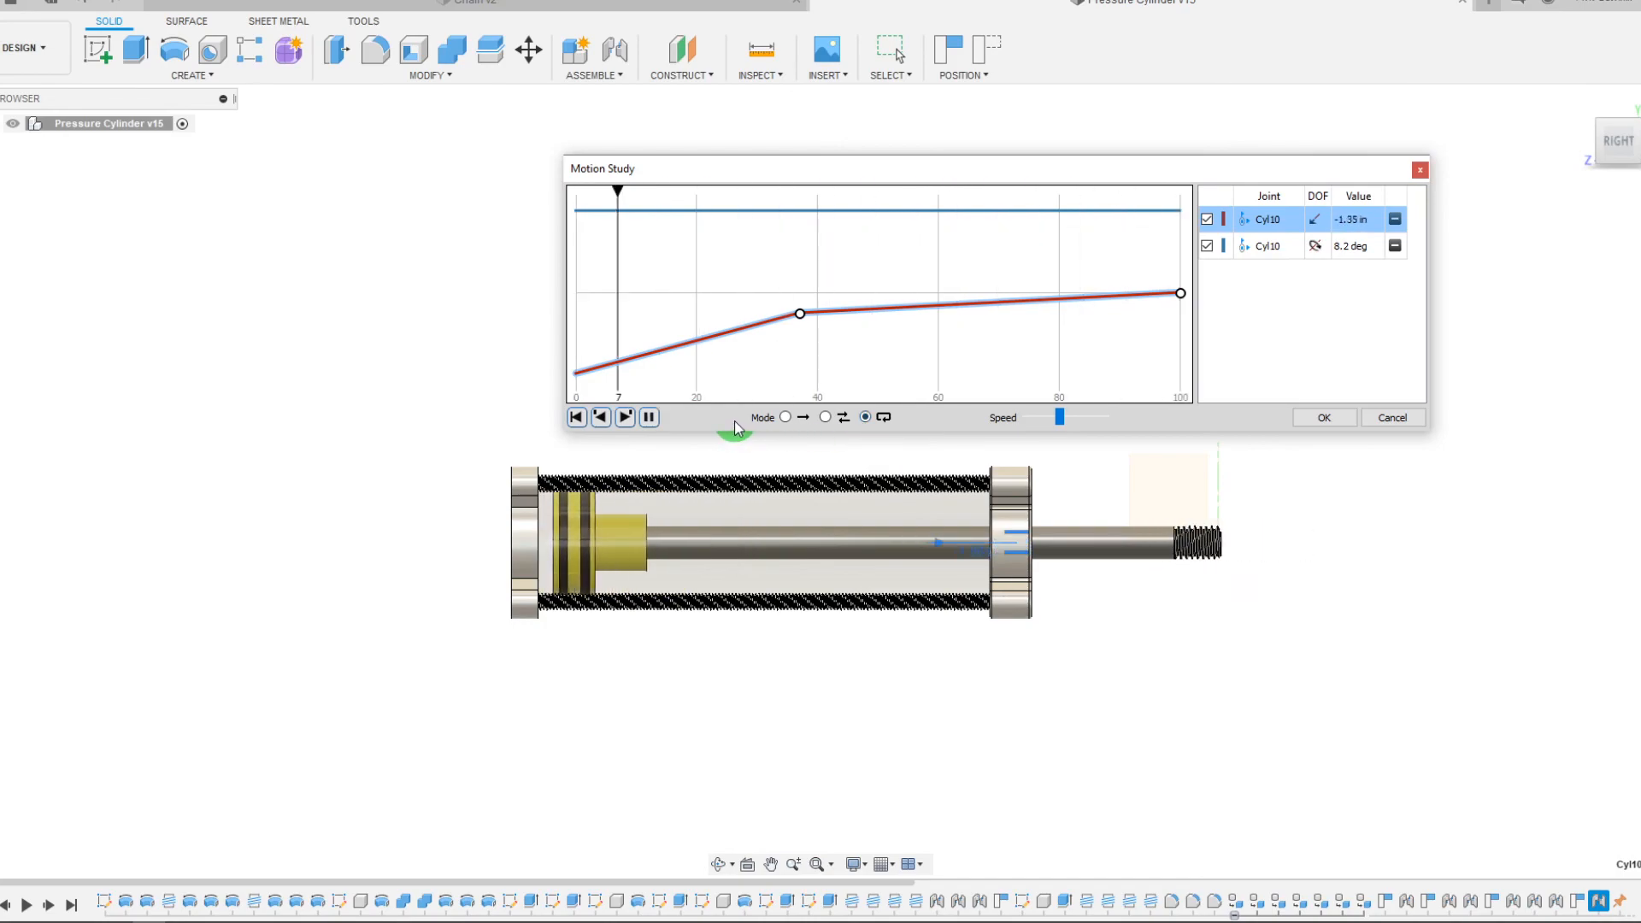
pyautogui.click(624, 416)
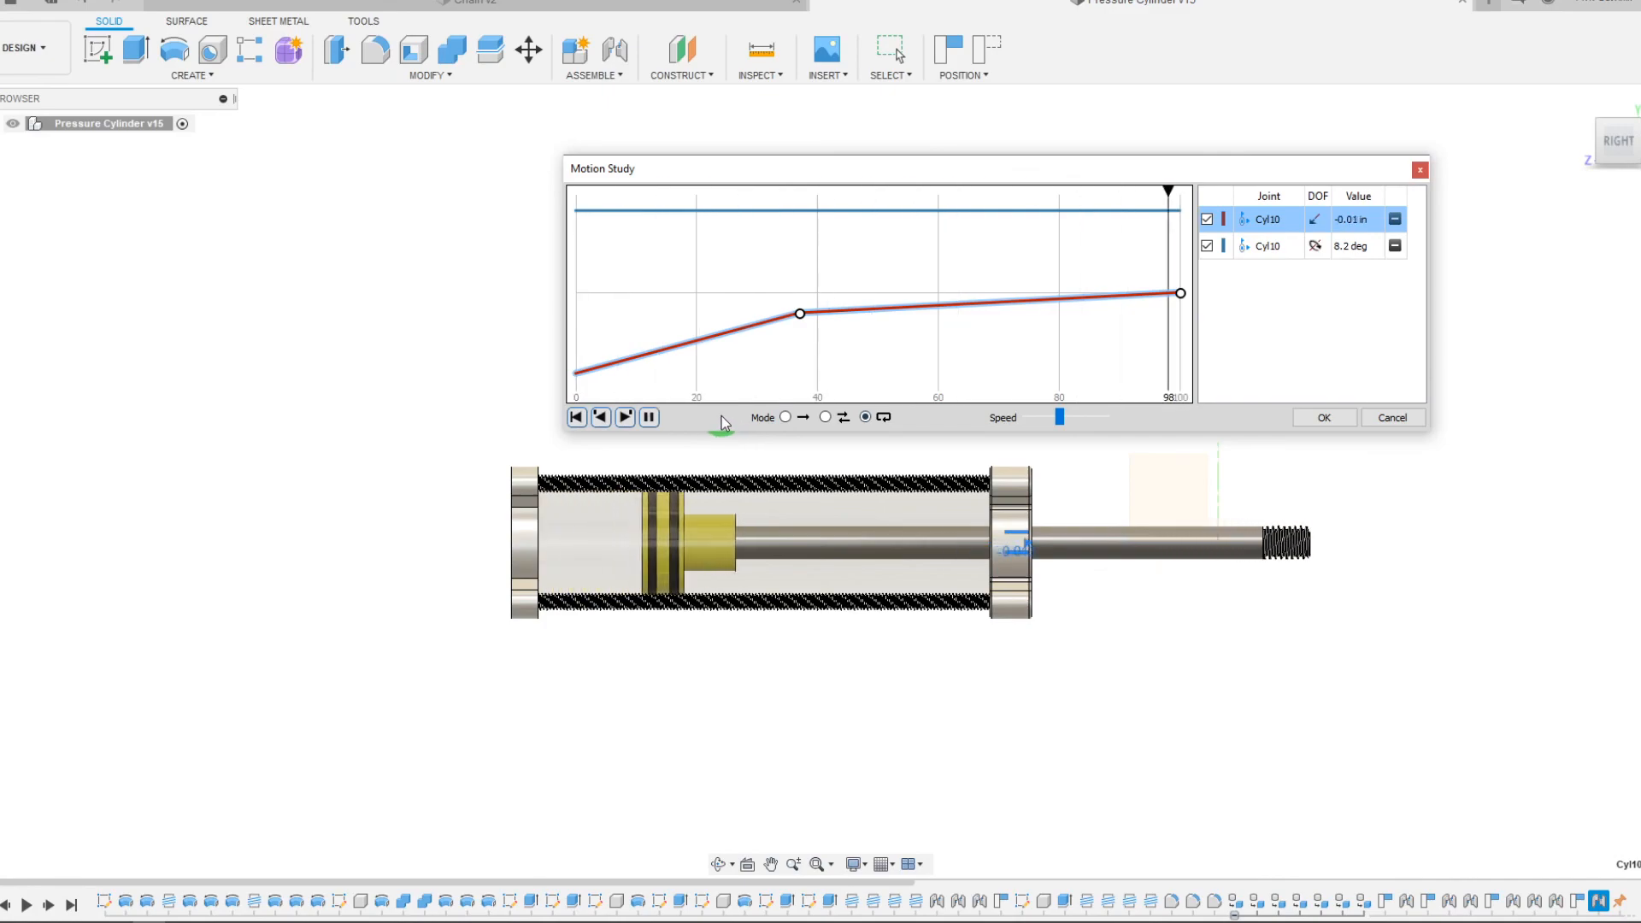